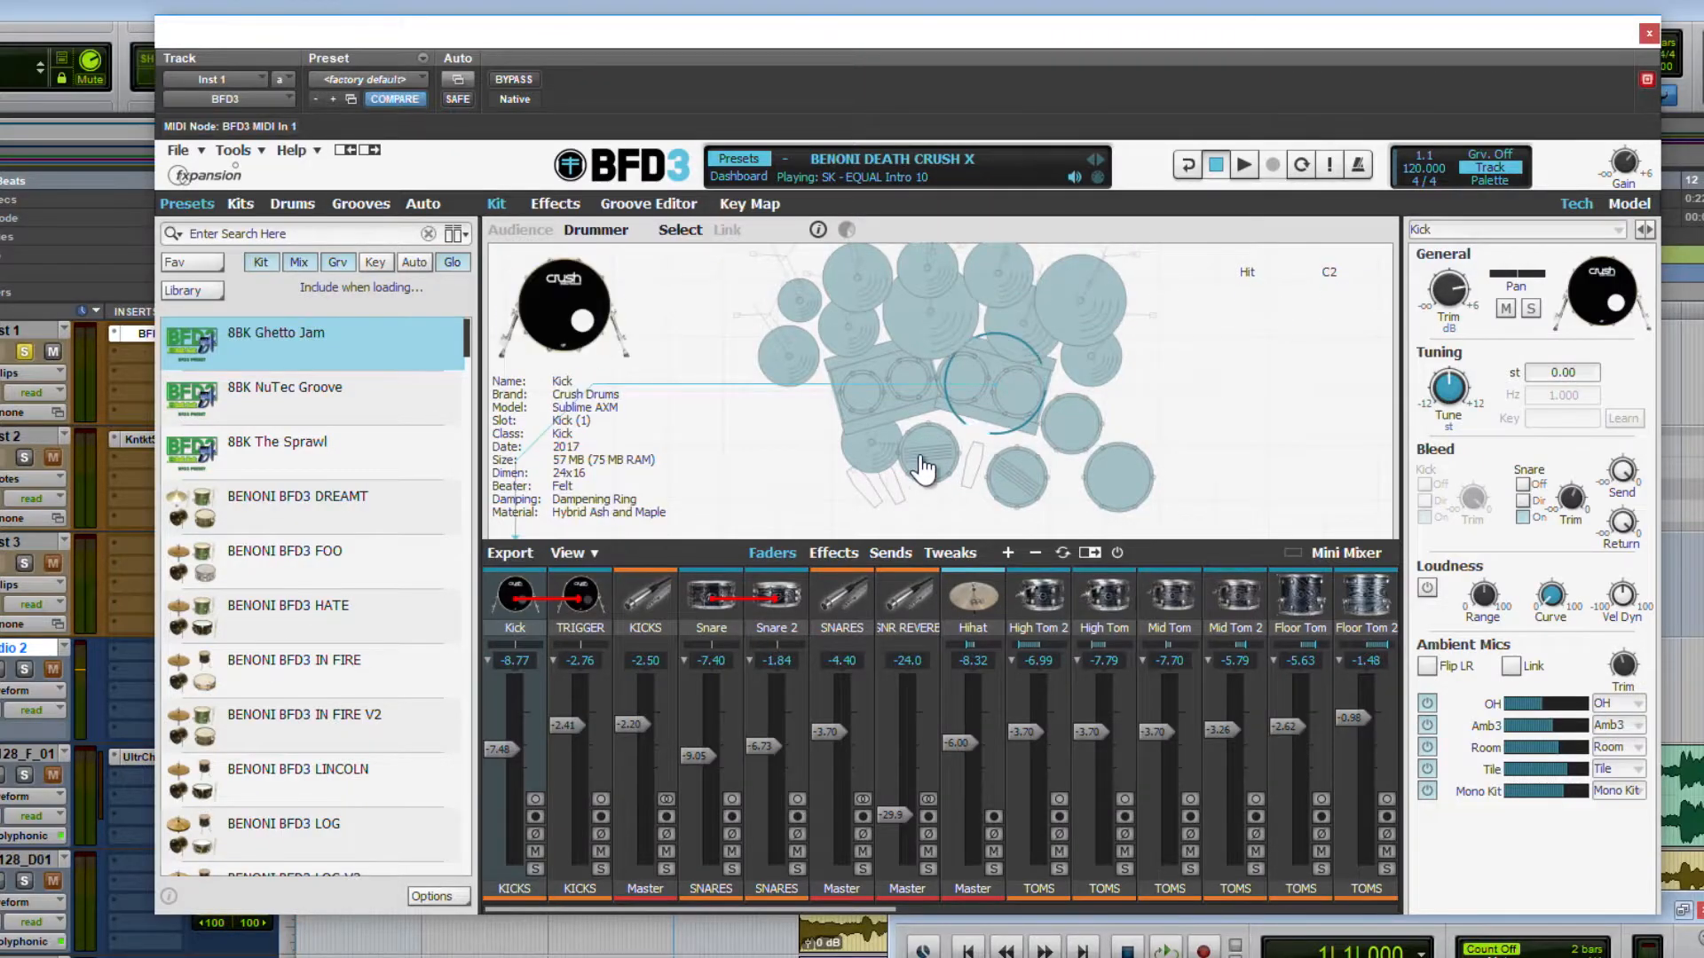
# Audition the BFD3 snare twice, then start the kit's drum groove playing.
pyautogui.click(951, 462)
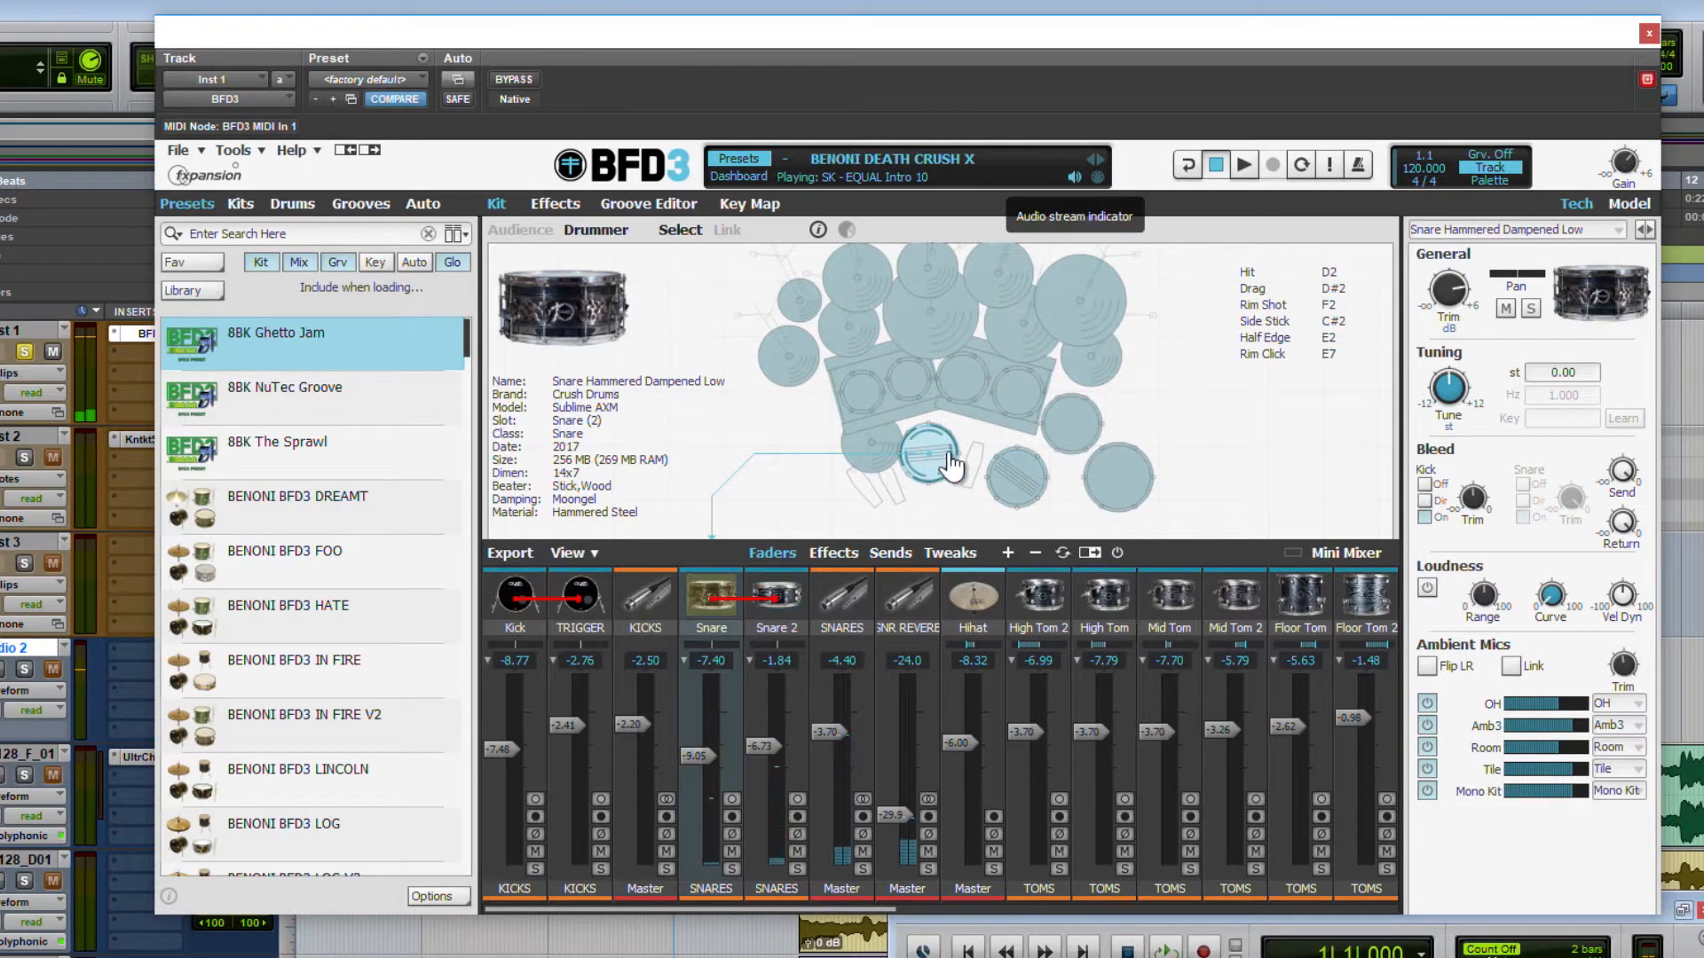
pyautogui.click(932, 464)
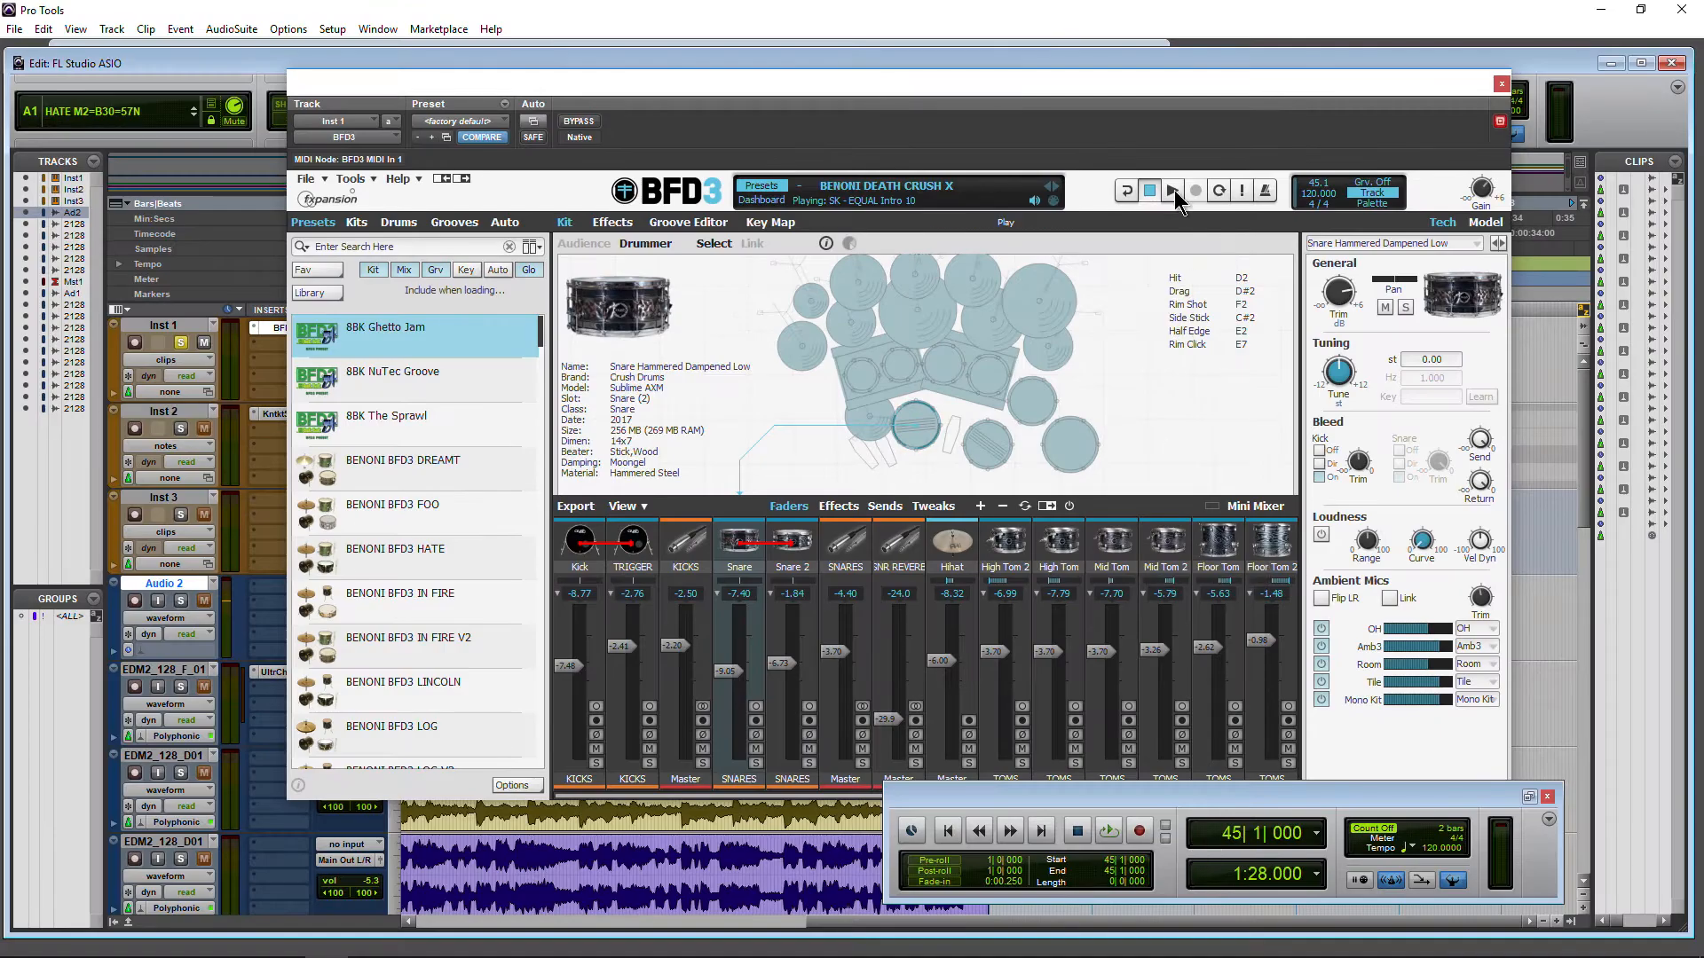
pyautogui.click(1171, 190)
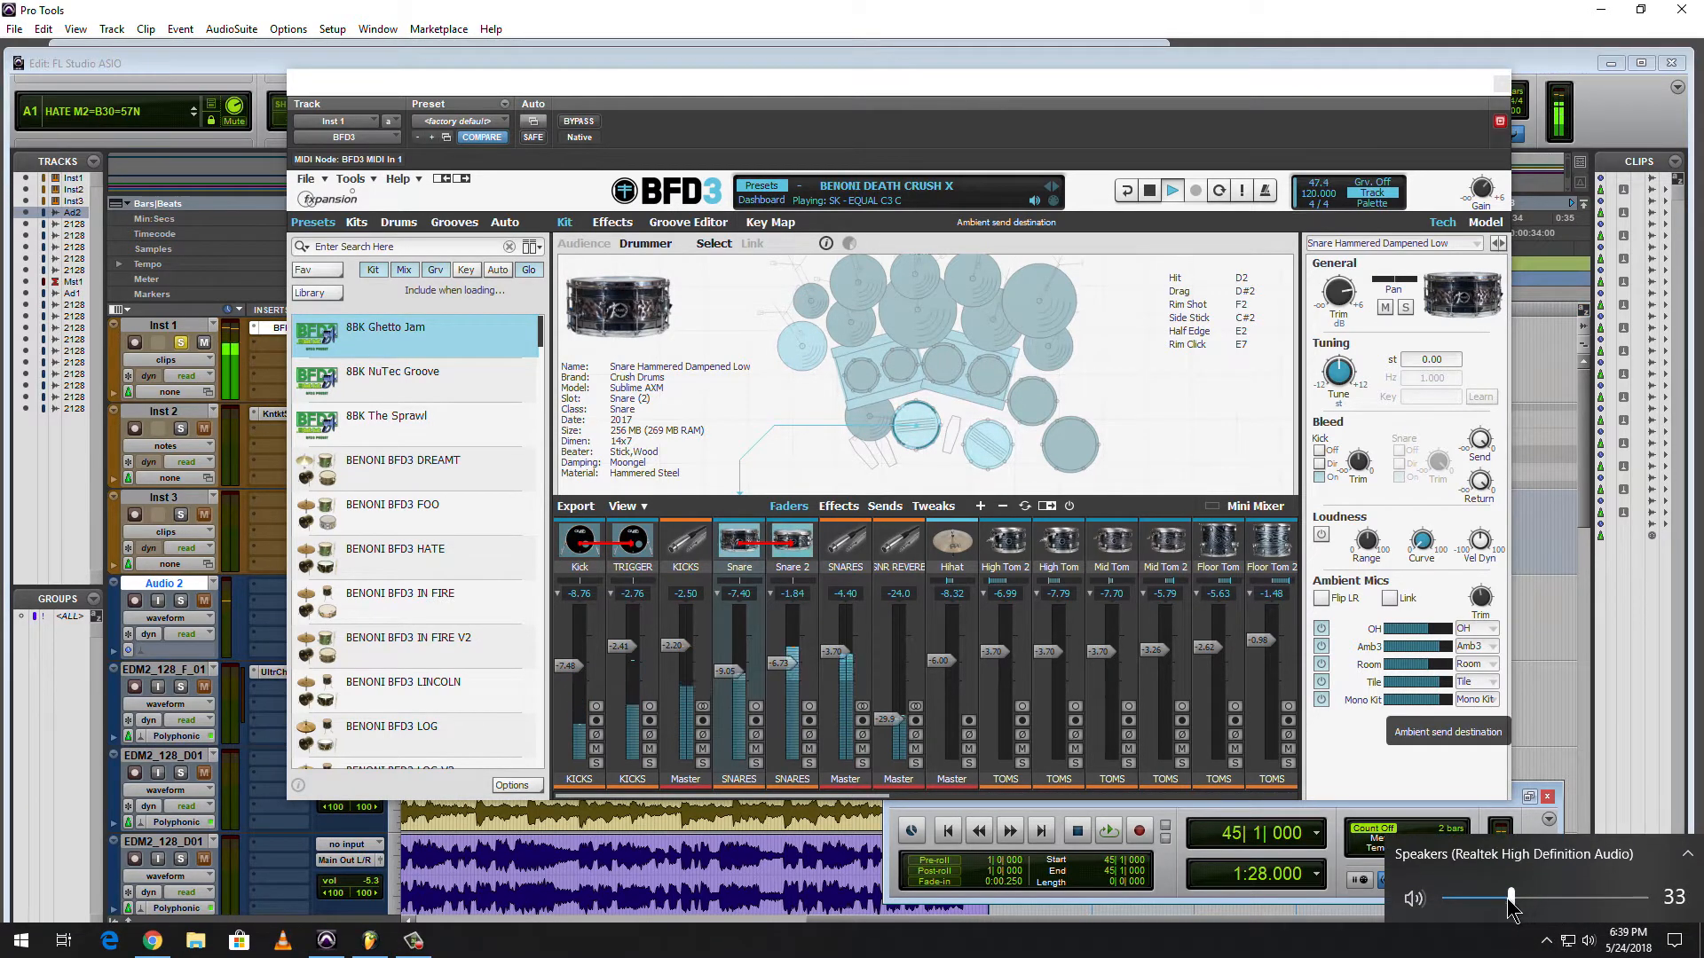
# Adjust the Windows speaker volume and close the BFD3 plugin window on Inst 1.
pyautogui.moveTo(1509, 898); pyautogui.dragTo(1445, 898)
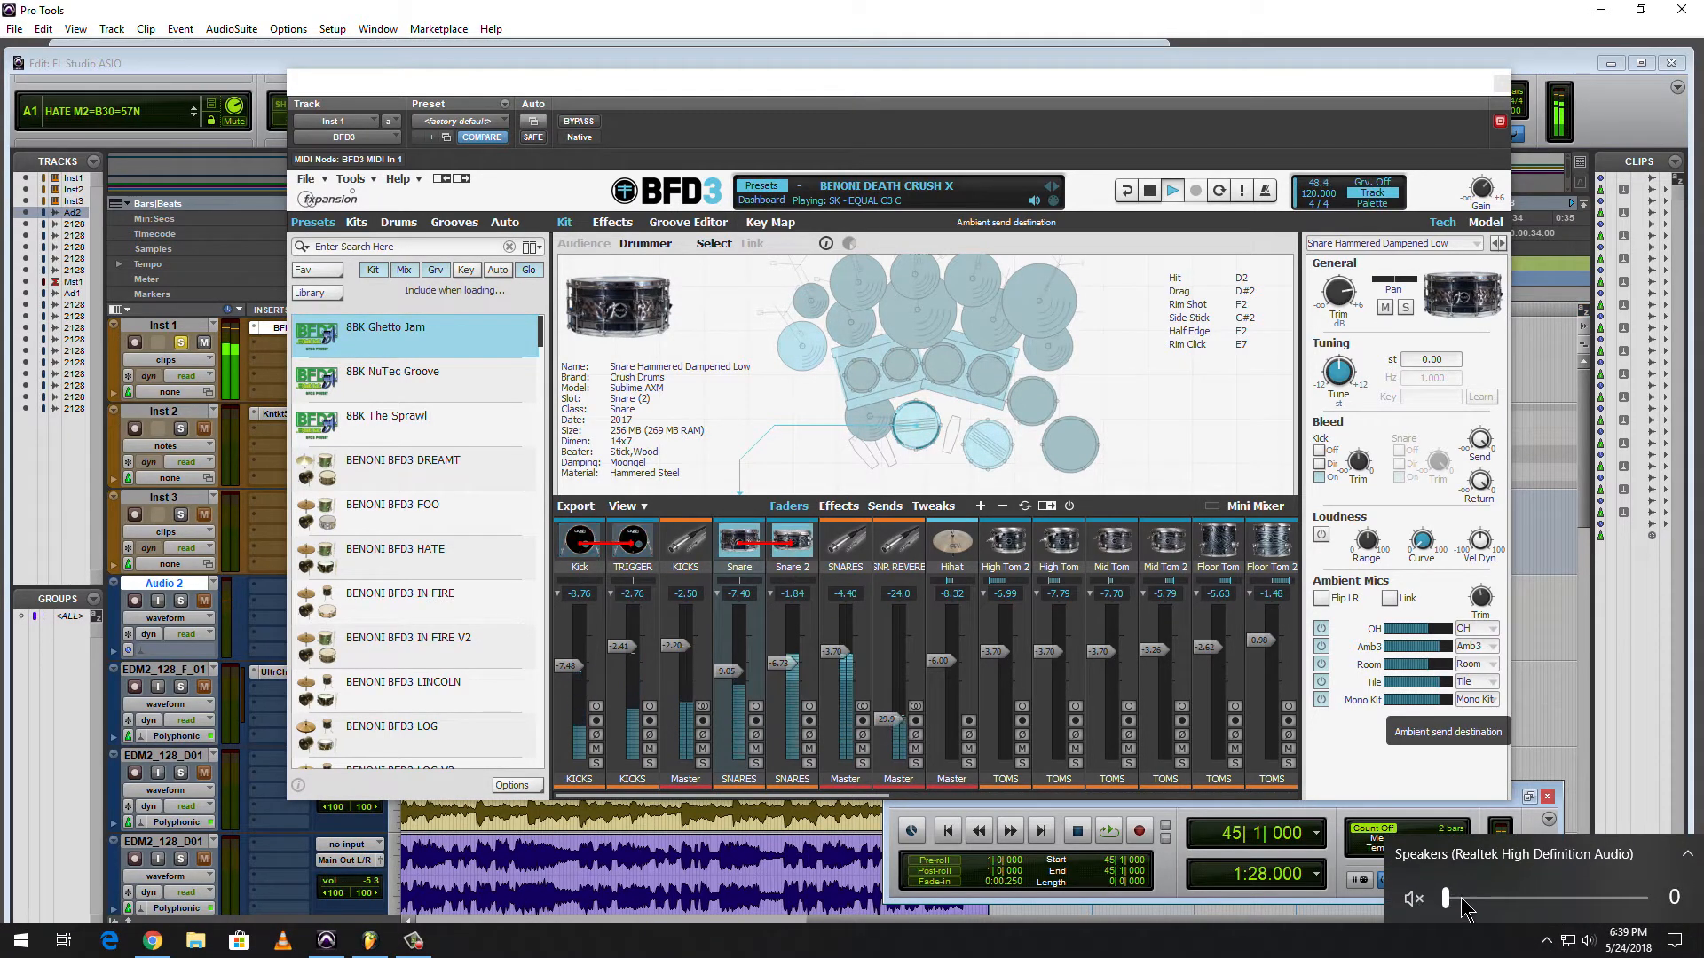
pyautogui.moveTo(1447, 898); pyautogui.dragTo(1503, 898)
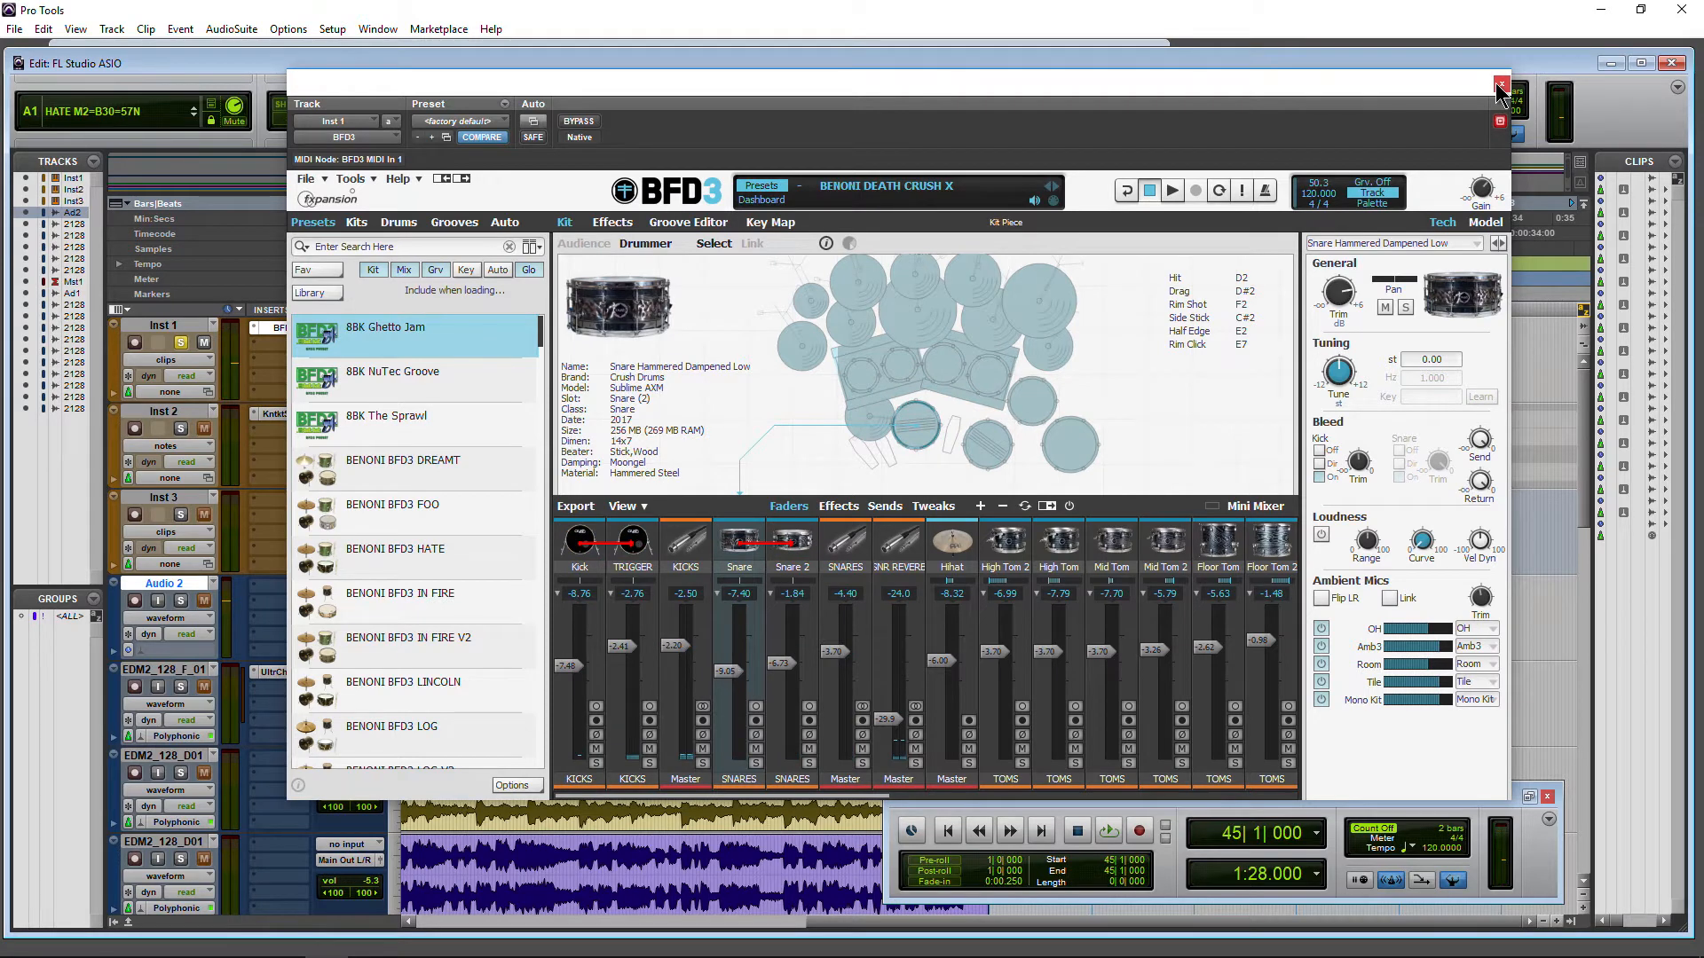
pyautogui.click(1500, 86)
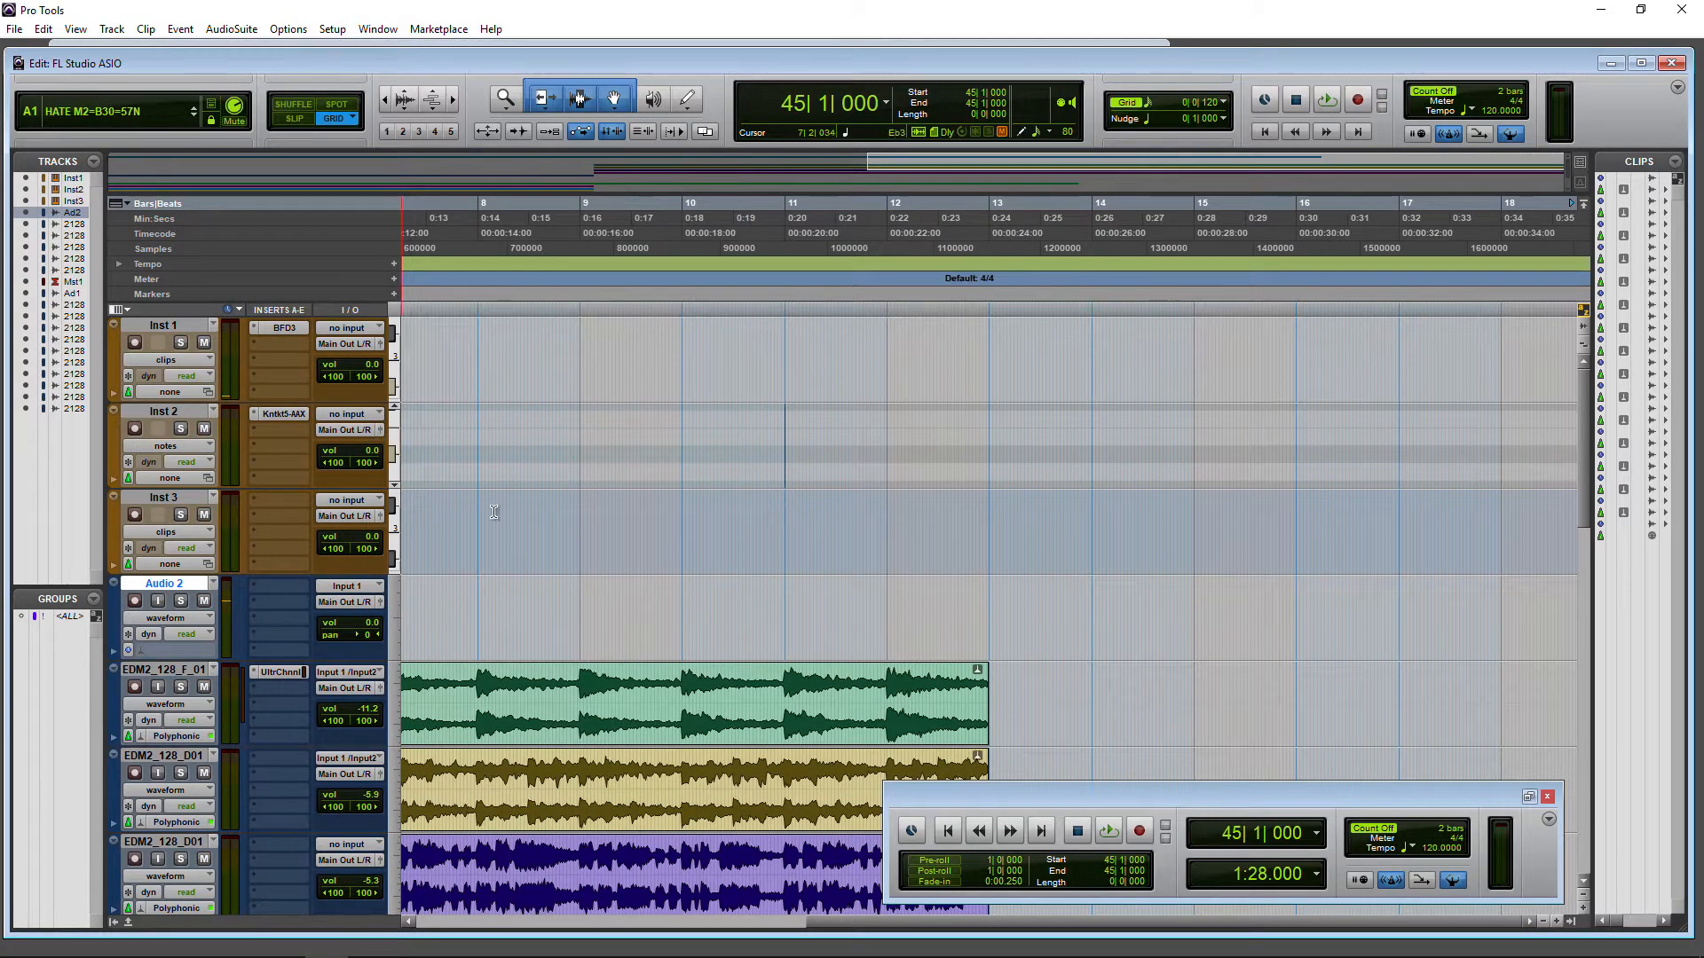
# Scroll the Edit window timeline back toward the session start at bar 1.
pyautogui.scroll(-3)
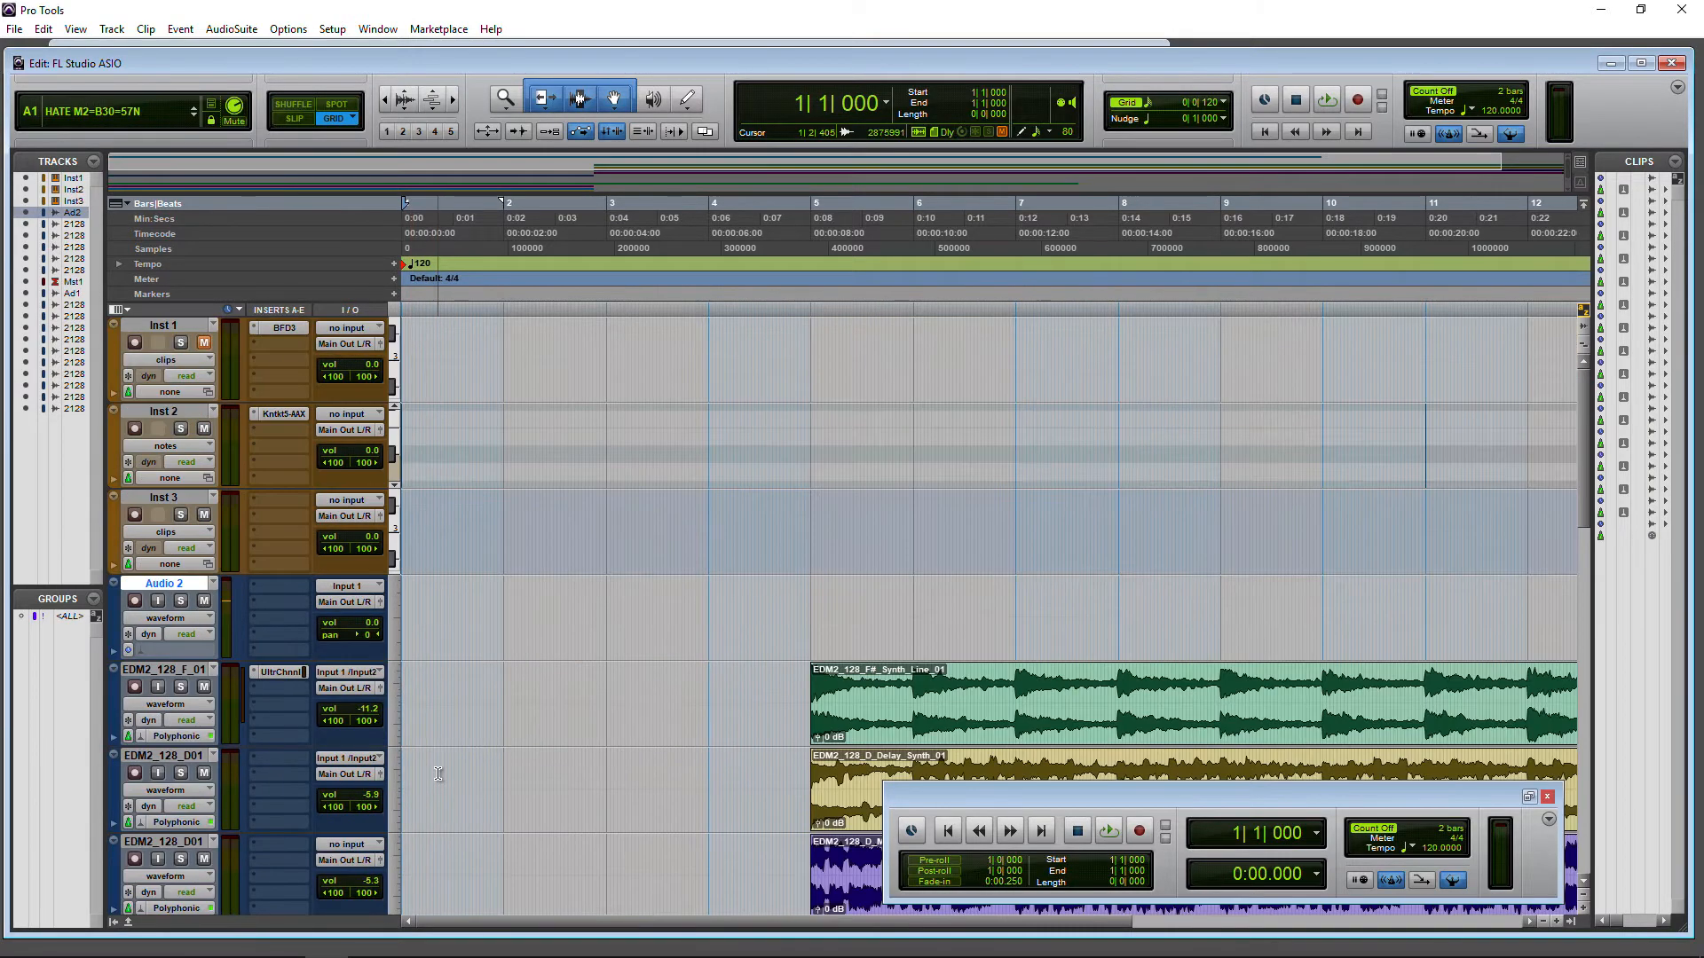
# Check the Kontakt insert on Inst 2, then record MIDI onto it and adjust the speaker volume.
pyautogui.click(282, 414)
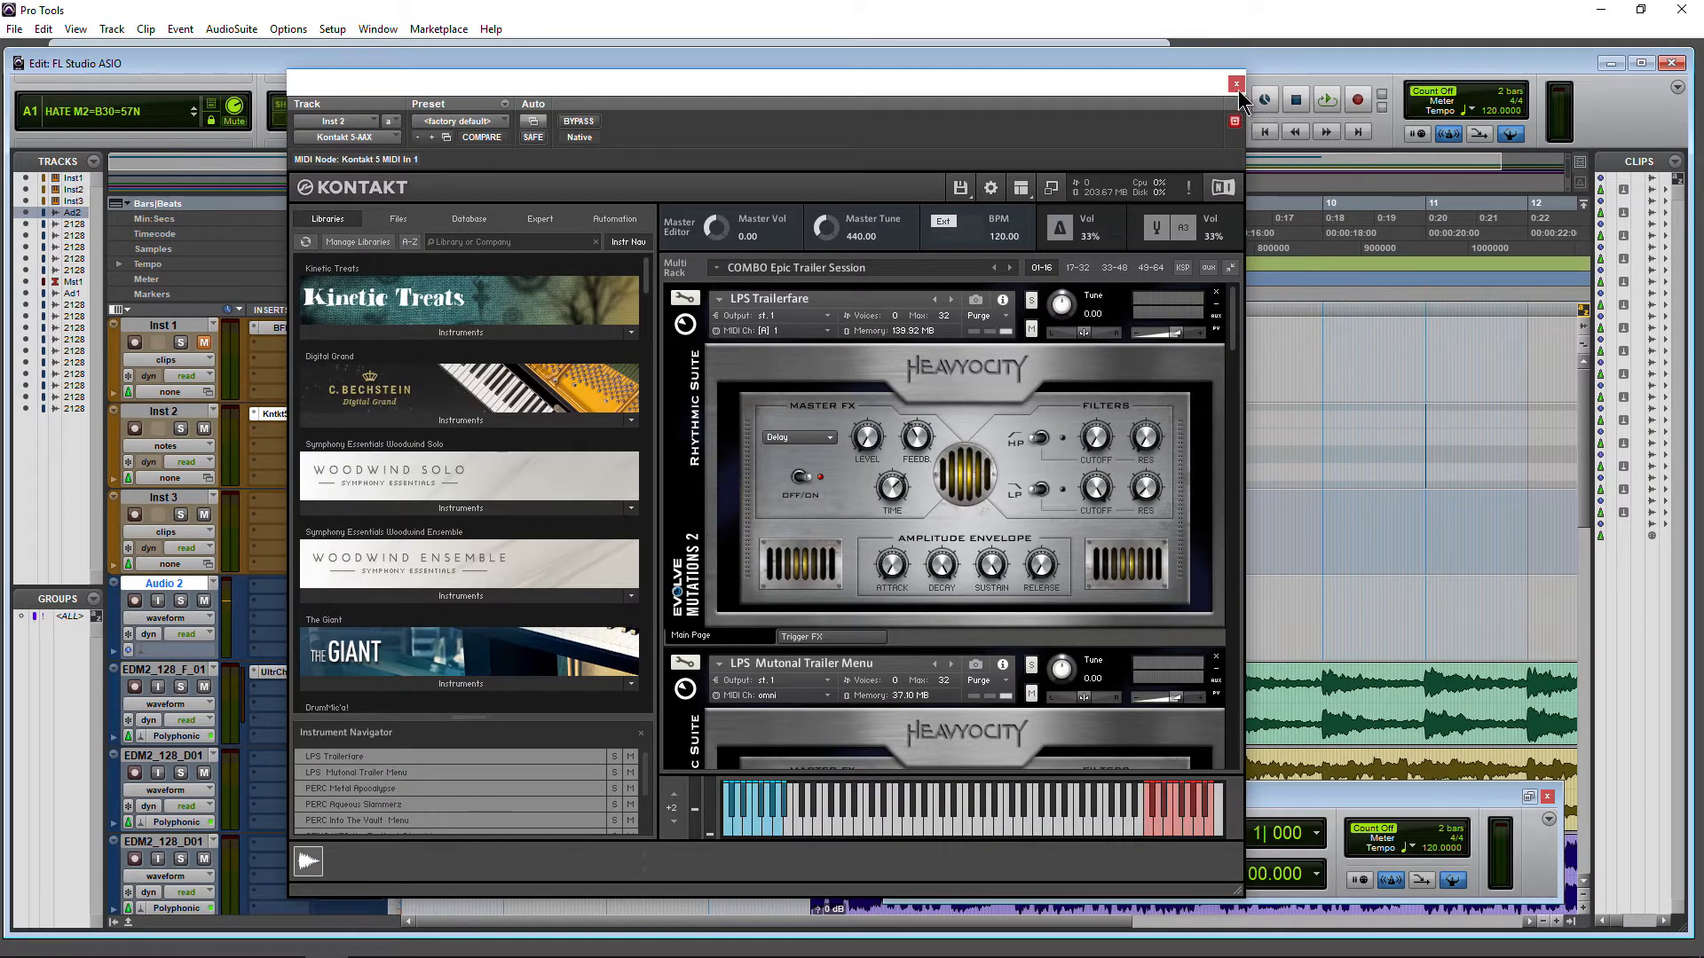
pyautogui.click(1235, 84)
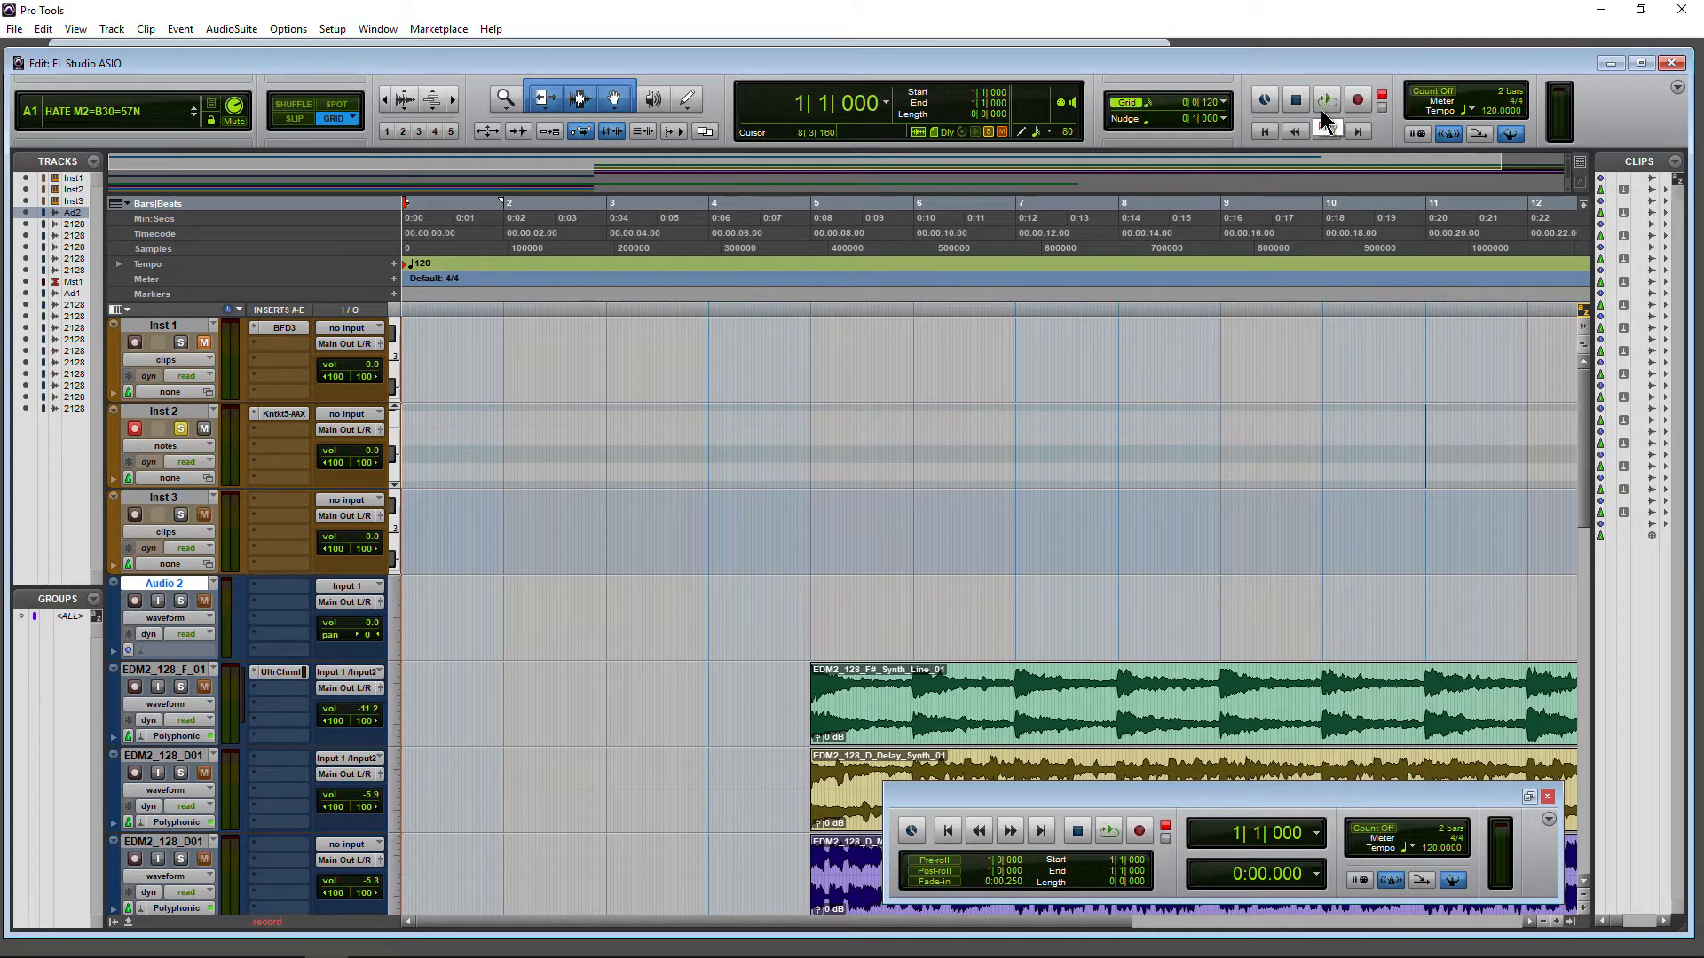
pyautogui.click(1326, 100)
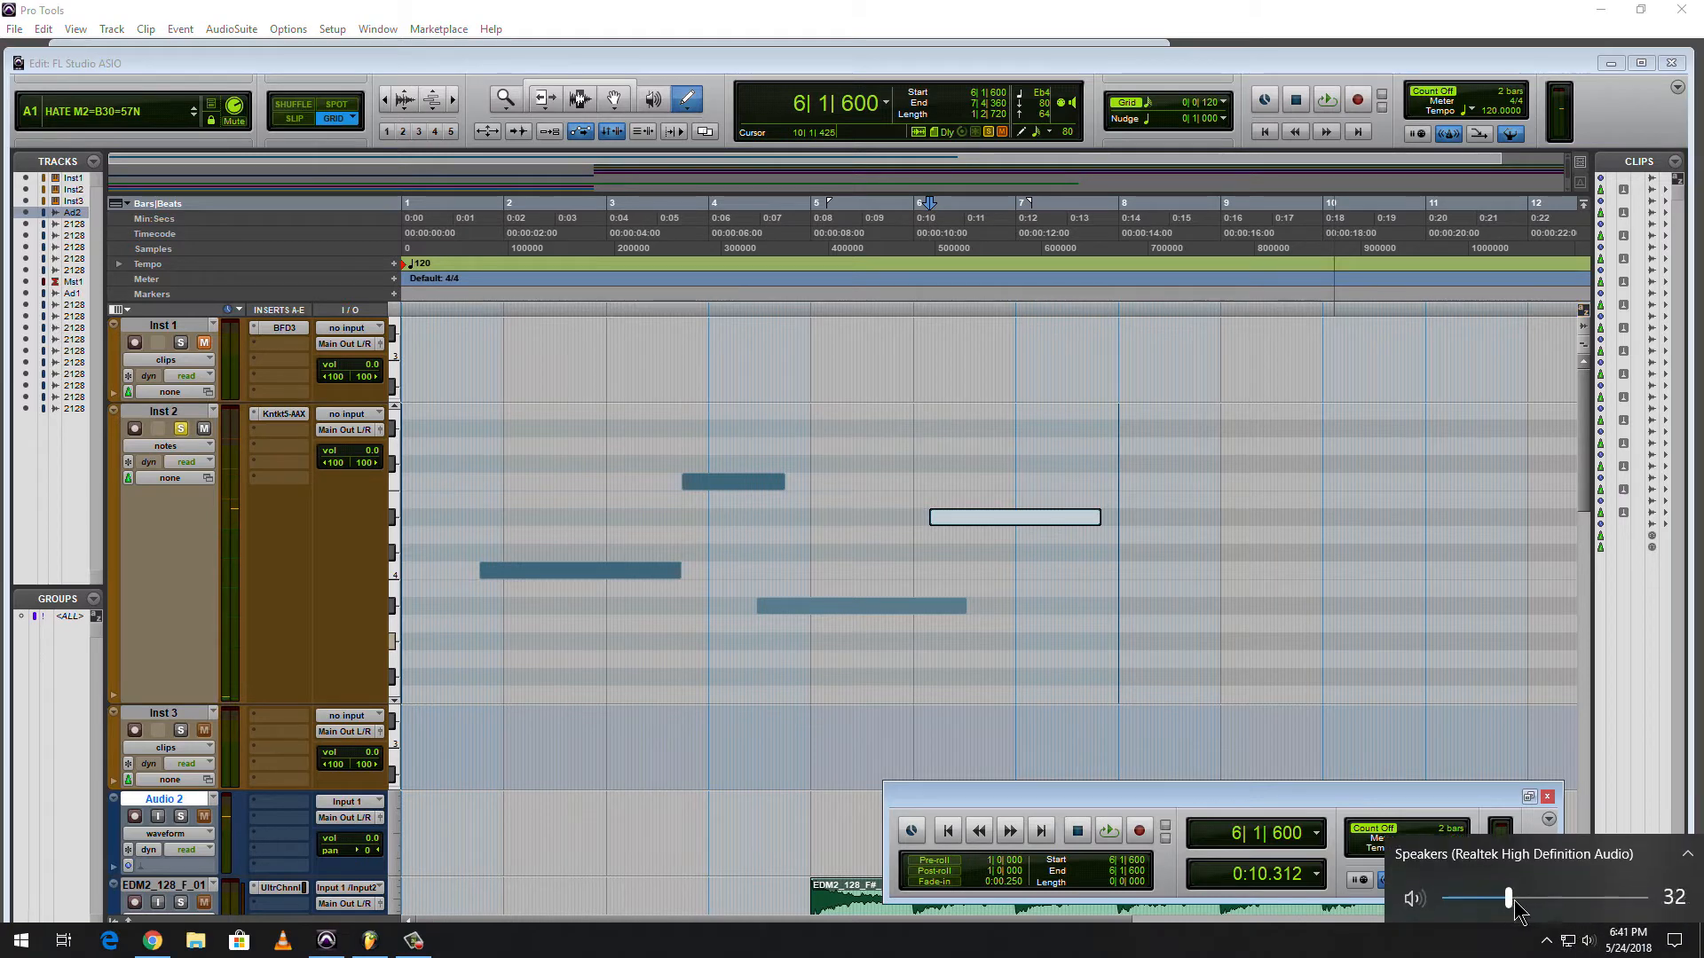
pyautogui.moveTo(1505, 898); pyautogui.dragTo(1560, 898)
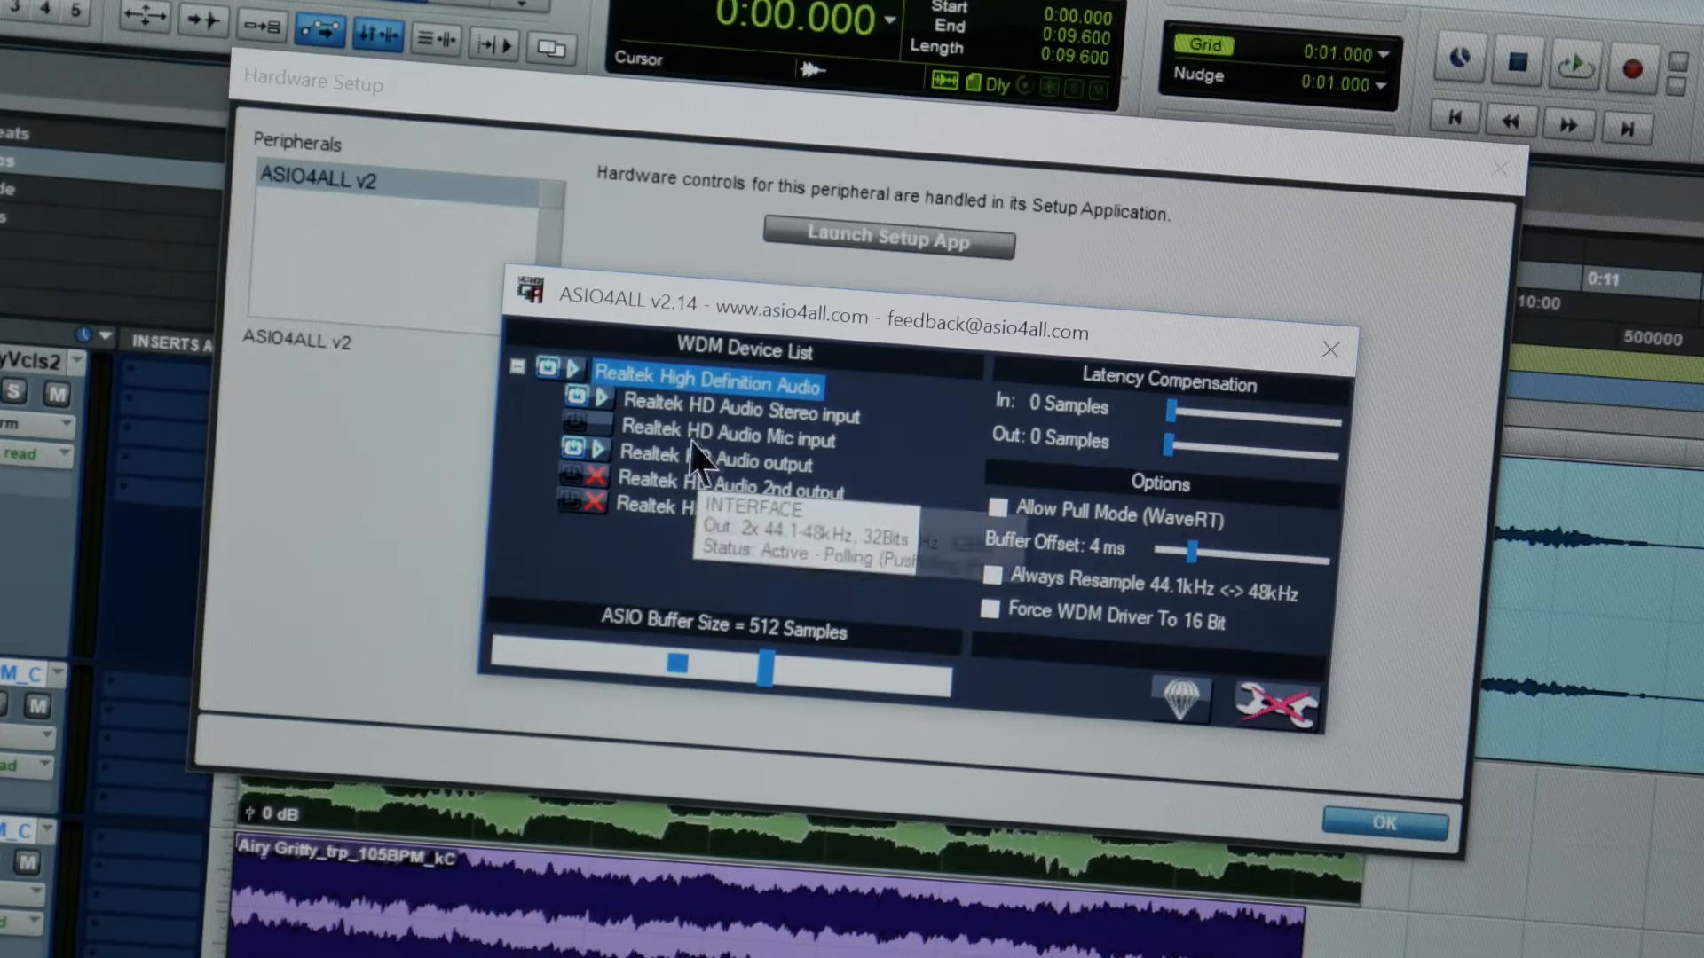
# Launch the FL Studio ASIO driver settings from Setup > Hardware.
pyautogui.click(332, 29)
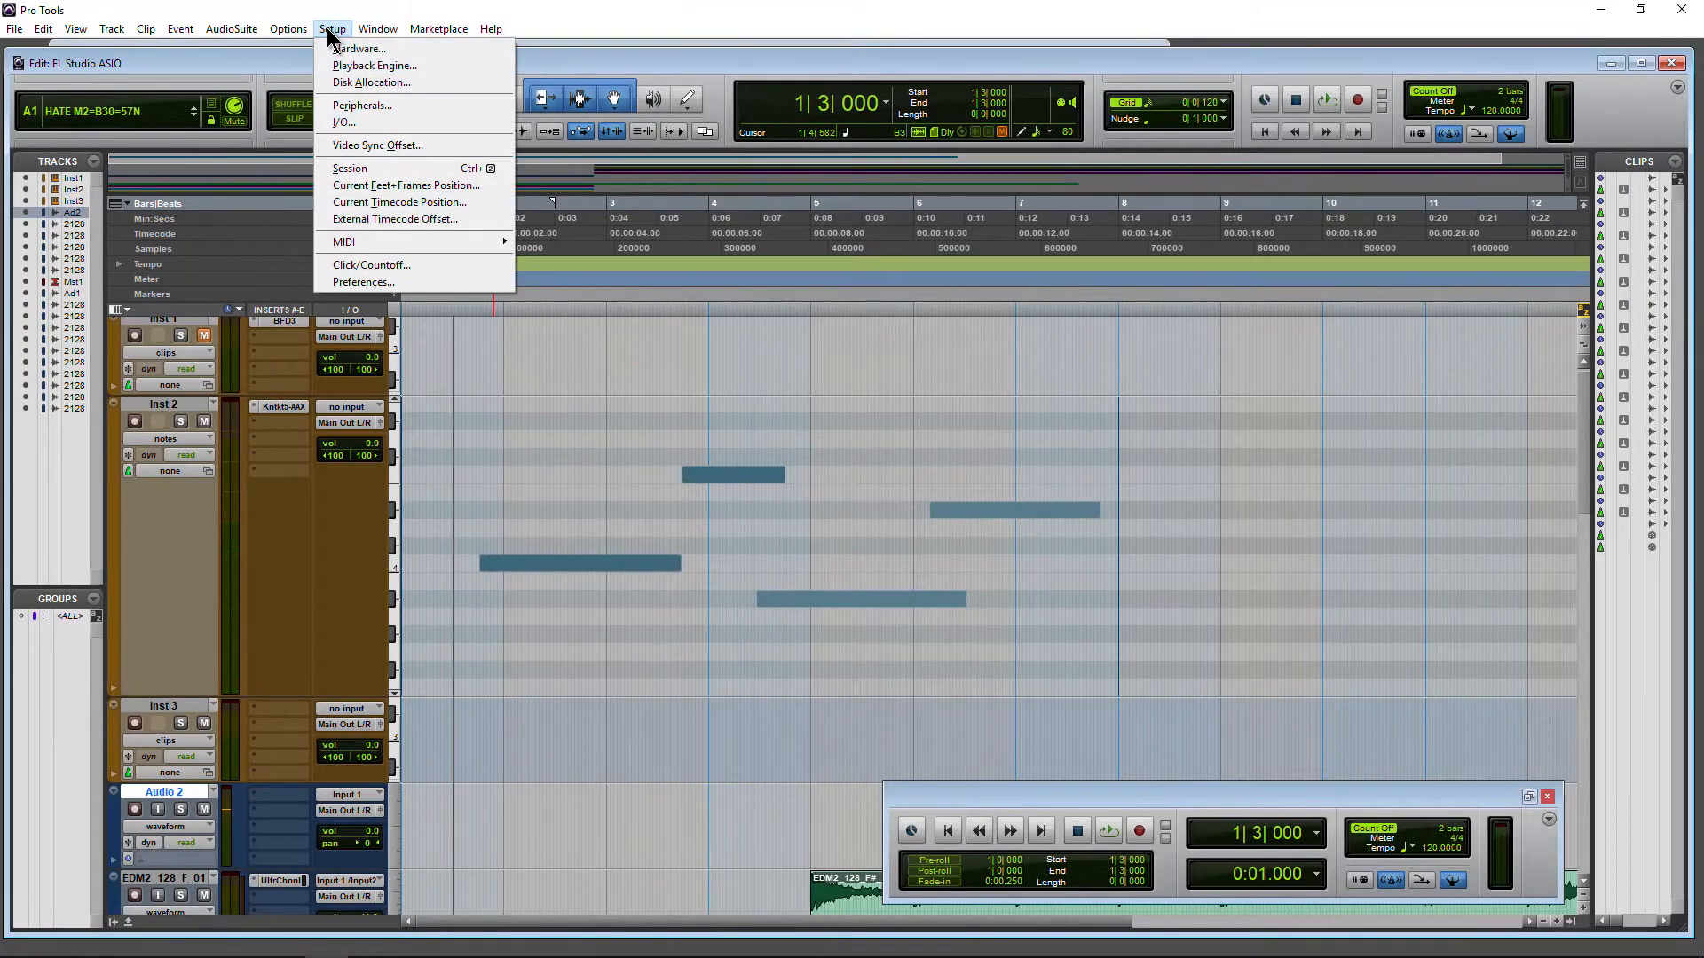
pyautogui.click(359, 48)
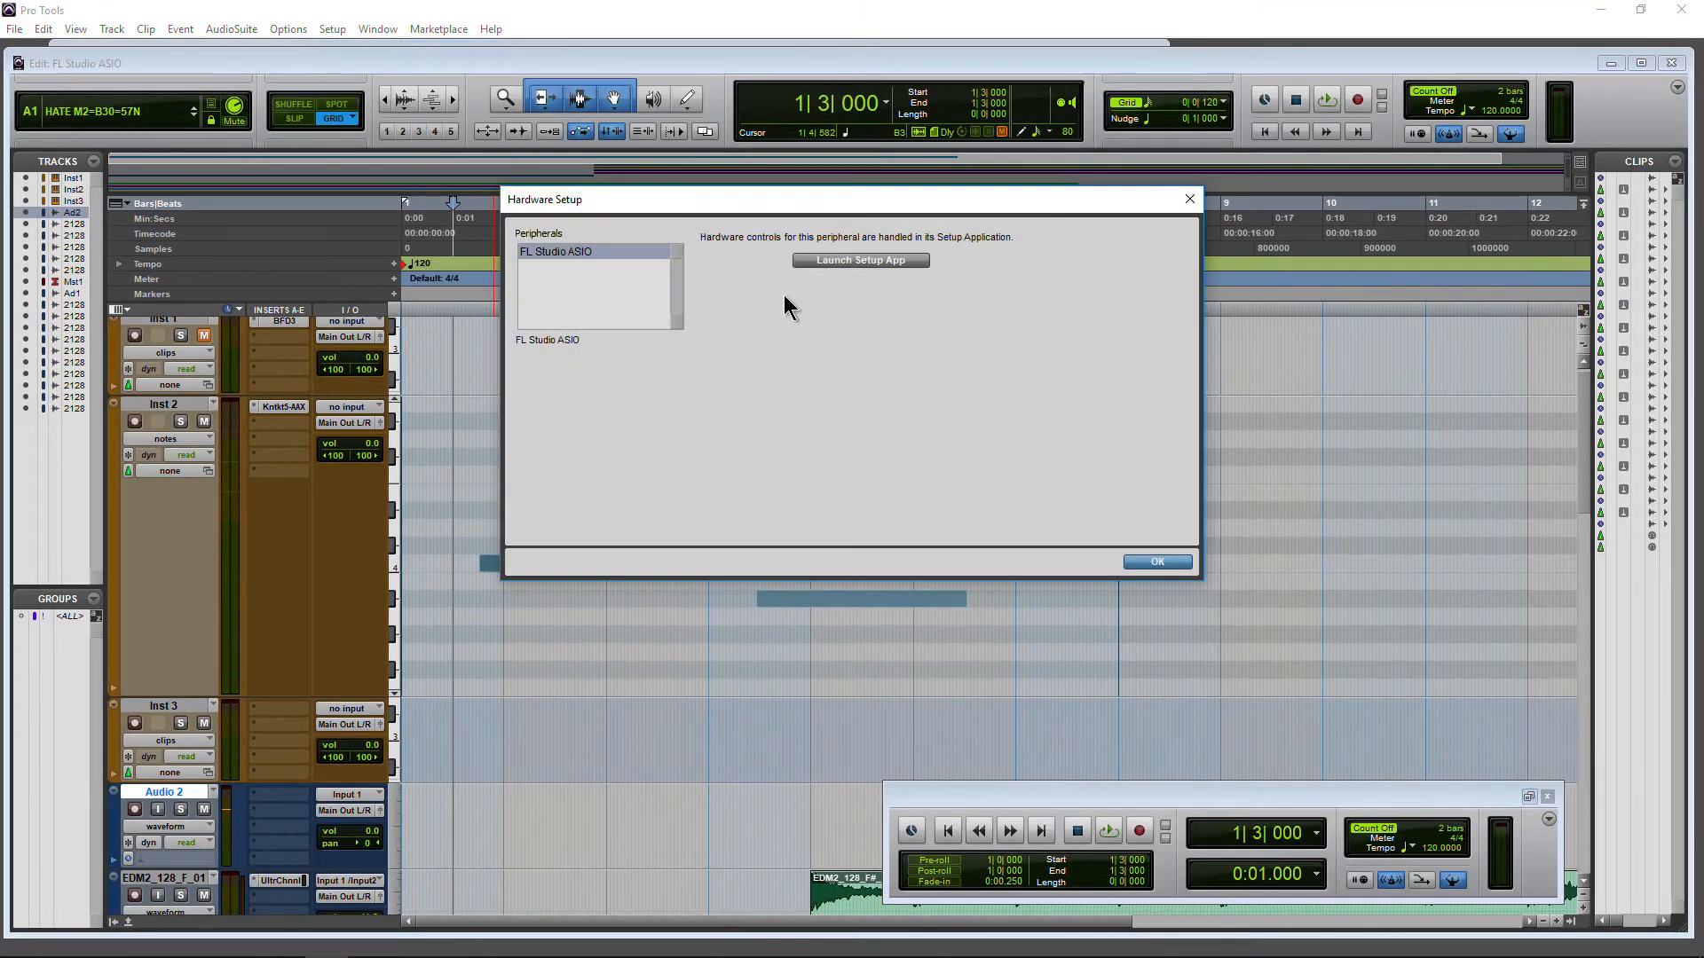
pyautogui.moveTo(896, 268)
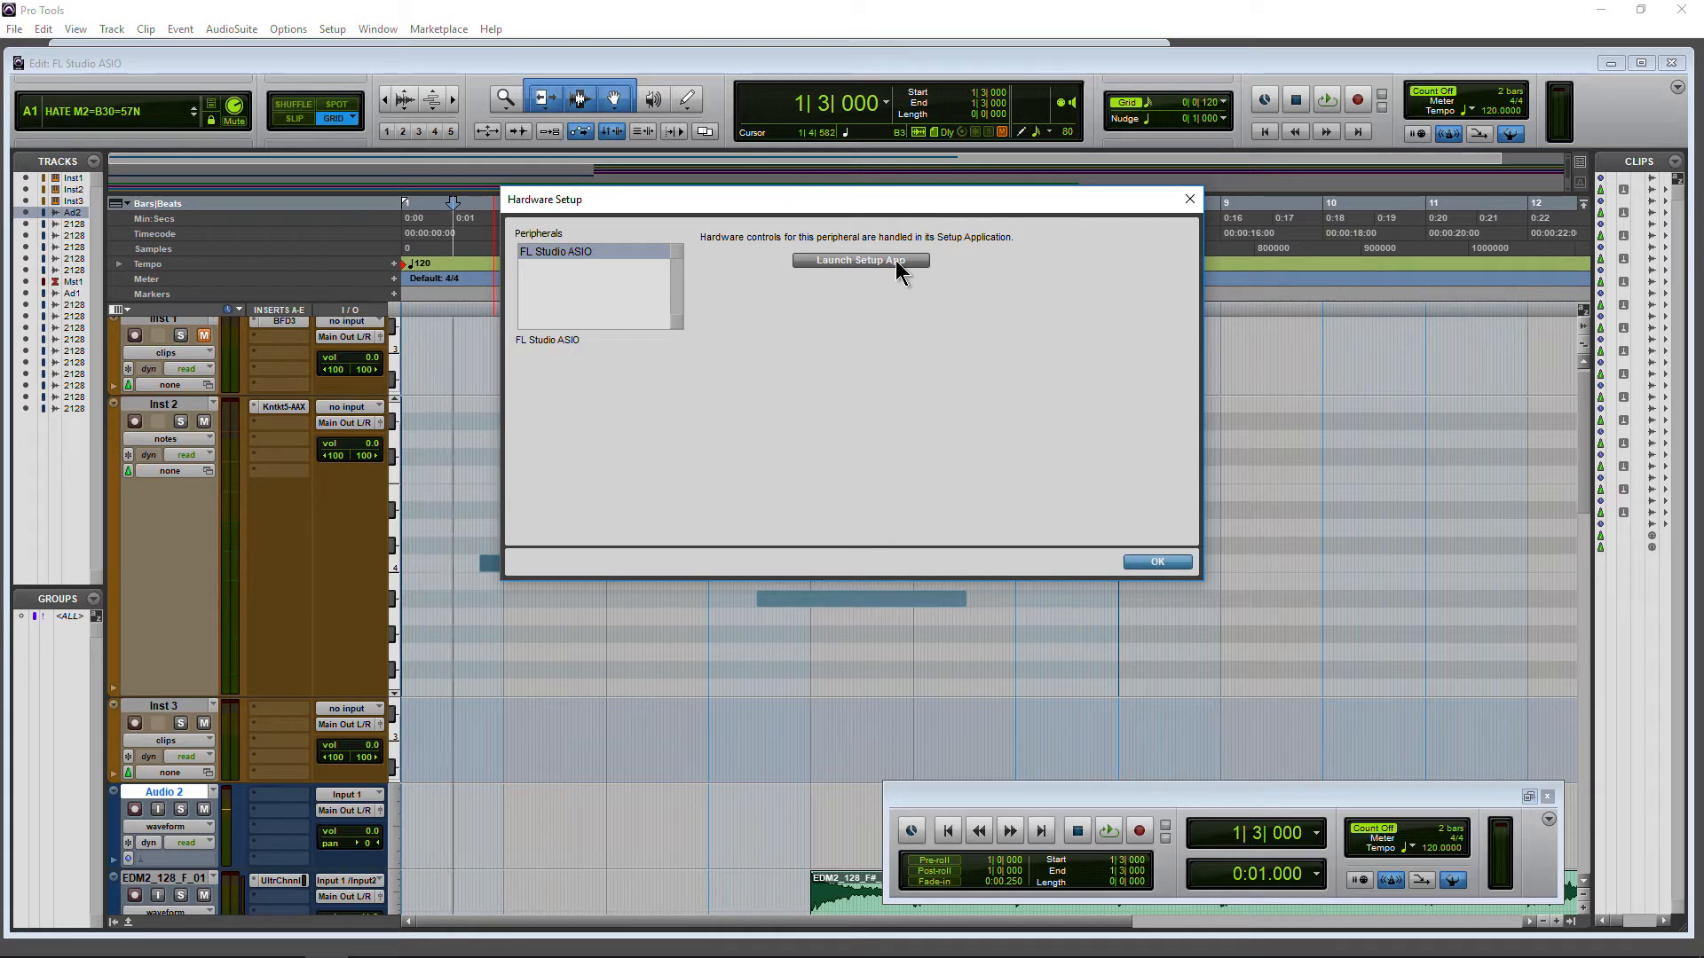
pyautogui.click(859, 261)
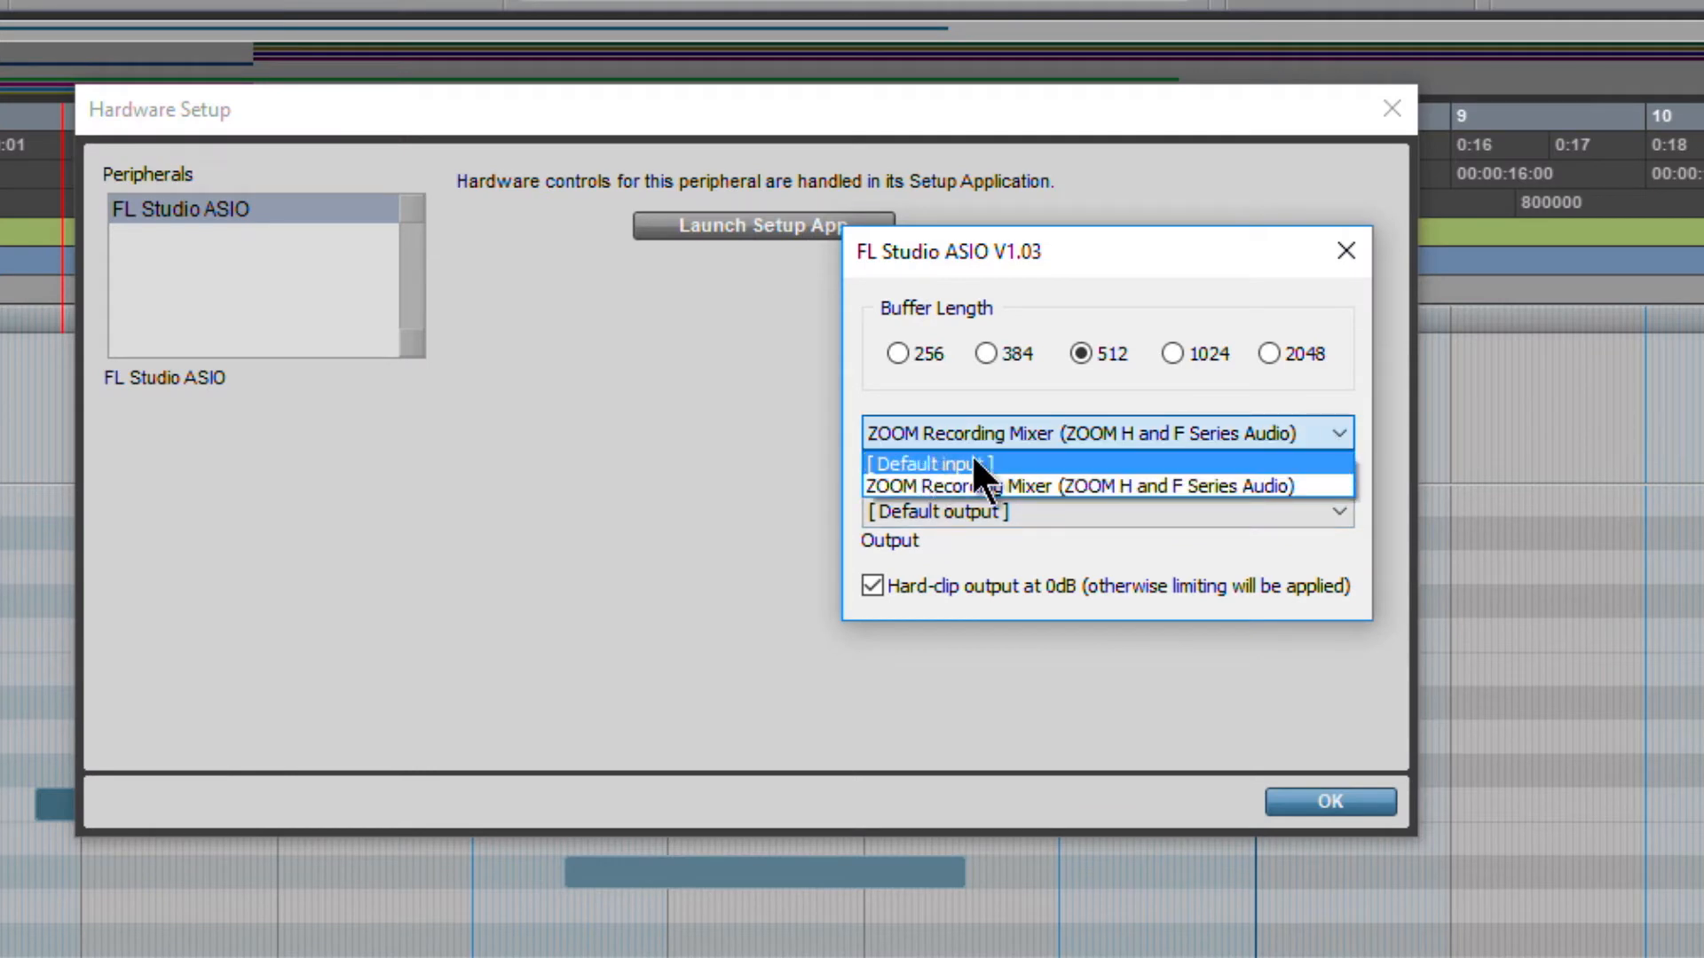
pyautogui.moveTo(948, 487)
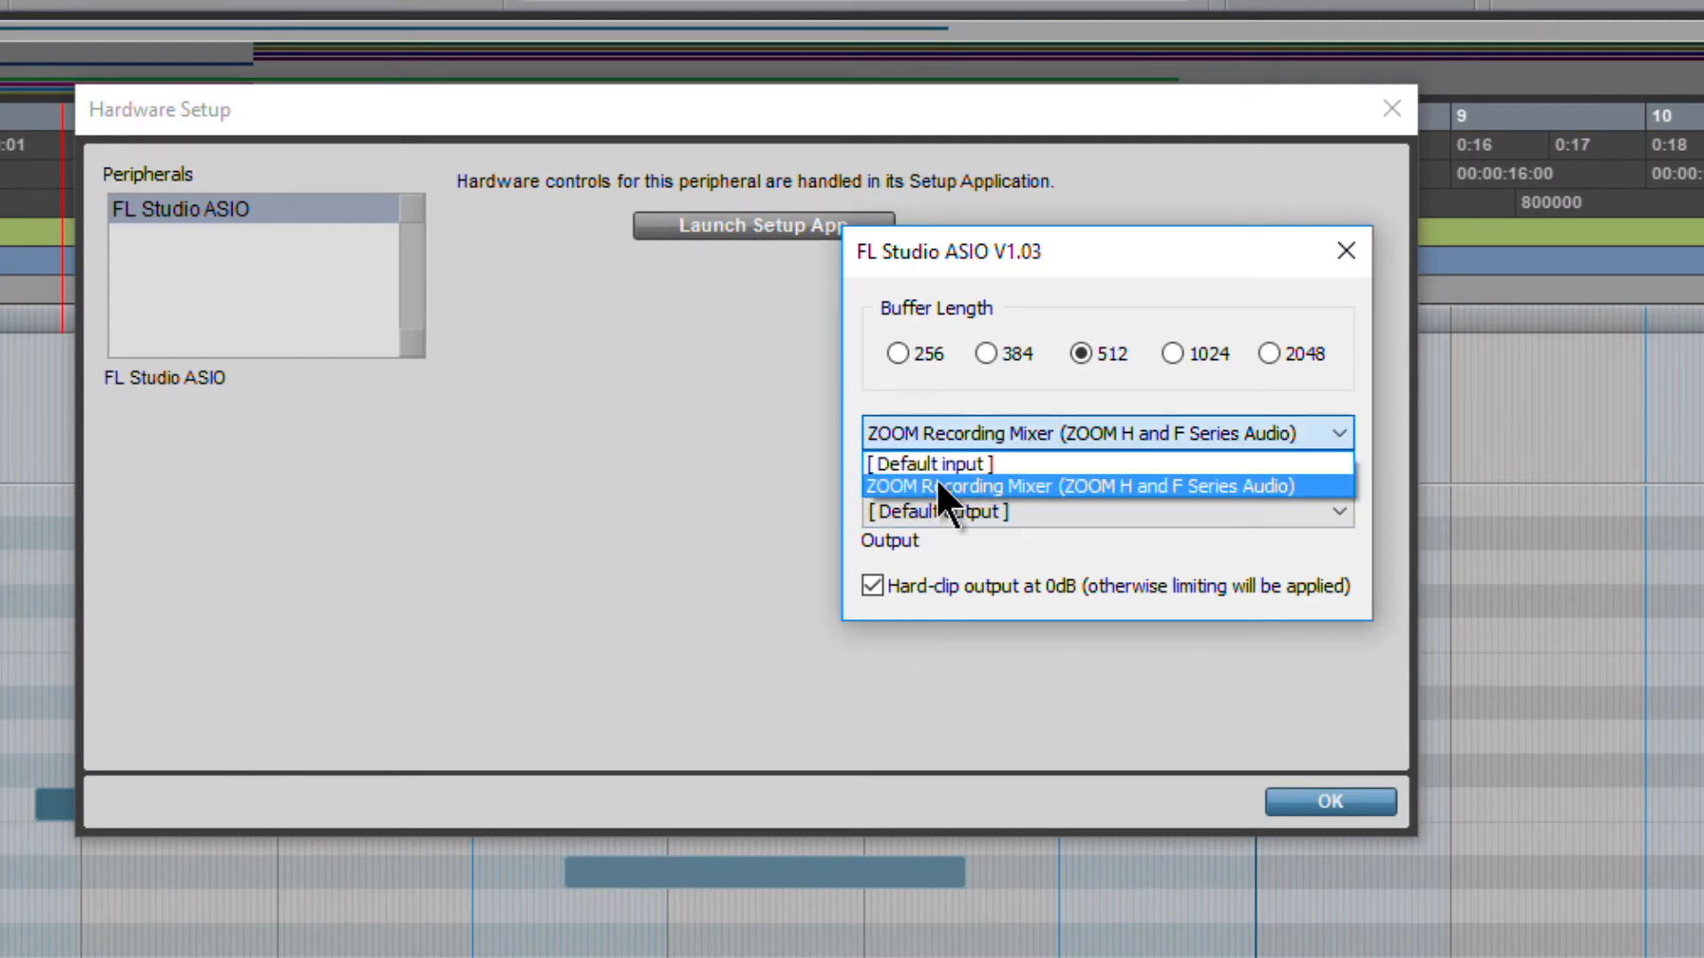
pyautogui.moveTo(1087, 511)
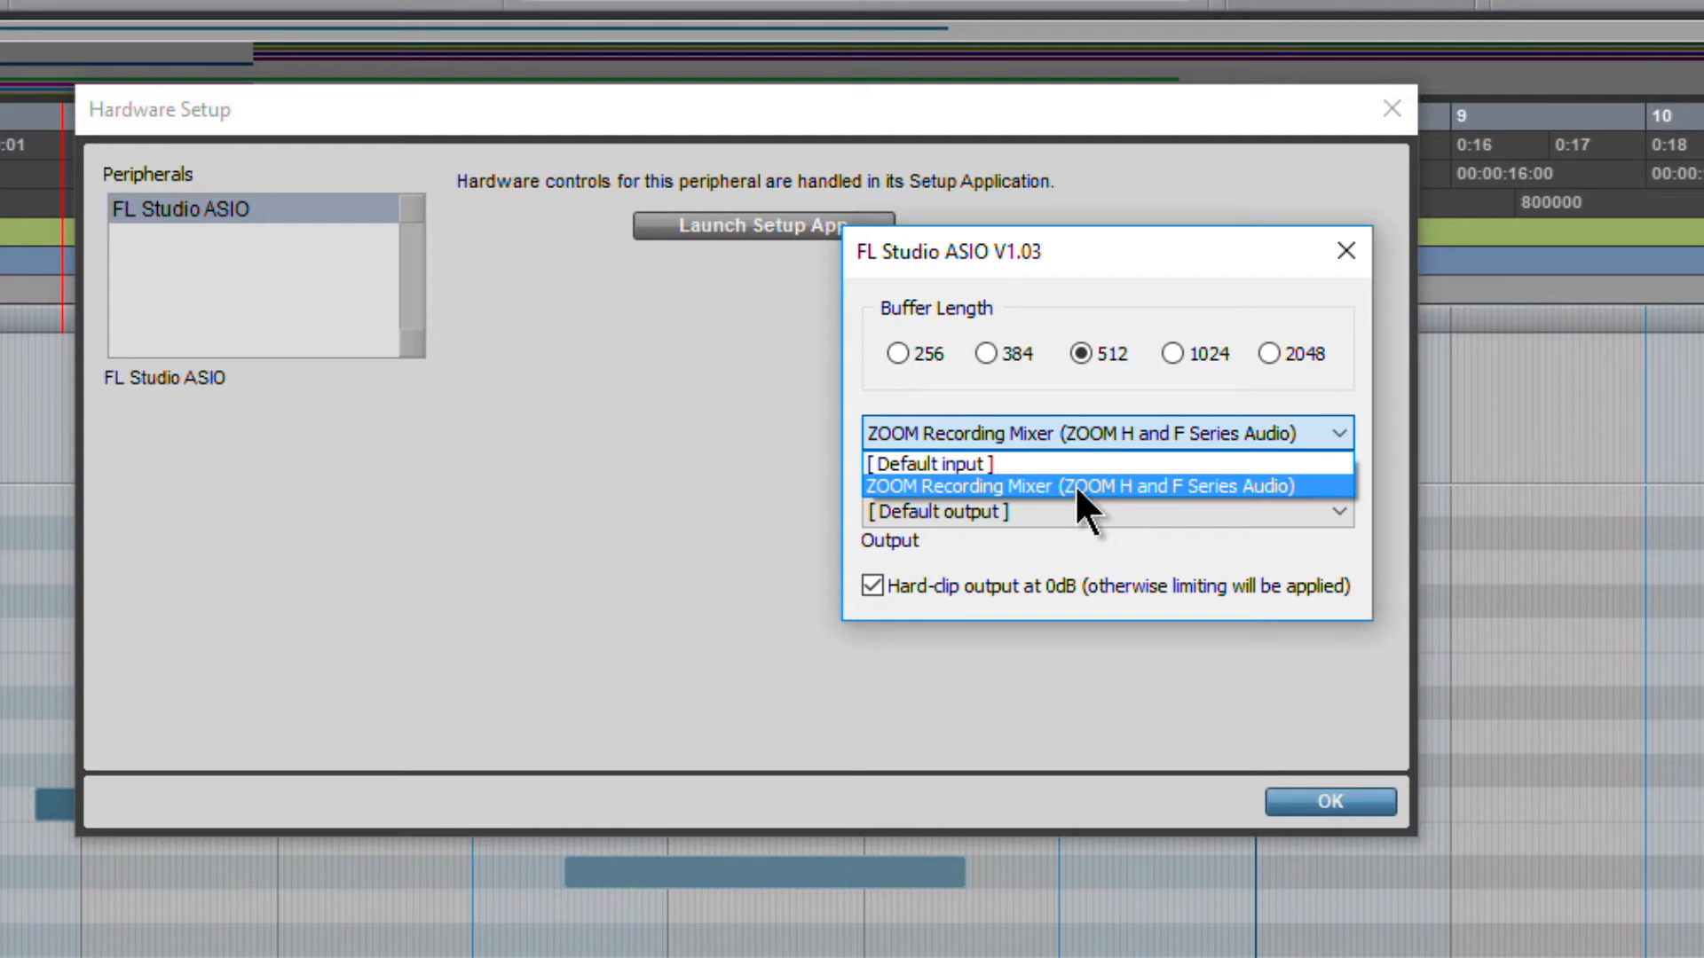
pyautogui.moveTo(1015, 476)
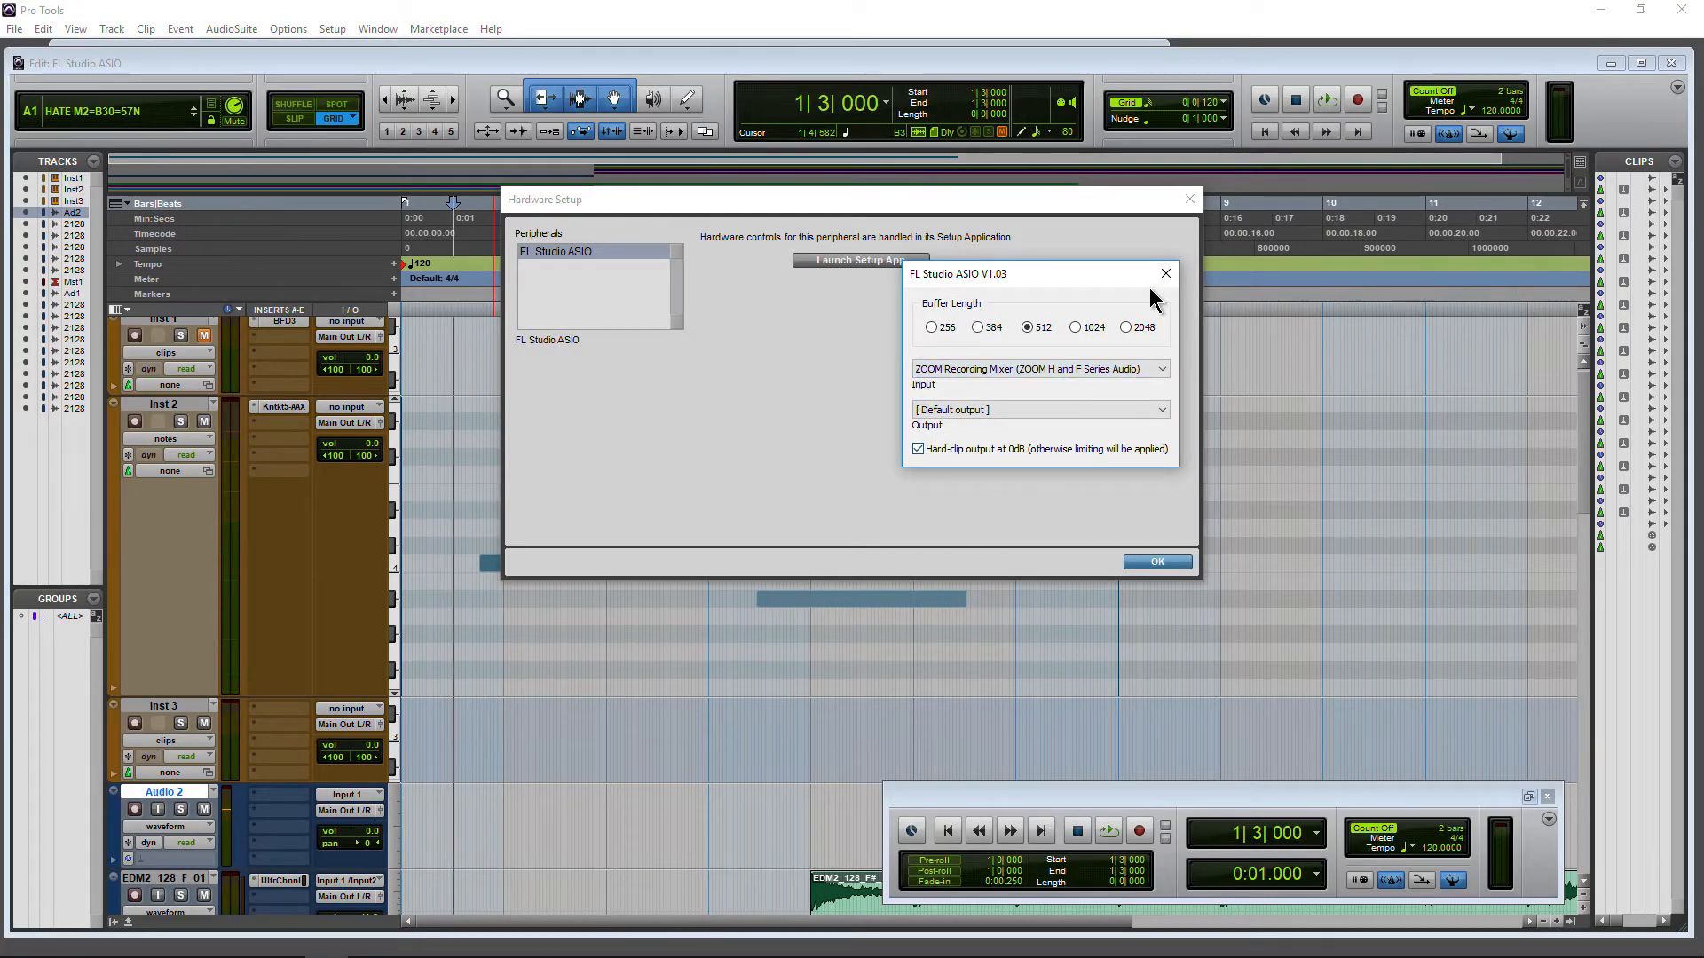
# Close the driver dialogs and confirm FL Studio ASIO as playback engine at 512 samples.
pyautogui.click(1155, 562)
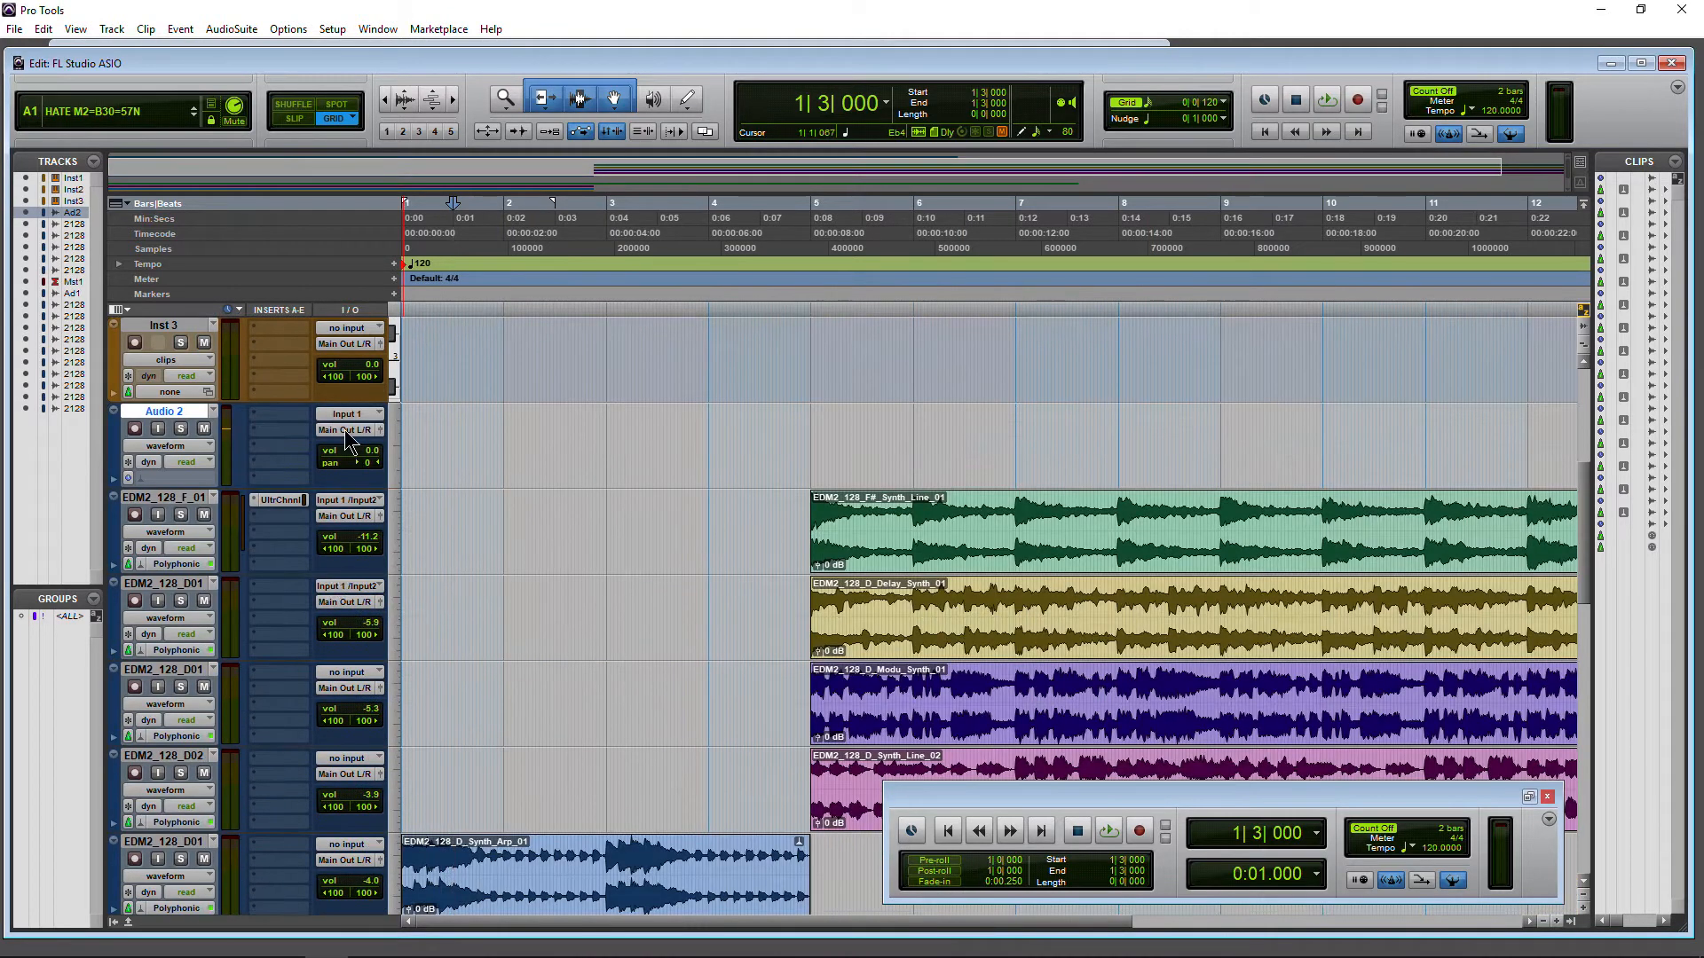
pyautogui.click(332, 28)
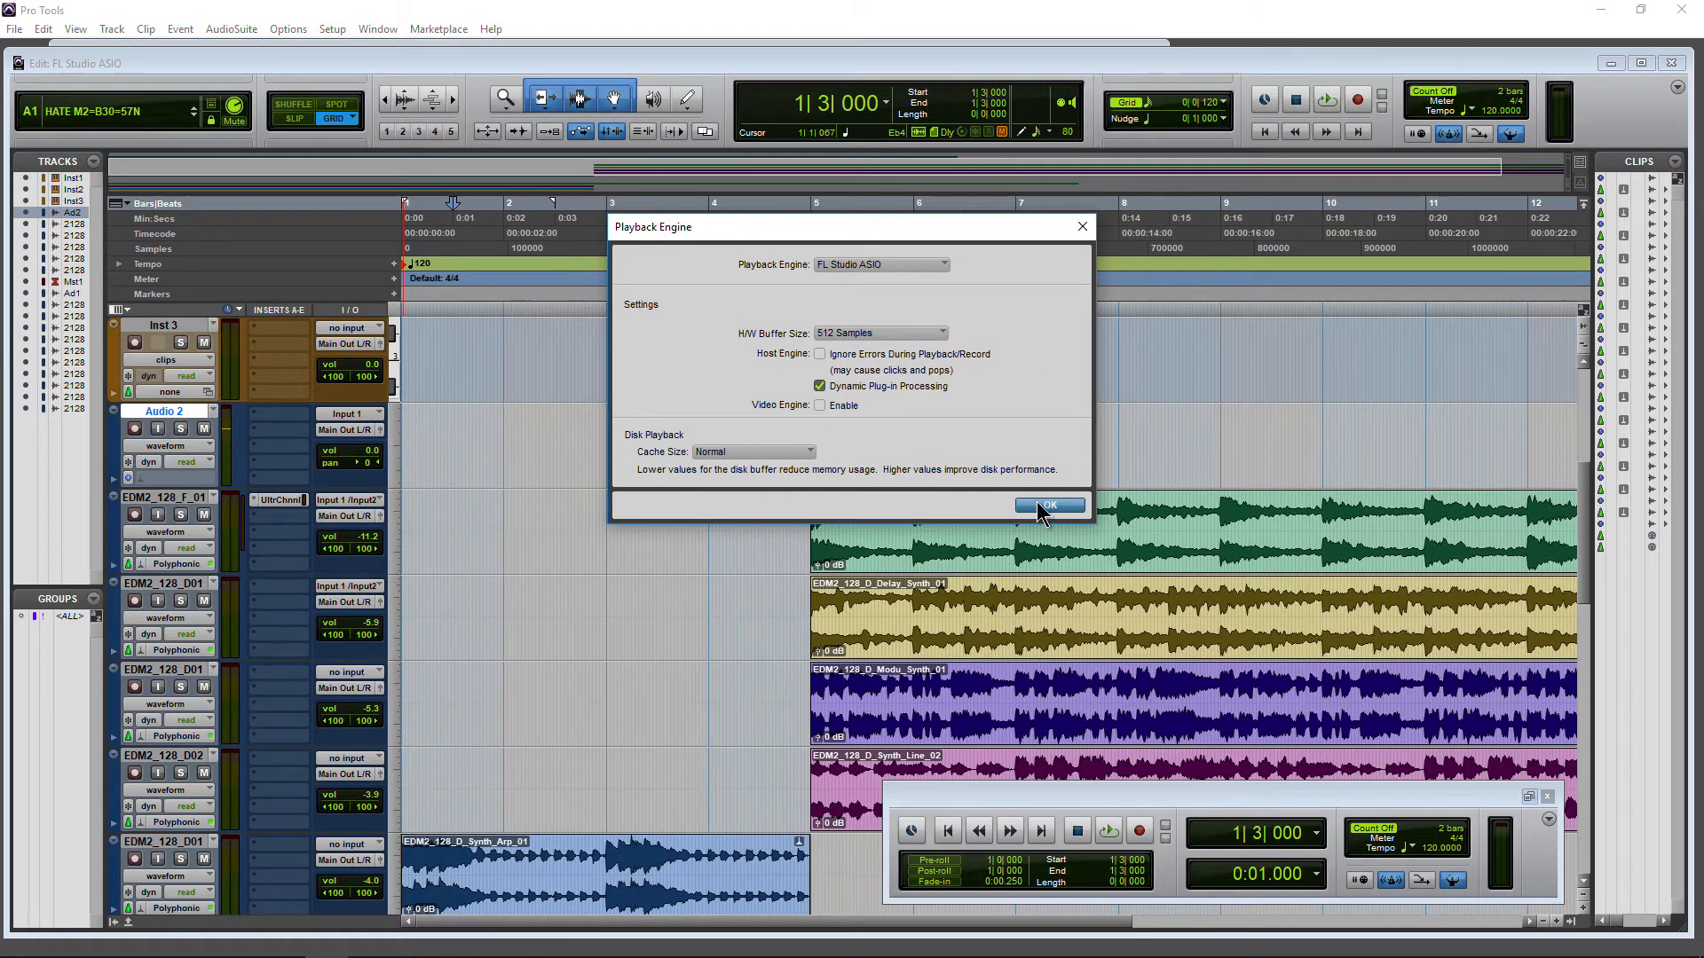
pyautogui.click(1048, 506)
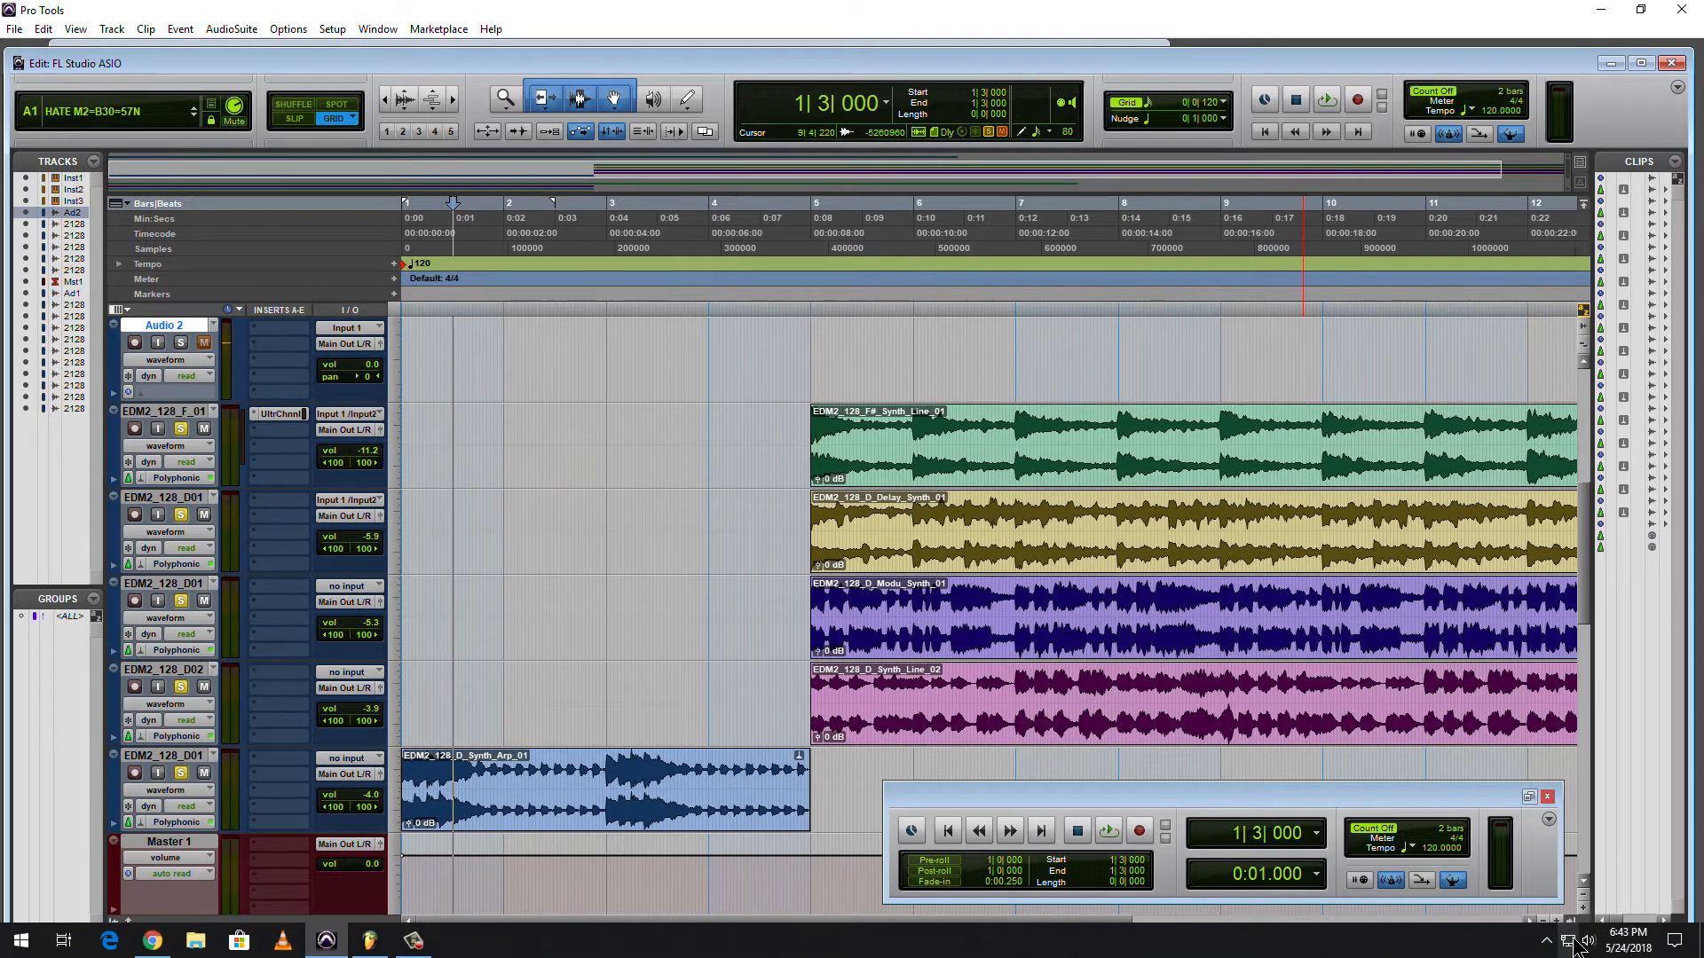
# Lower the Windows system speaker volume from the taskbar control.
pyautogui.click(1587, 941)
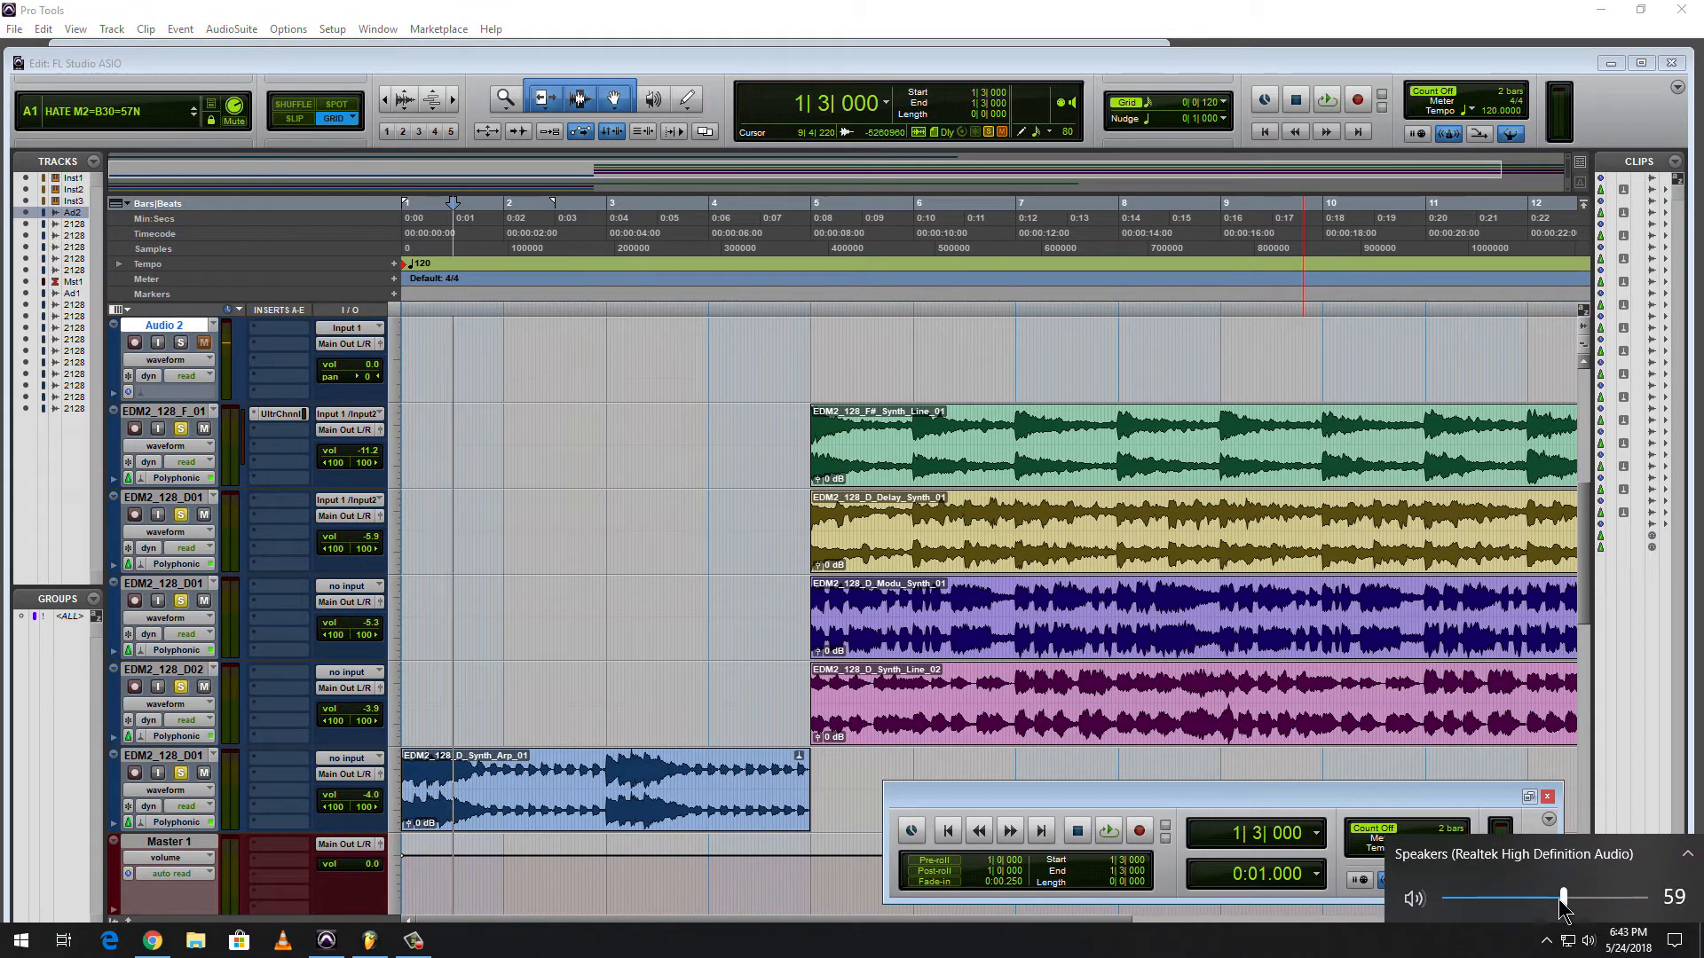
pyautogui.moveTo(1562, 898); pyautogui.dragTo(1558, 898)
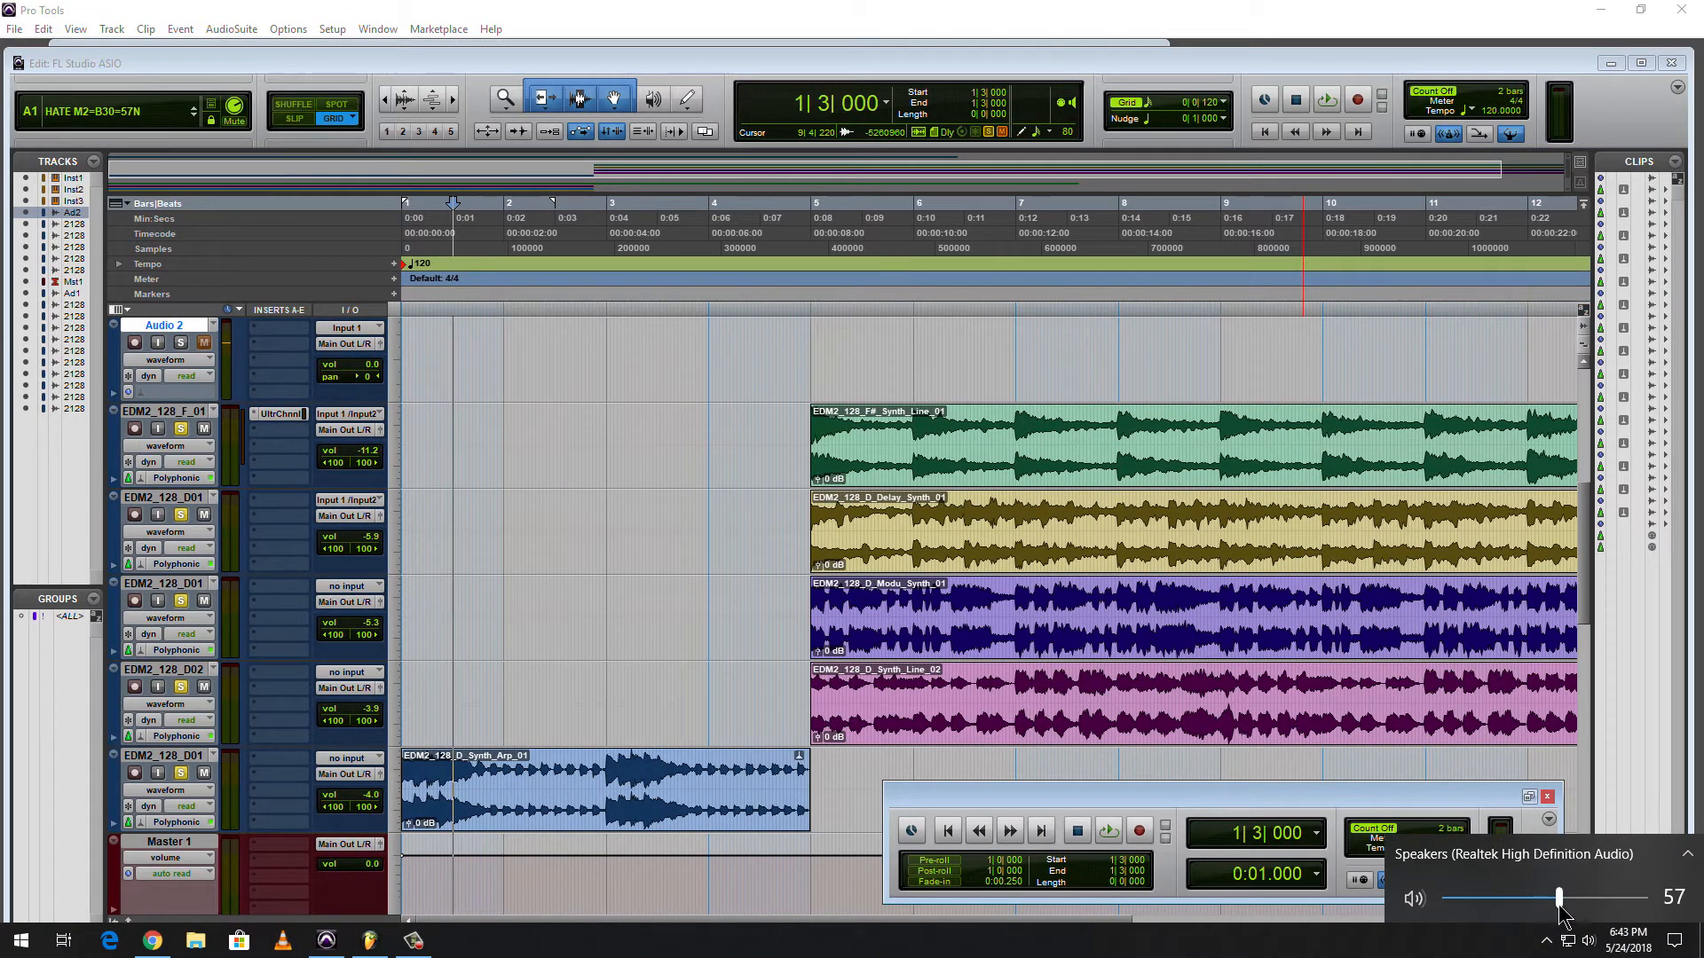
pyautogui.moveTo(1561, 898); pyautogui.dragTo(1509, 898)
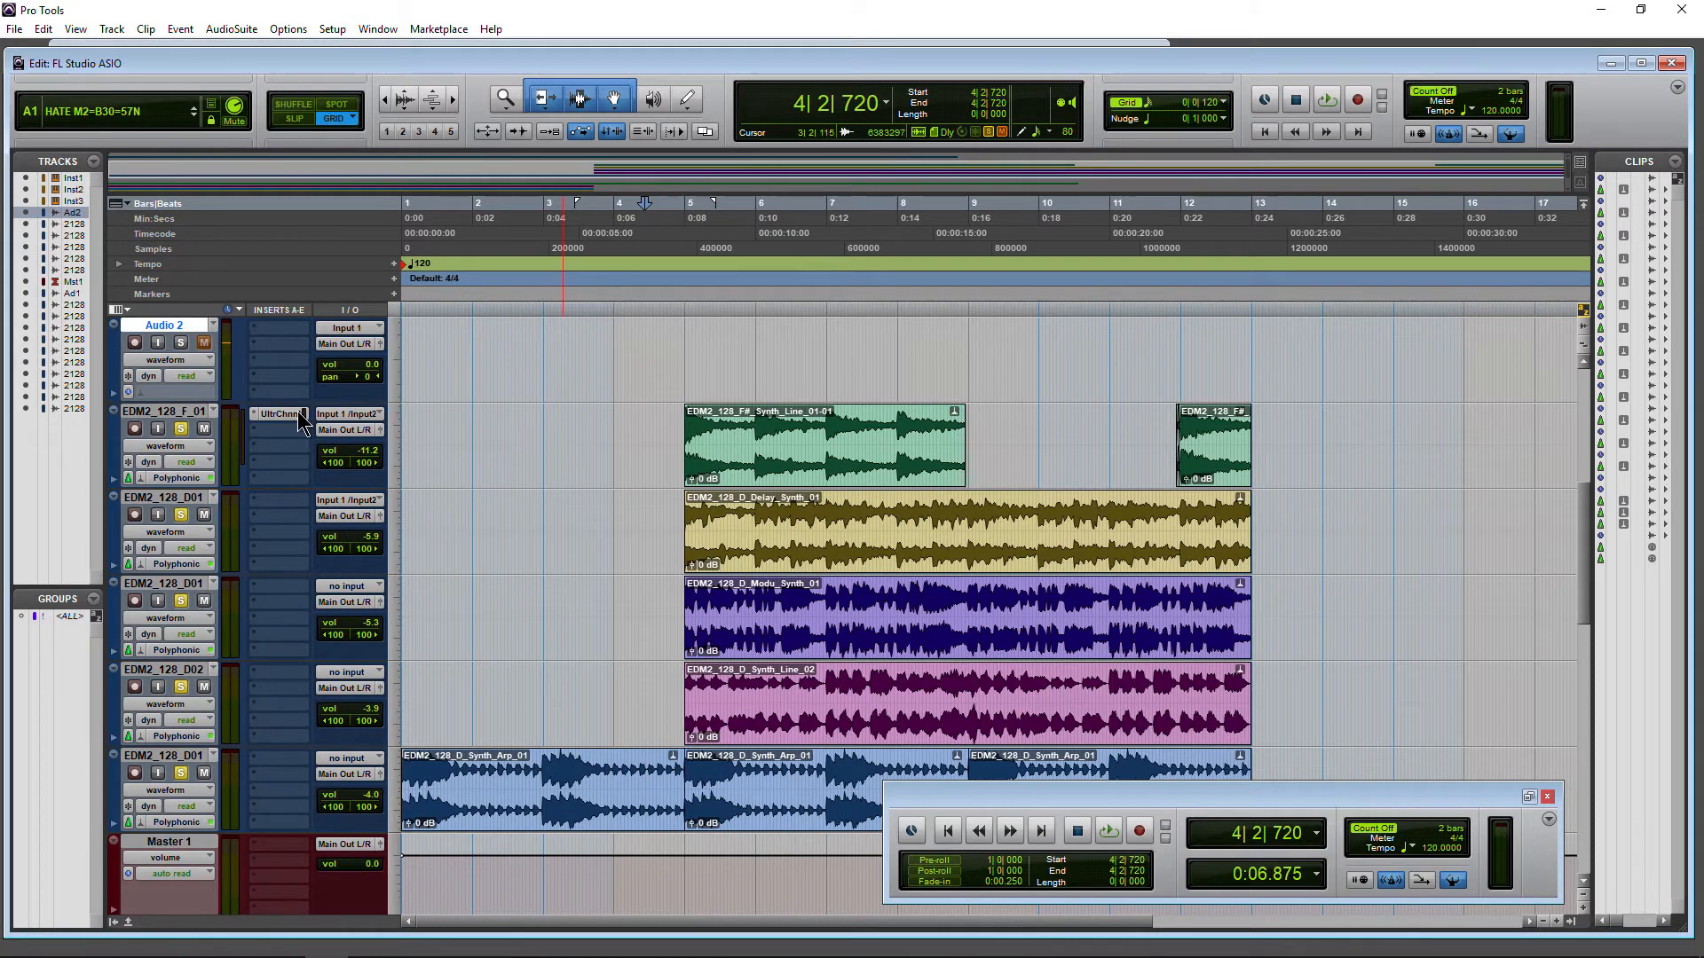
# Lower the UltraChannel O-Pressor threshold on the F# synth track and close the effect window.
pyautogui.click(278, 413)
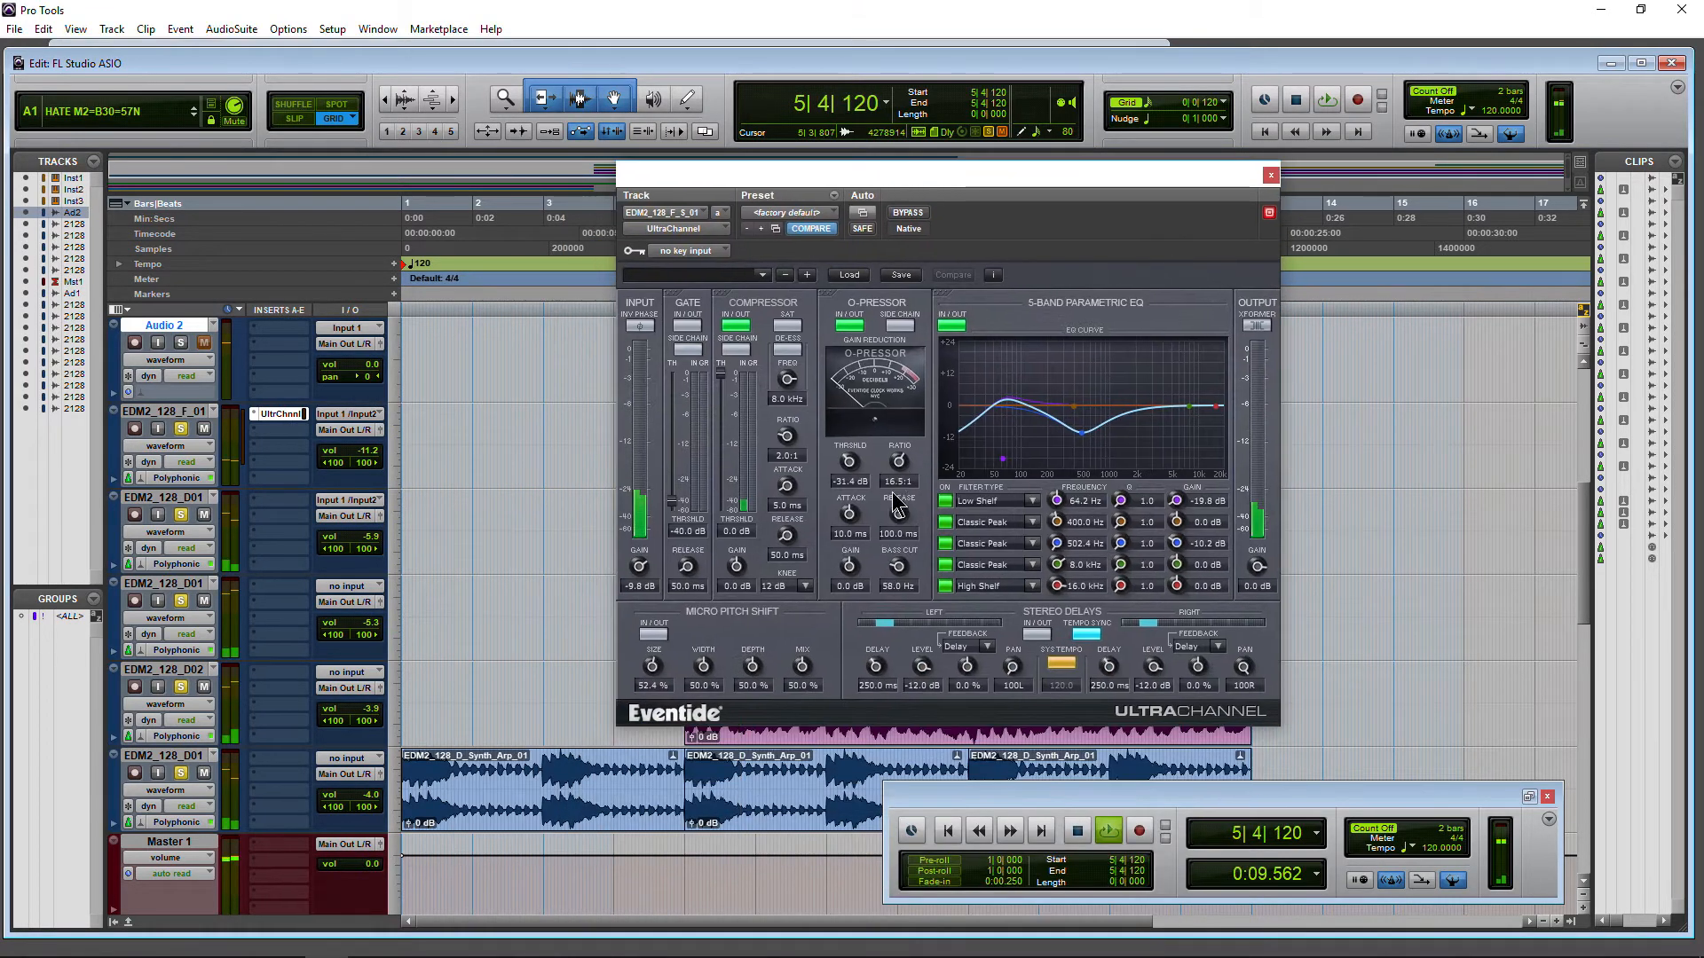
pyautogui.click(1109, 829)
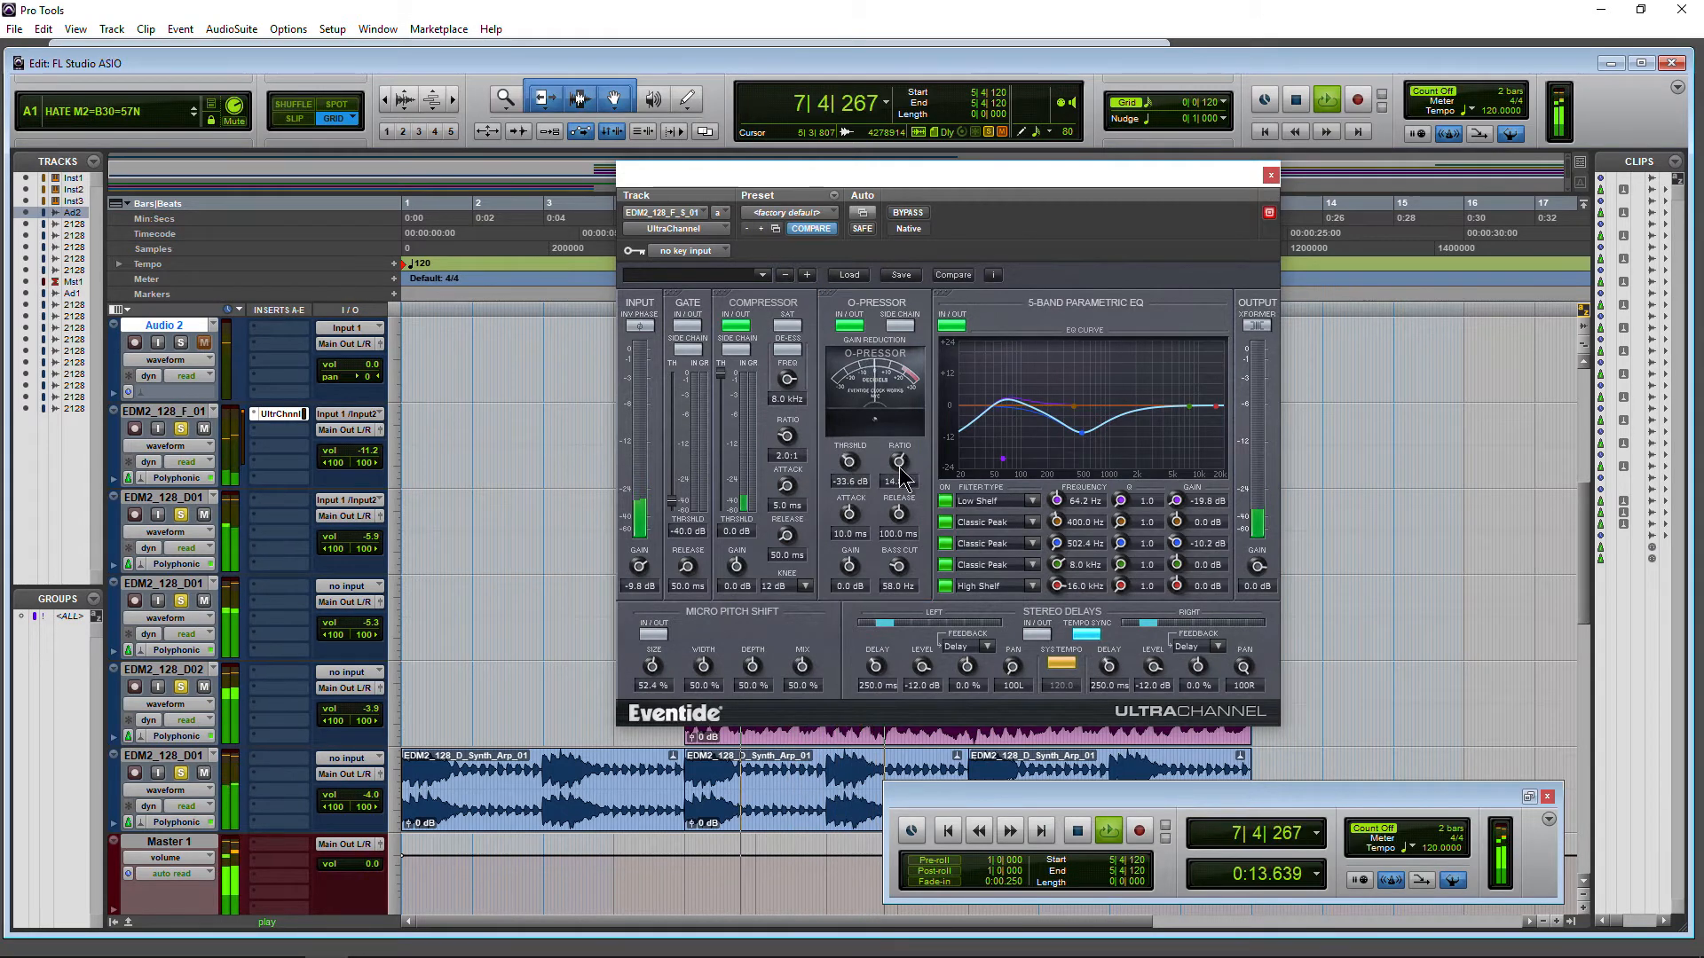
pyautogui.click(1271, 174)
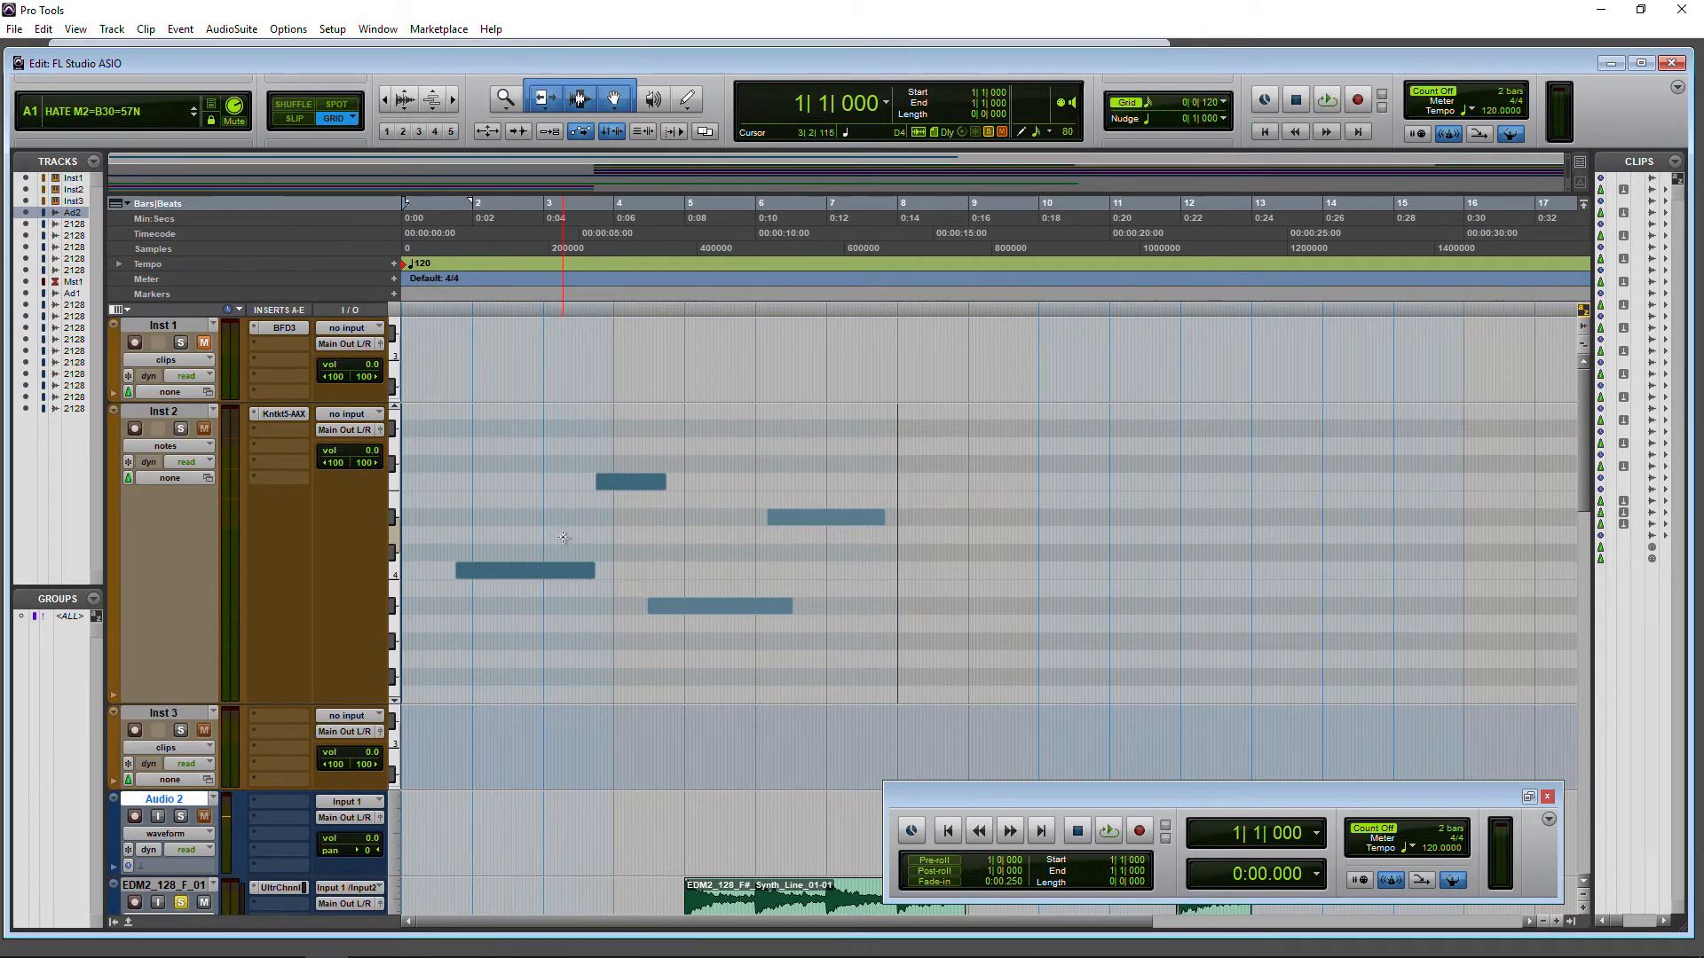
pyautogui.scroll(-3)
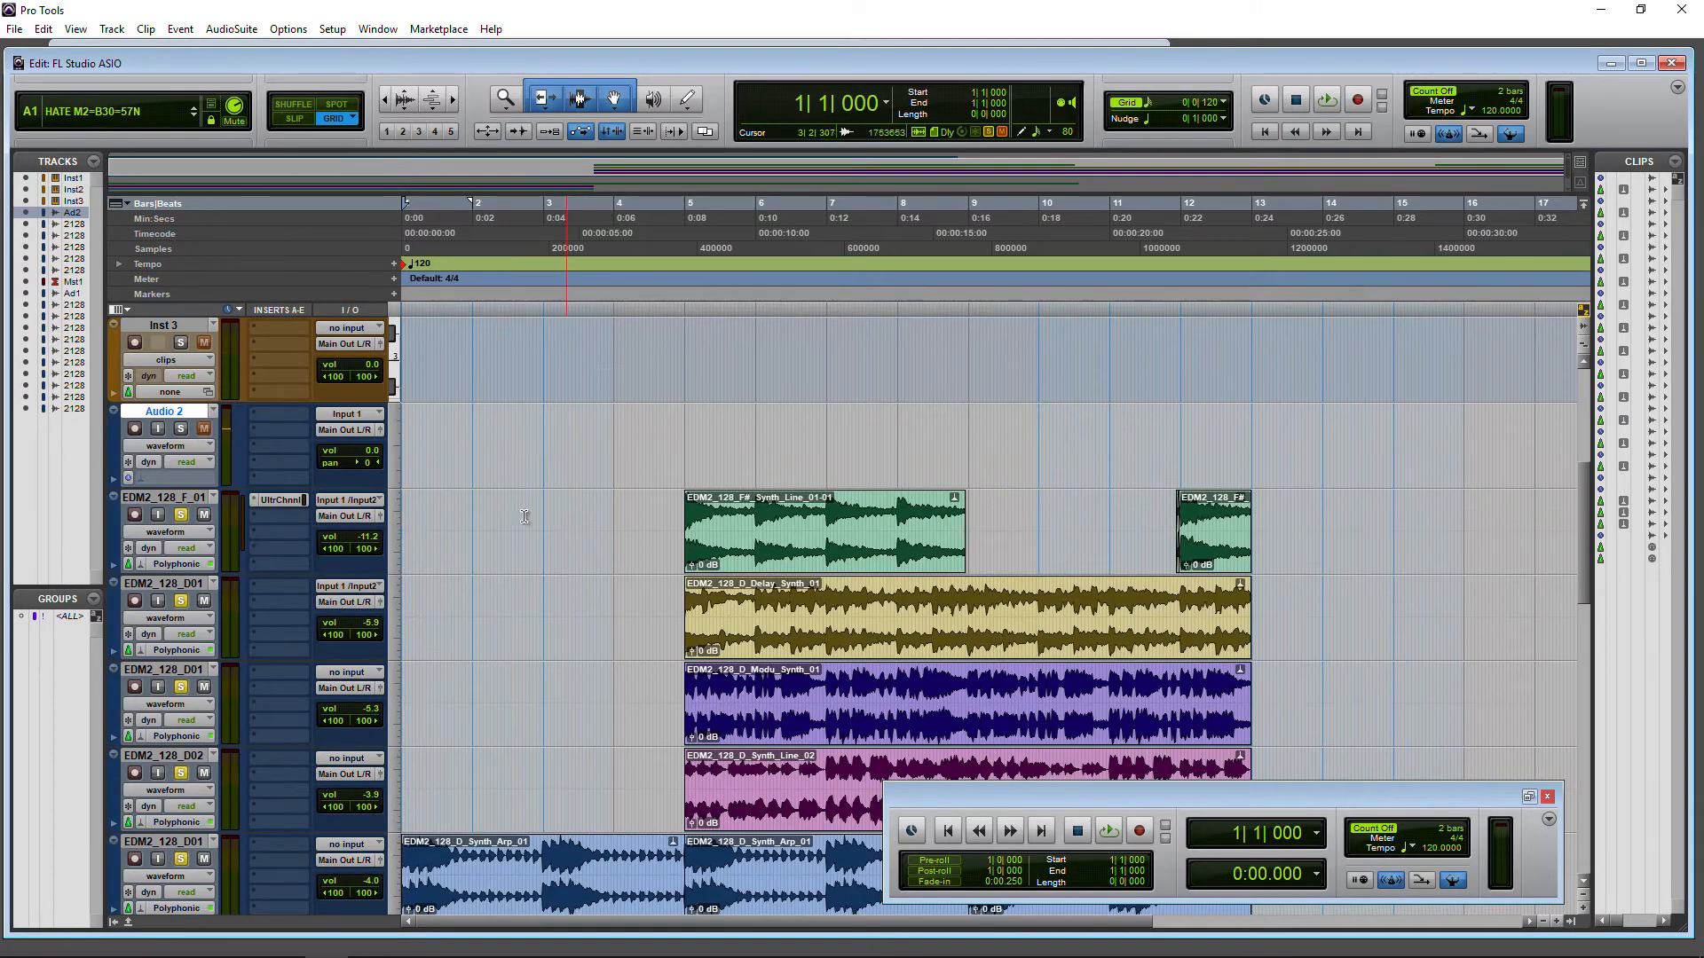
# Launch the FL Studio ASIO driver panel and switch its input to the default device.
pyautogui.click(332, 29)
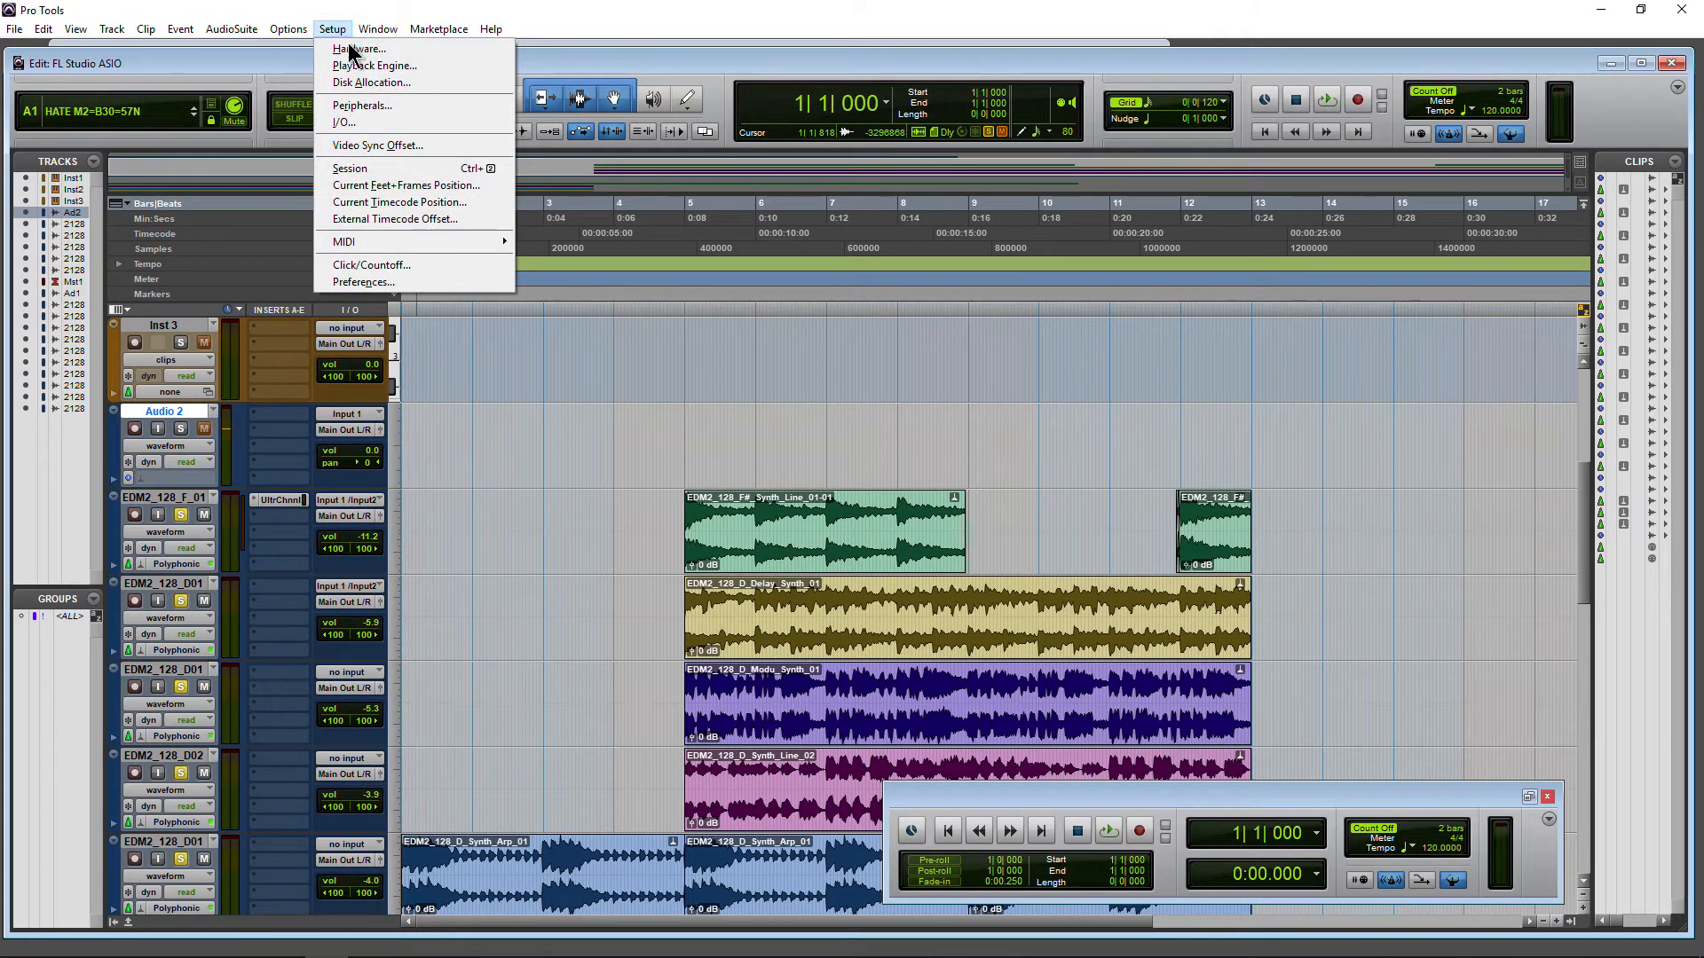
pyautogui.click(362, 47)
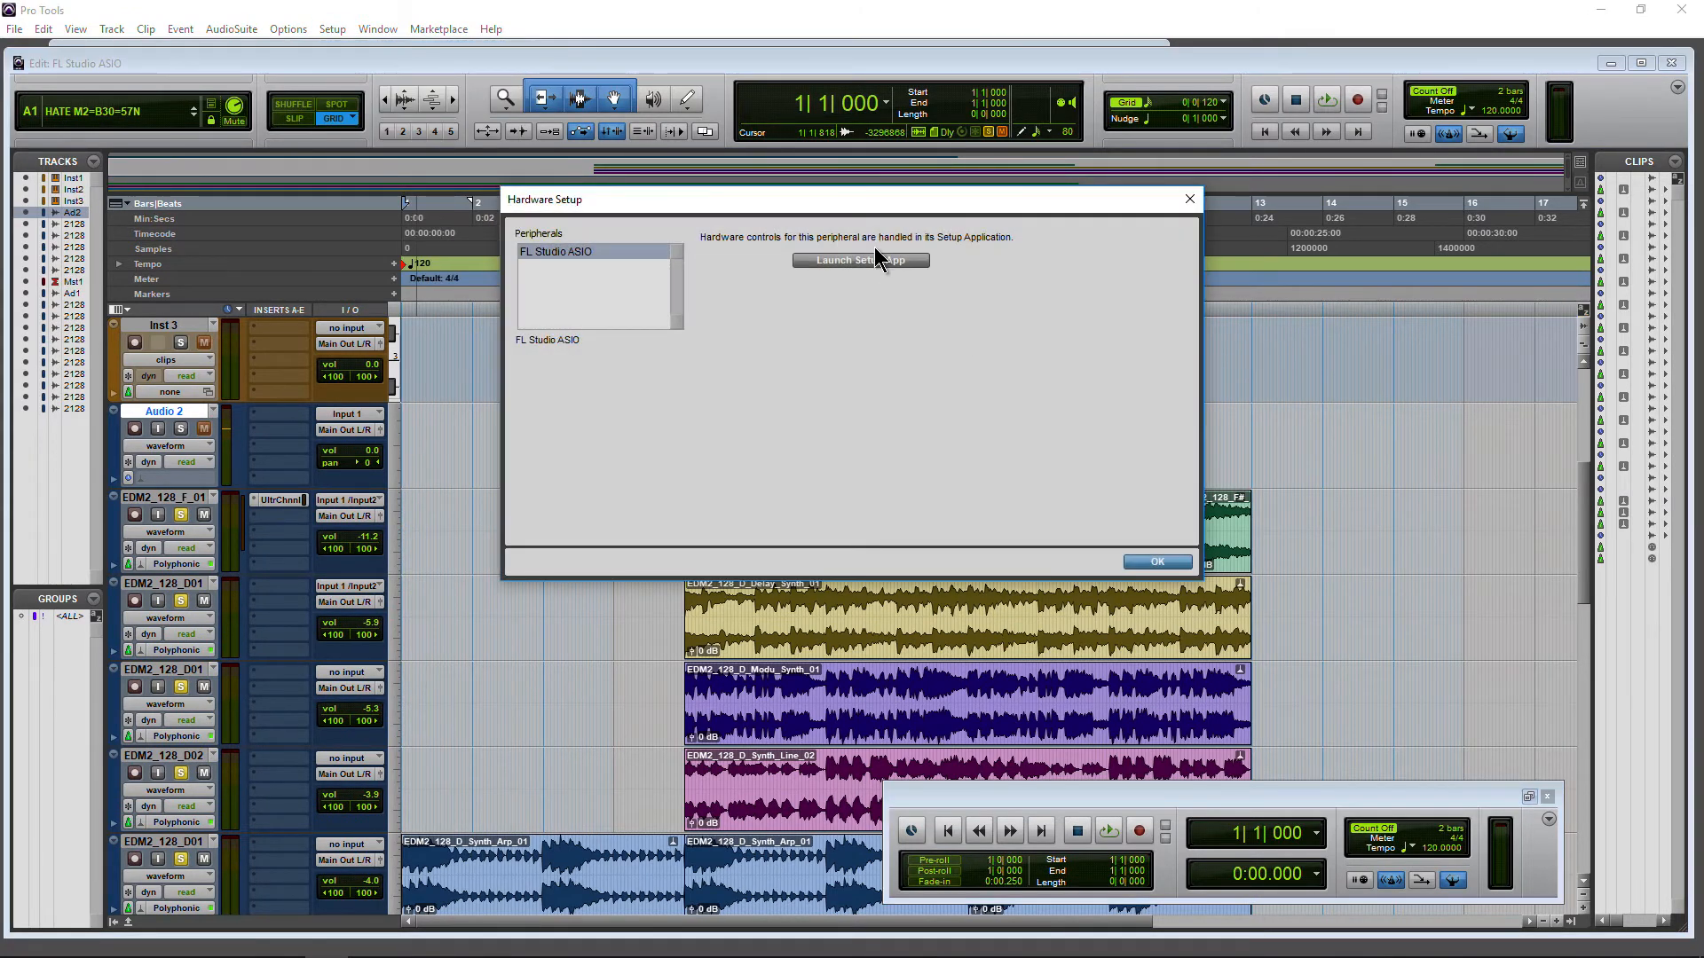
pyautogui.click(859, 259)
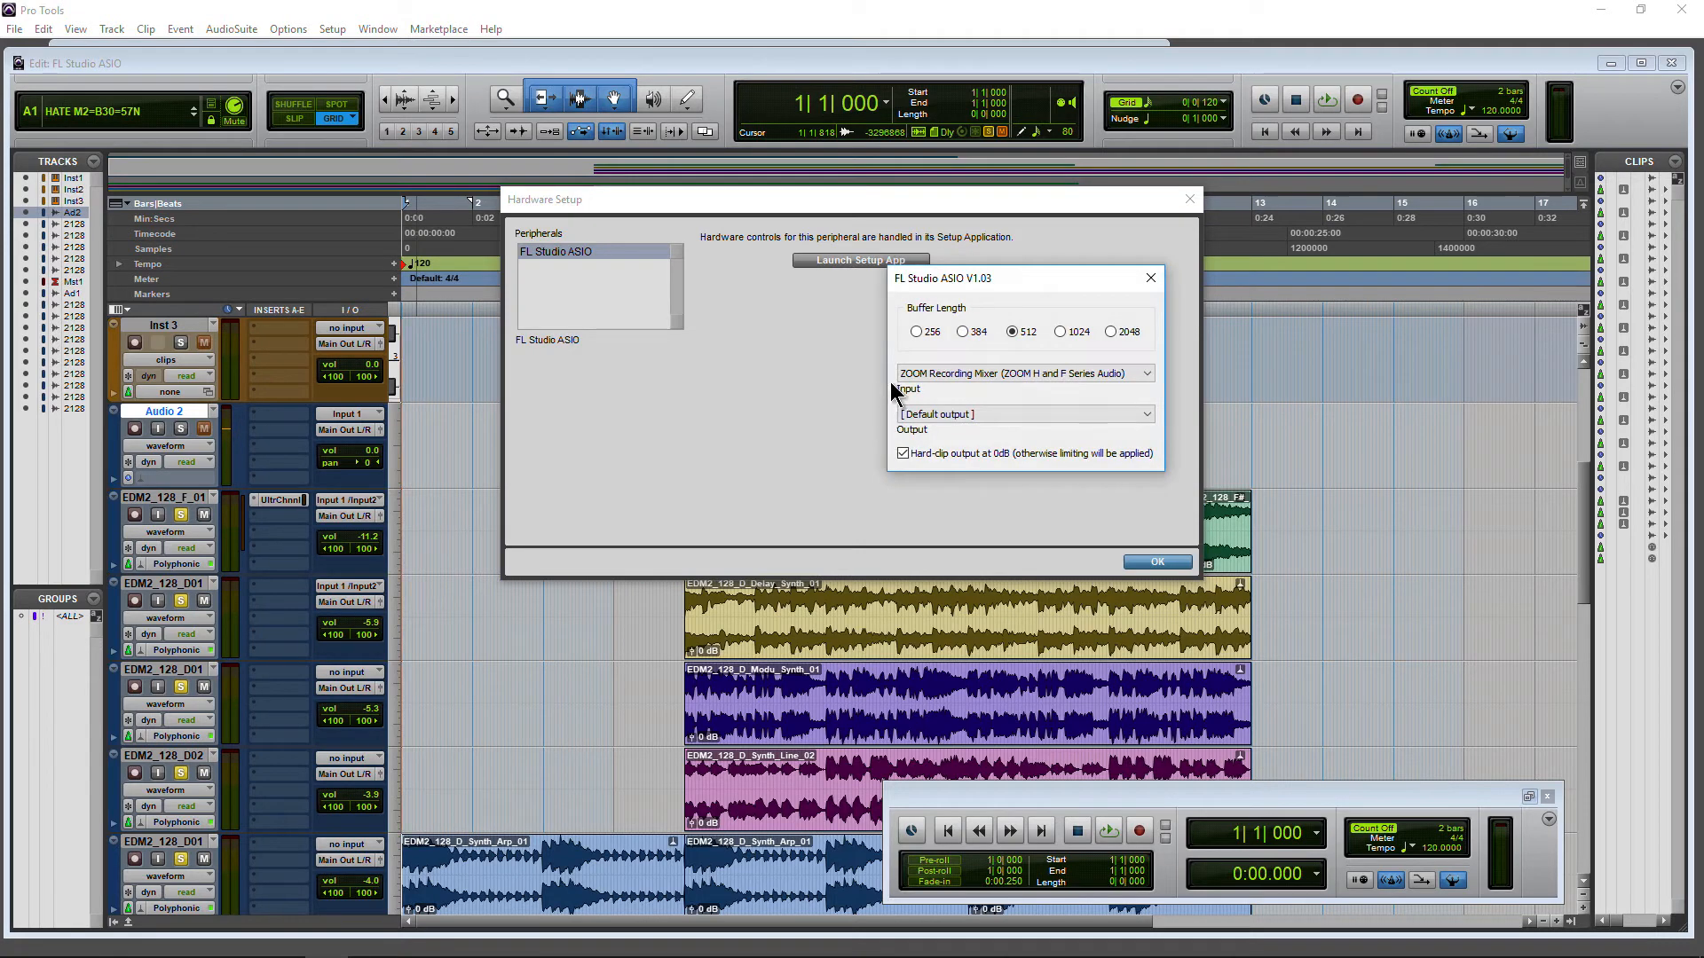
pyautogui.click(1023, 373)
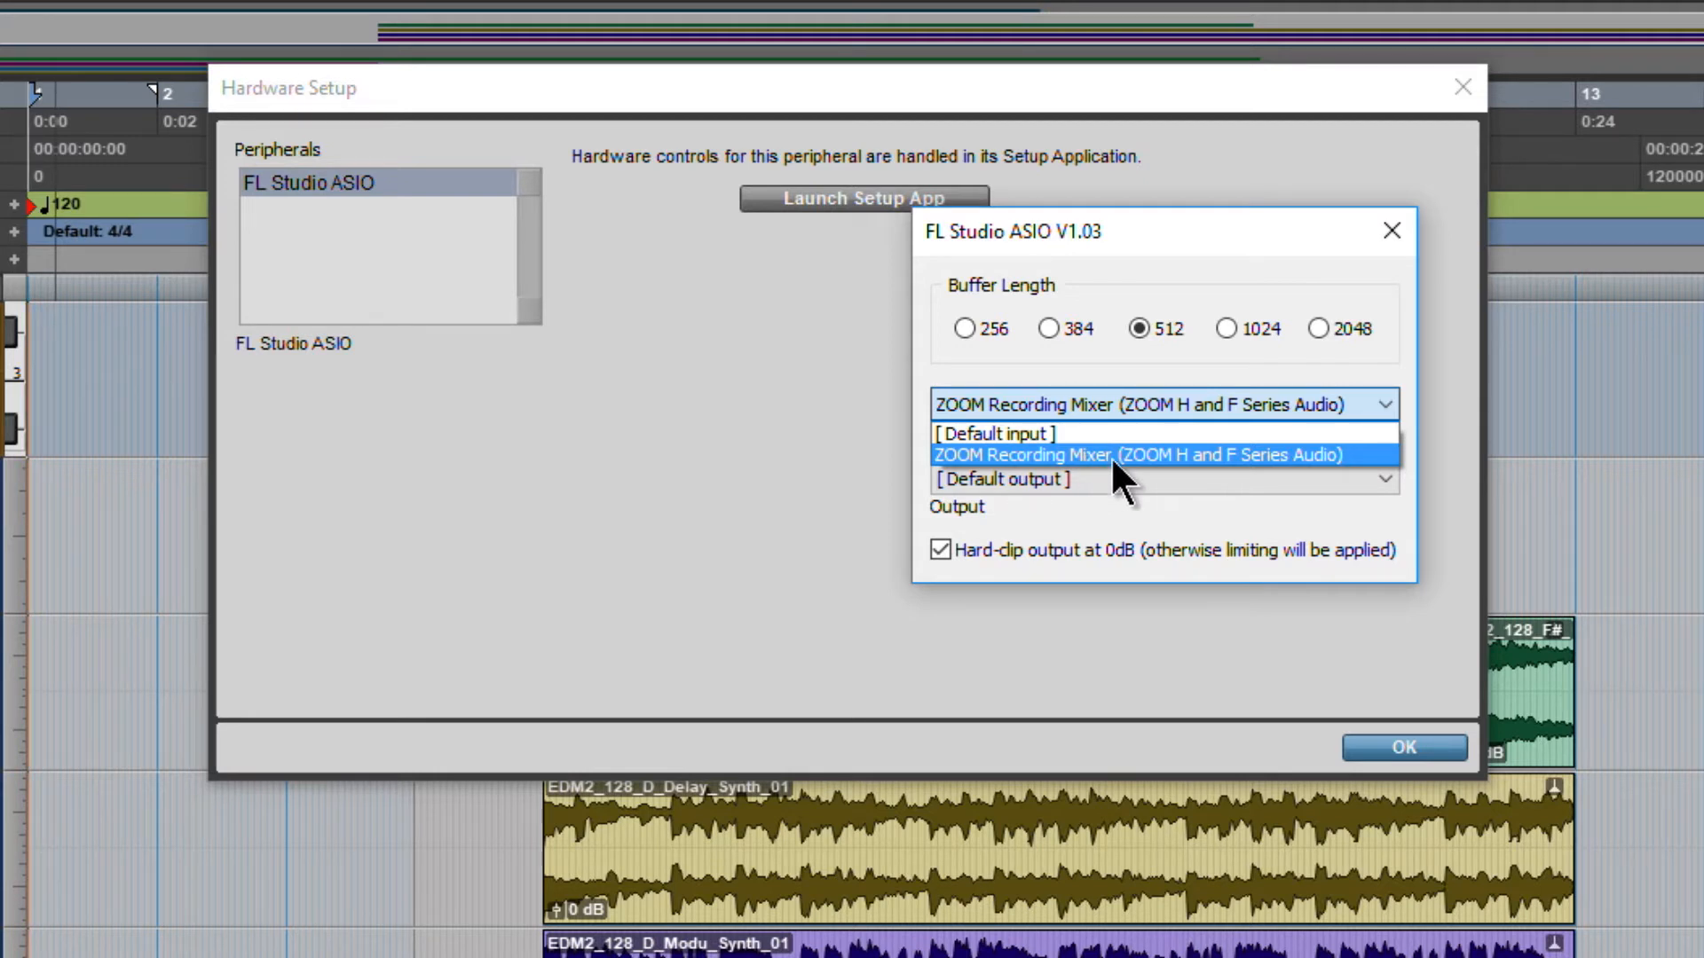
pyautogui.moveTo(1126, 492)
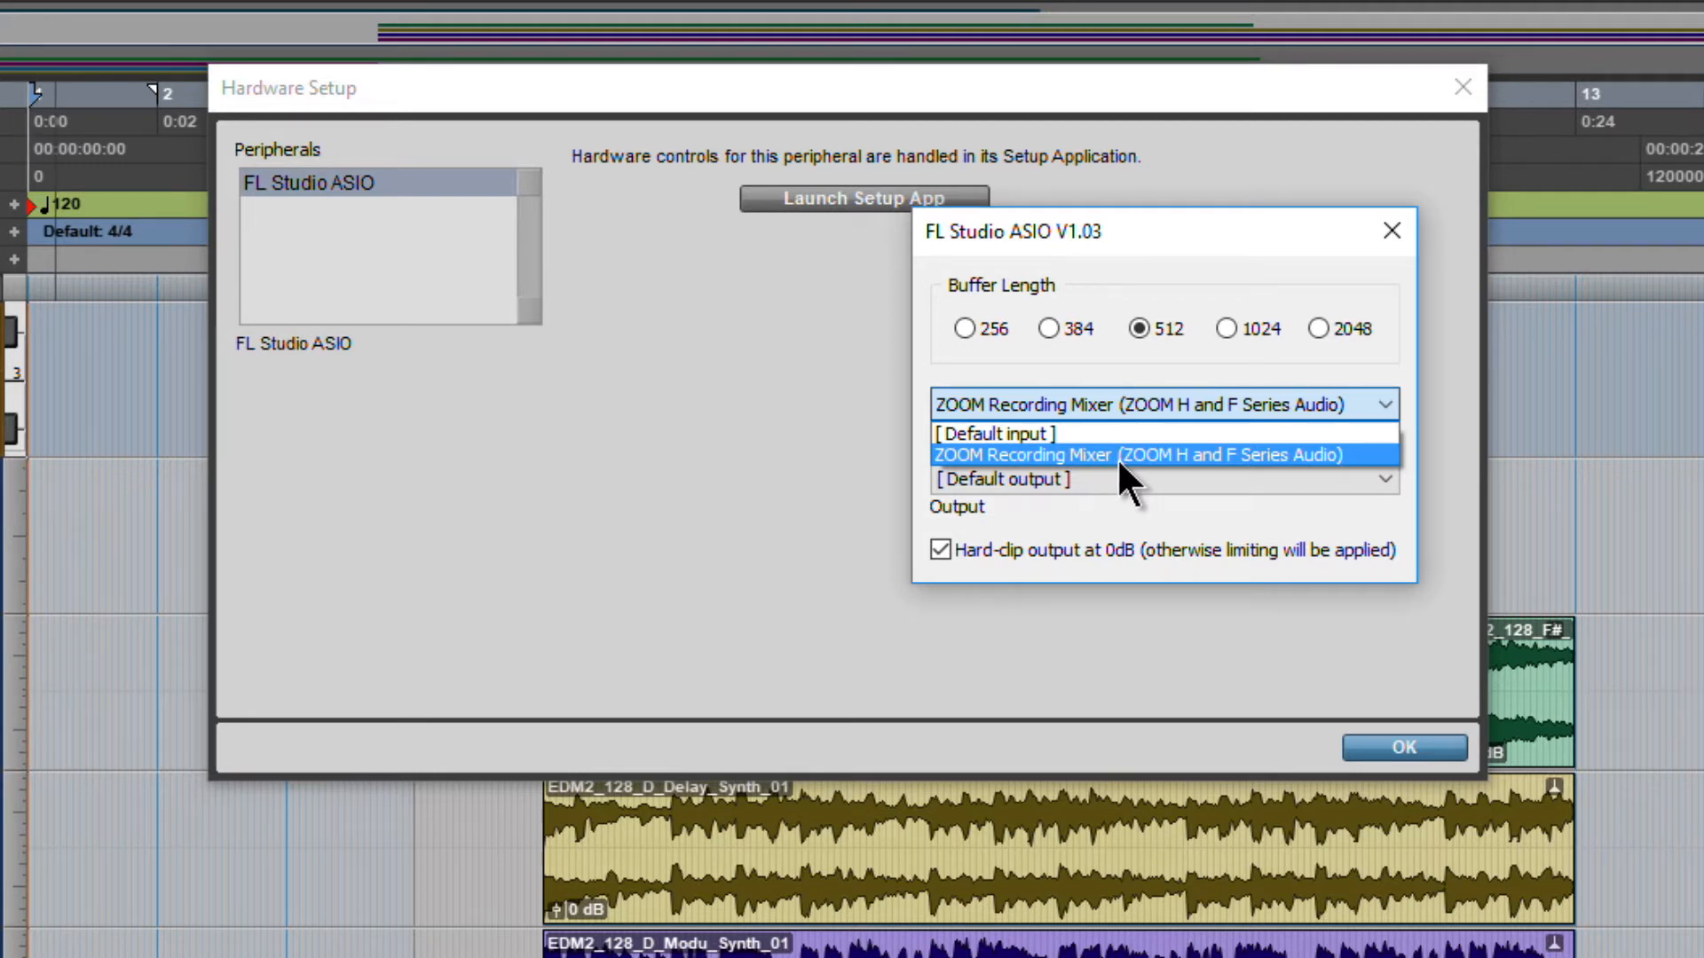
pyautogui.click(994, 433)
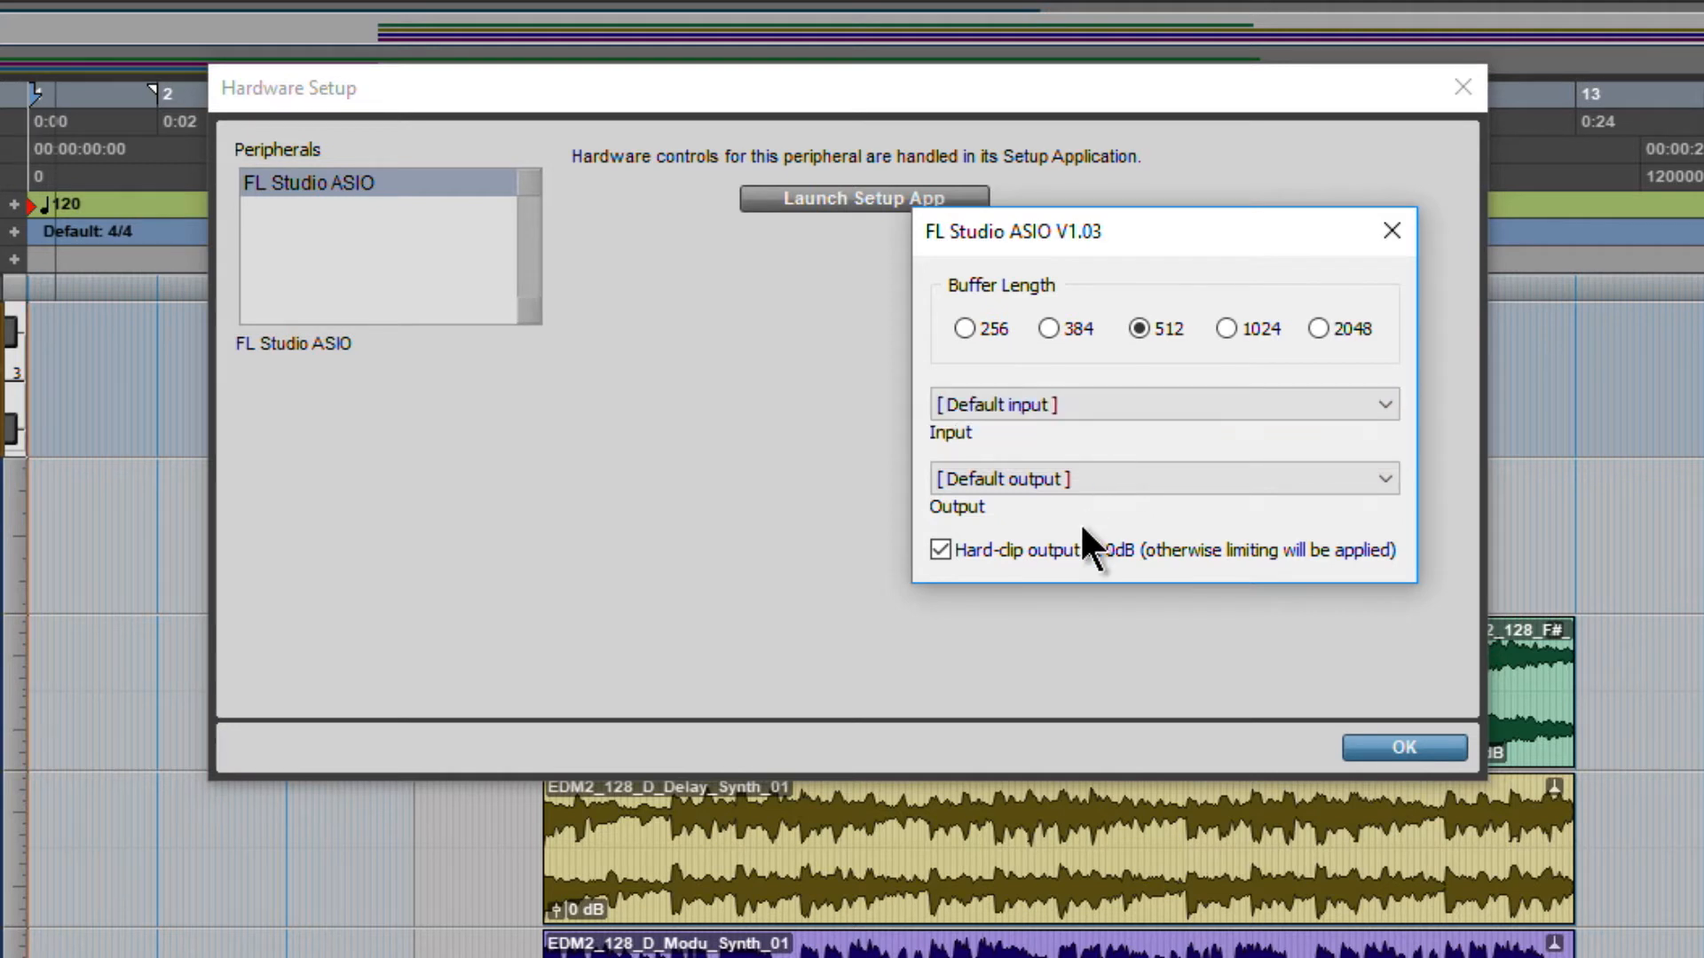
# Set the ASIO input to ZOOM Recording Mixer and close the driver panel.
pyautogui.click(1161, 404)
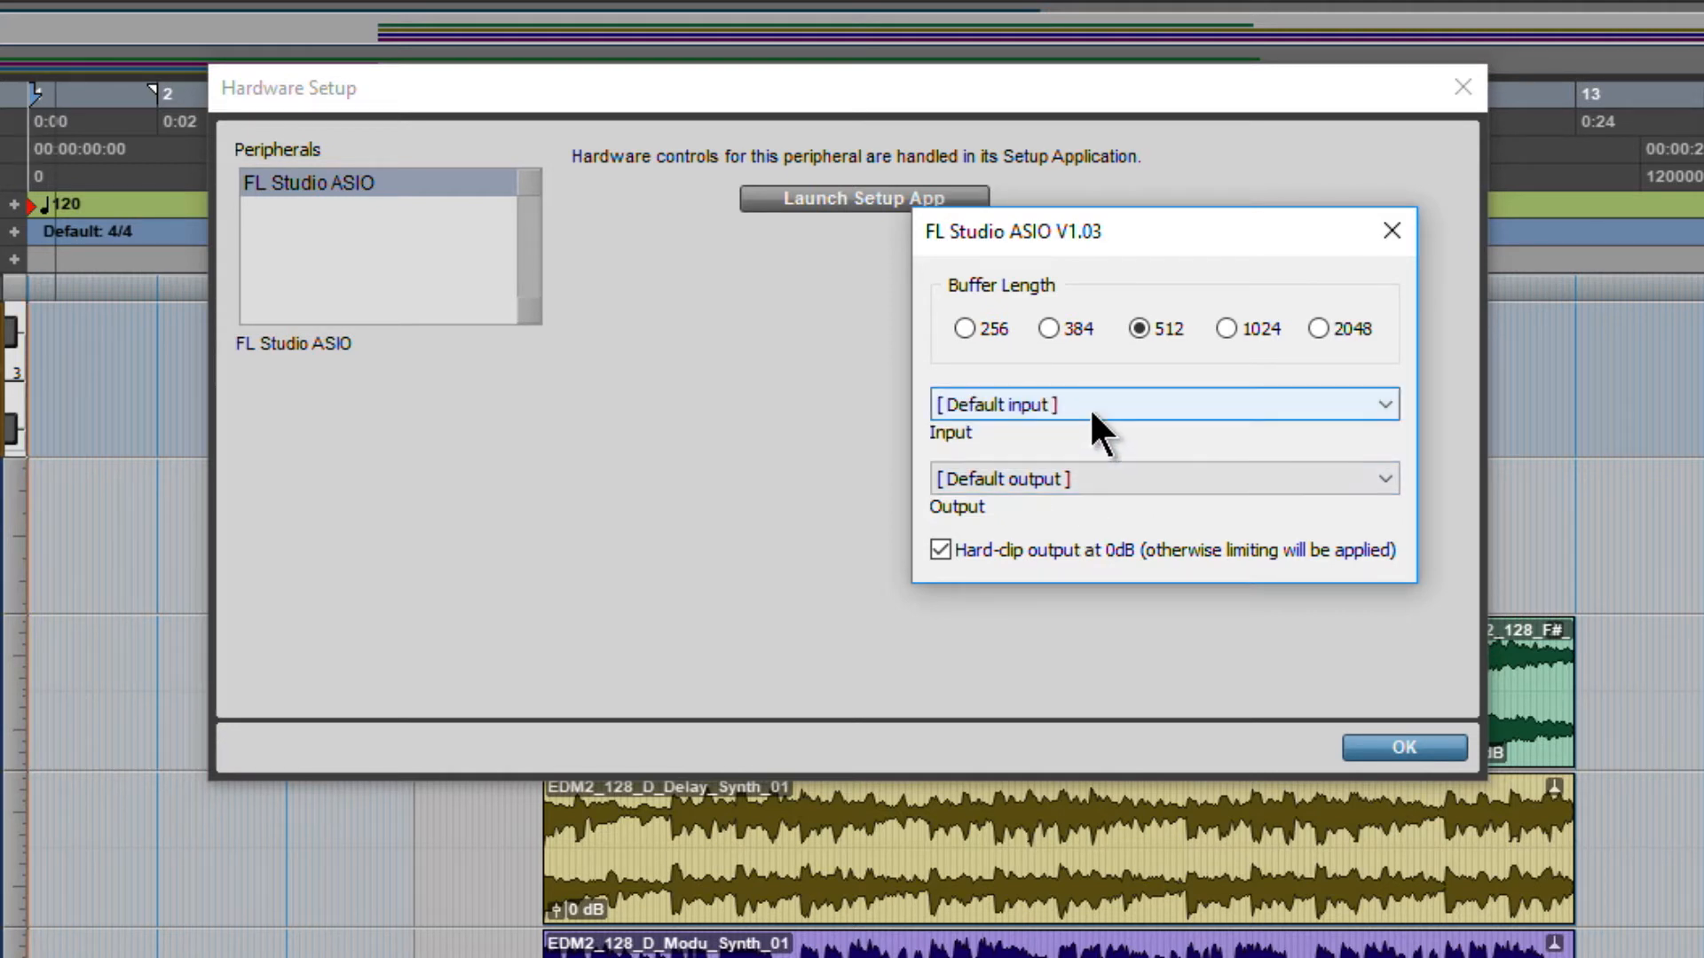
pyautogui.click(1163, 405)
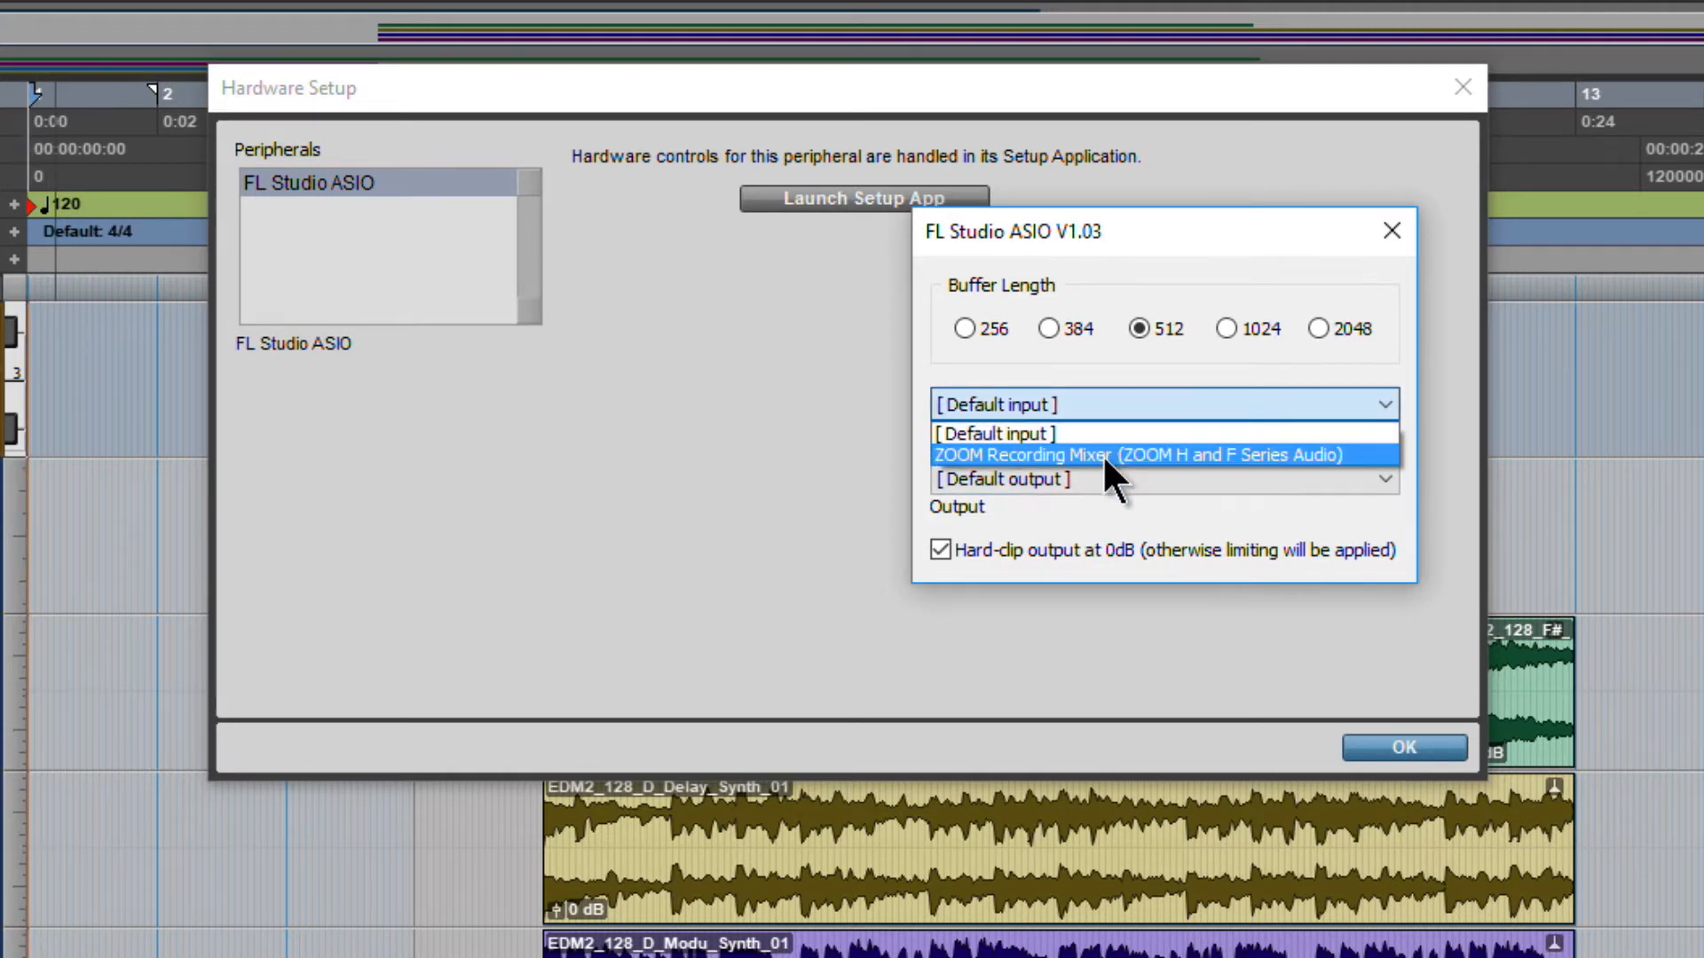
pyautogui.click(1136, 455)
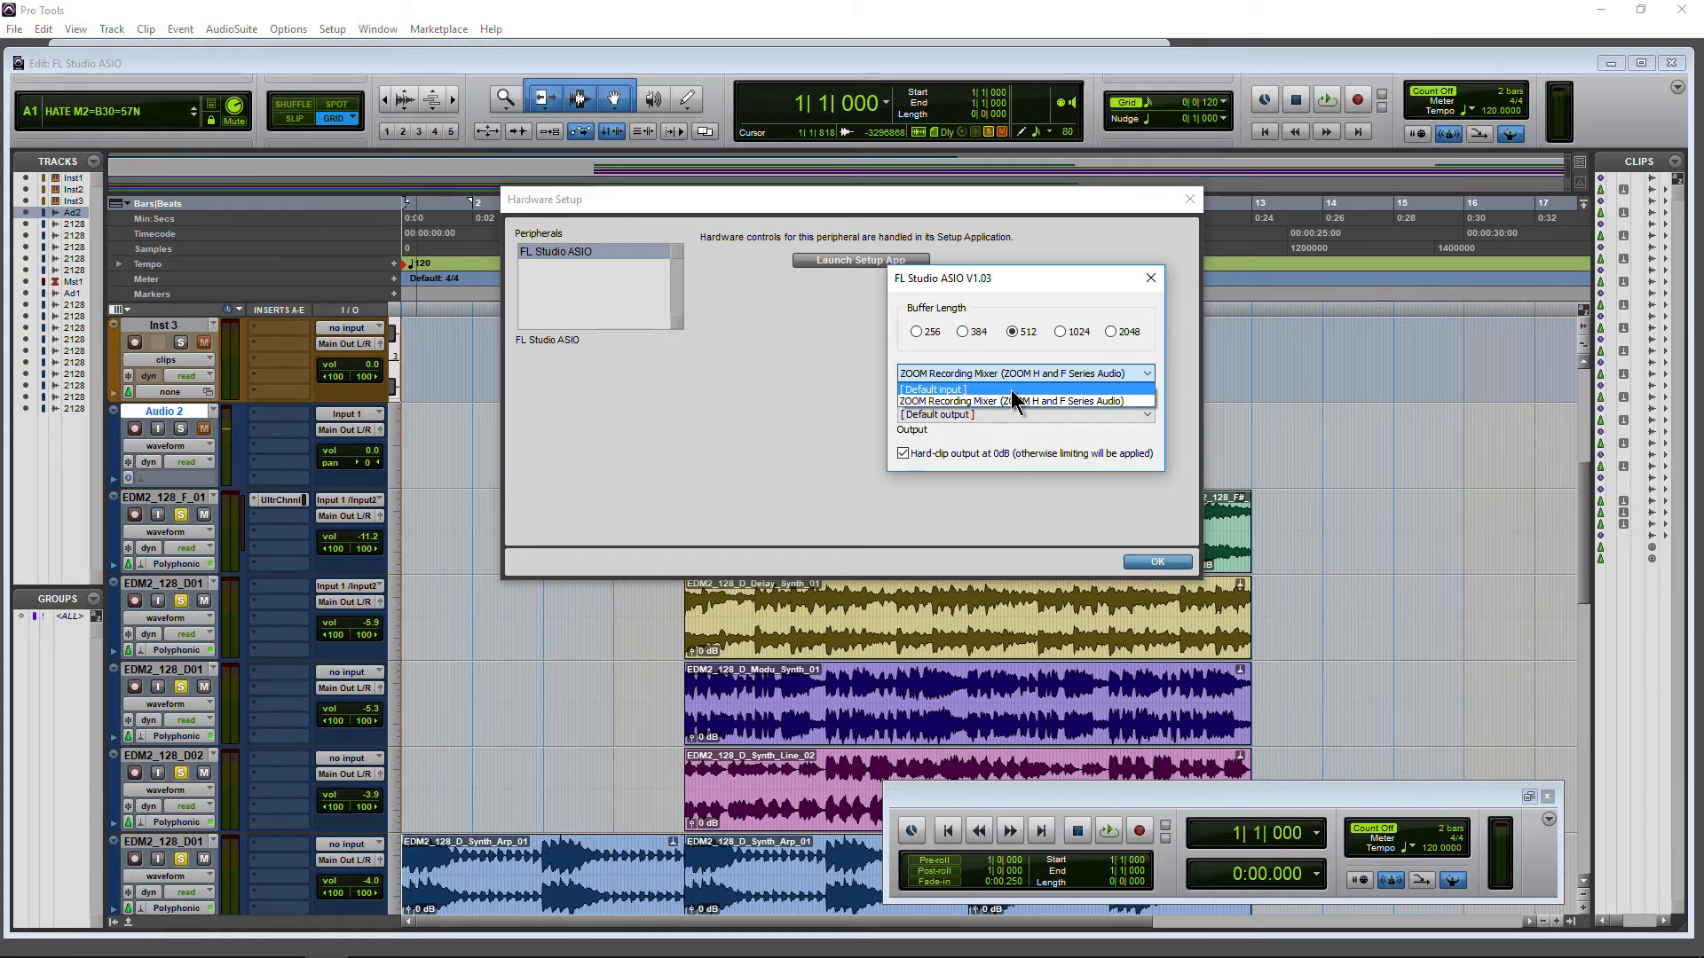
pyautogui.click(1017, 399)
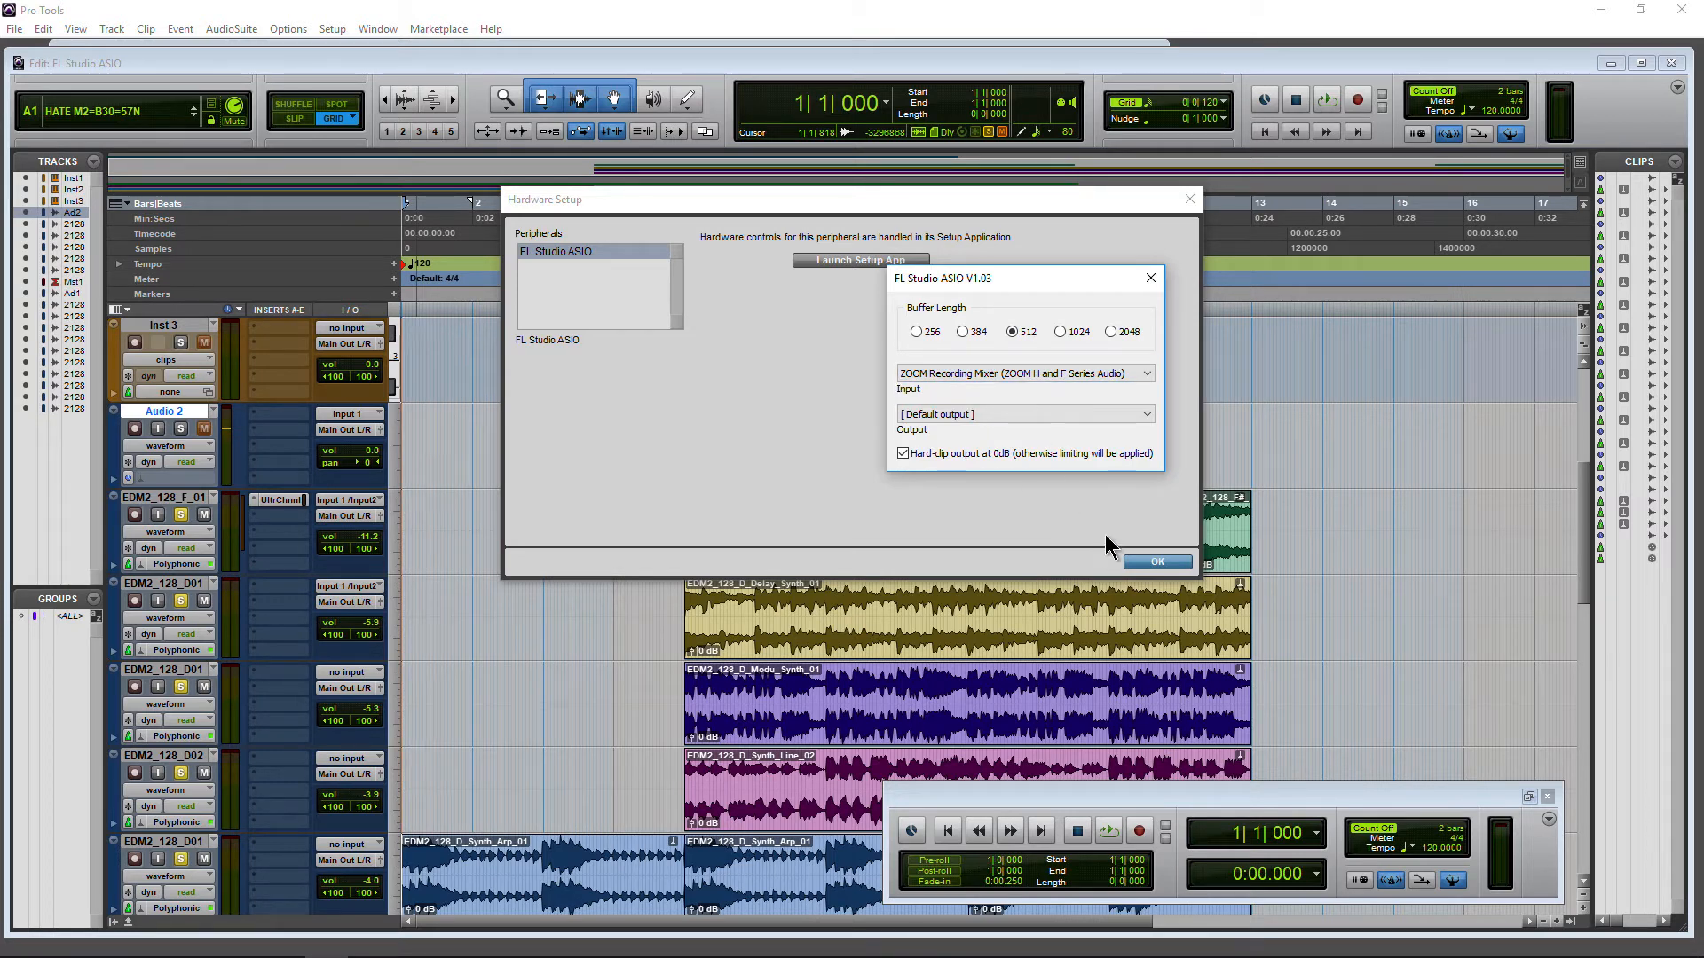
pyautogui.click(1151, 278)
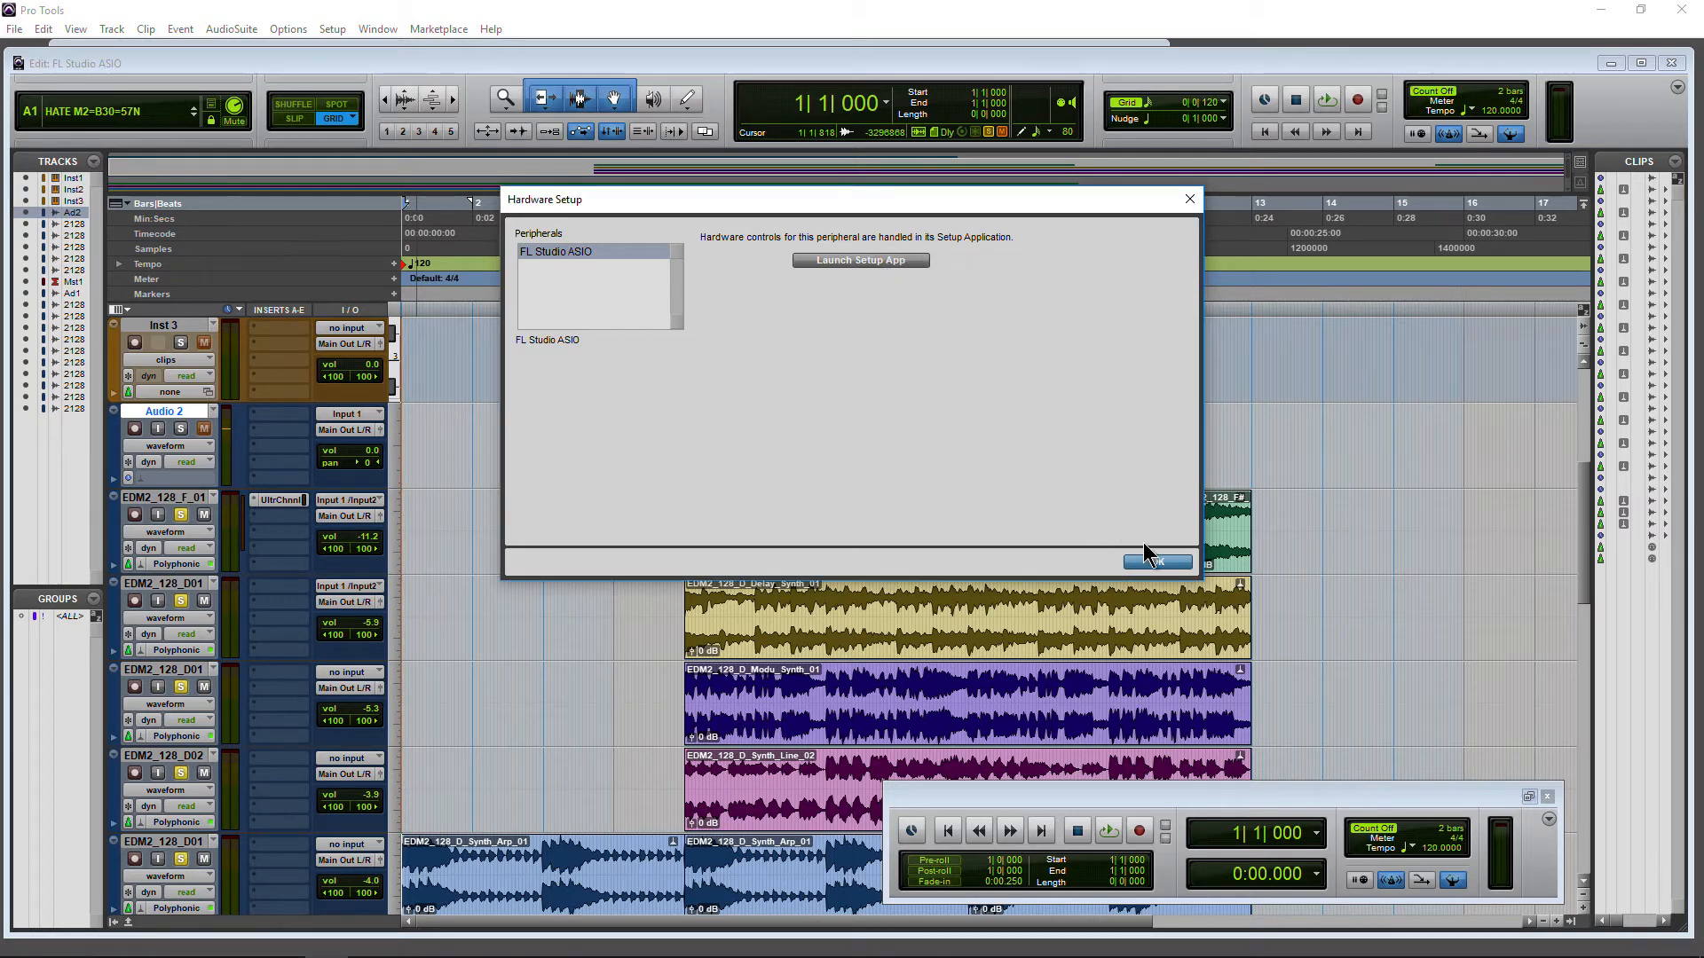
# Accept the hardware setup and set the Audio 2 track's input to Input 1.
pyautogui.click(1156, 563)
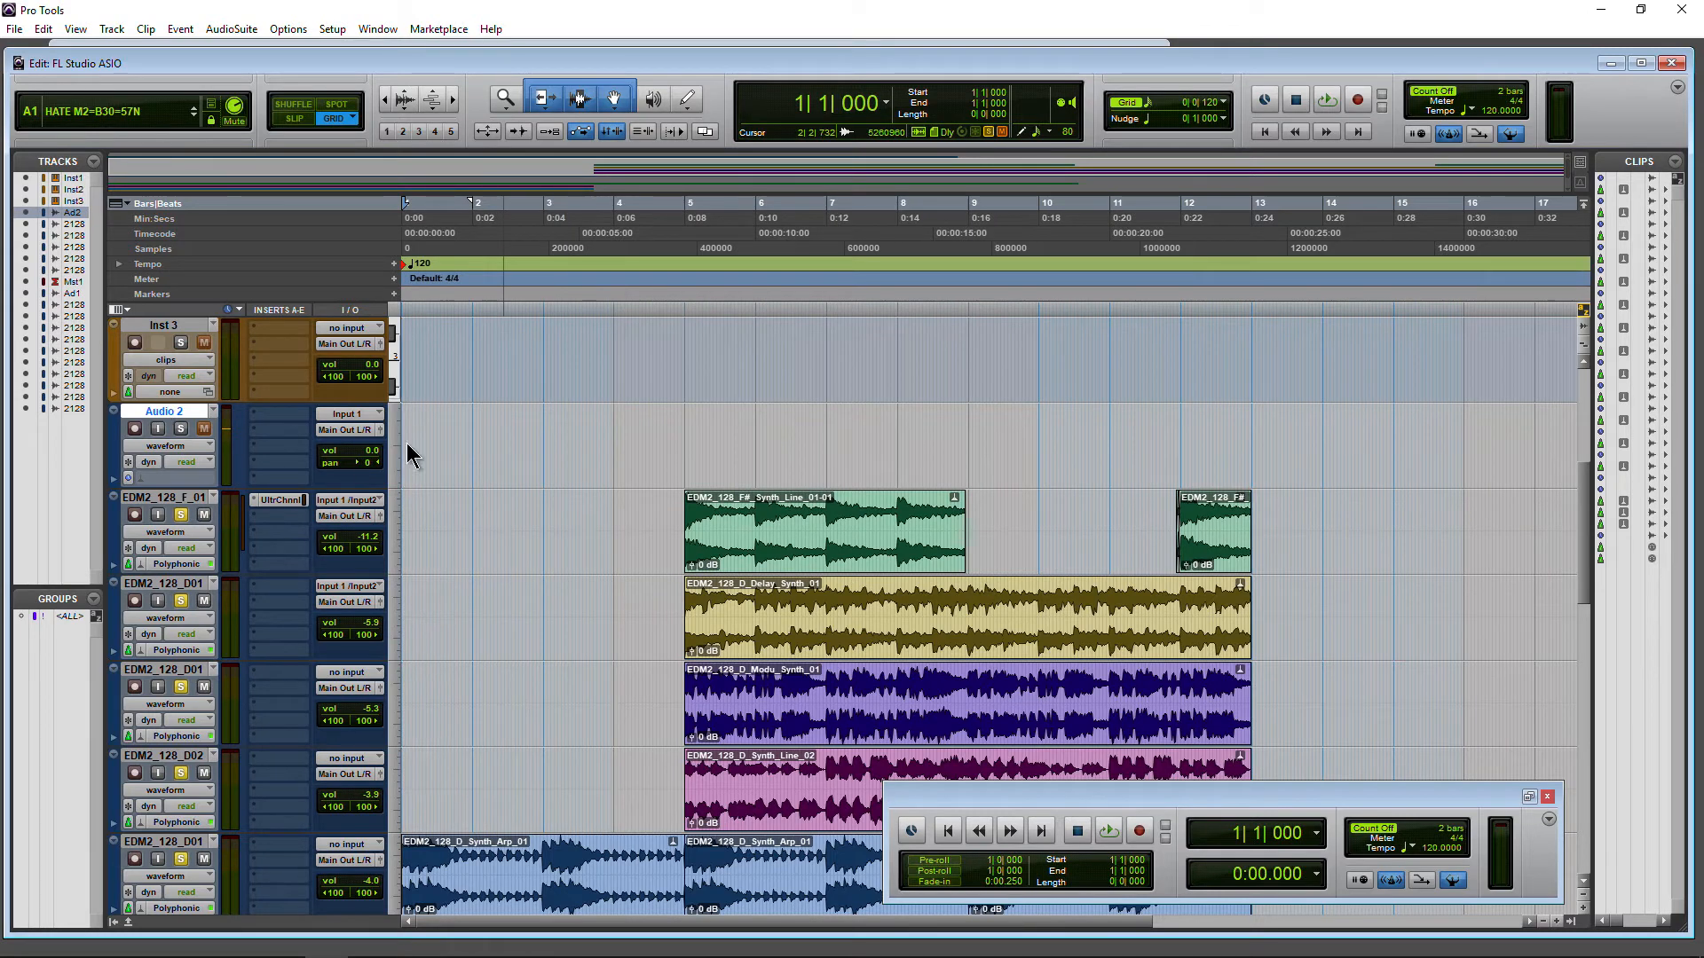
pyautogui.click(348, 413)
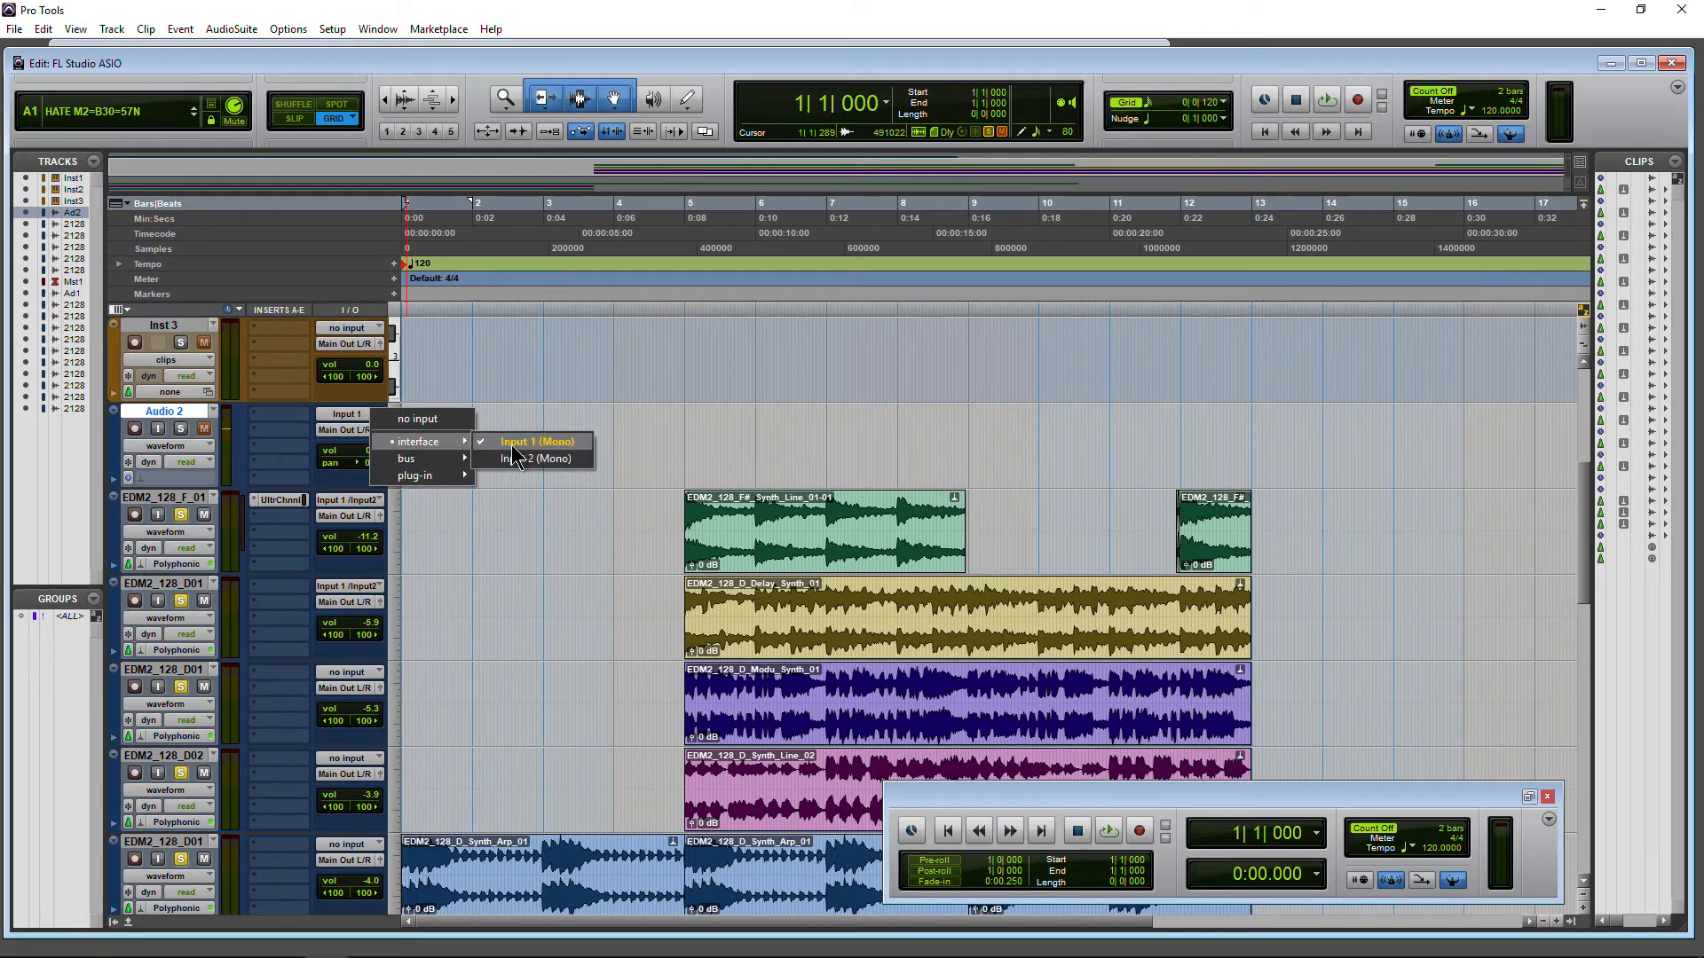
pyautogui.click(534, 442)
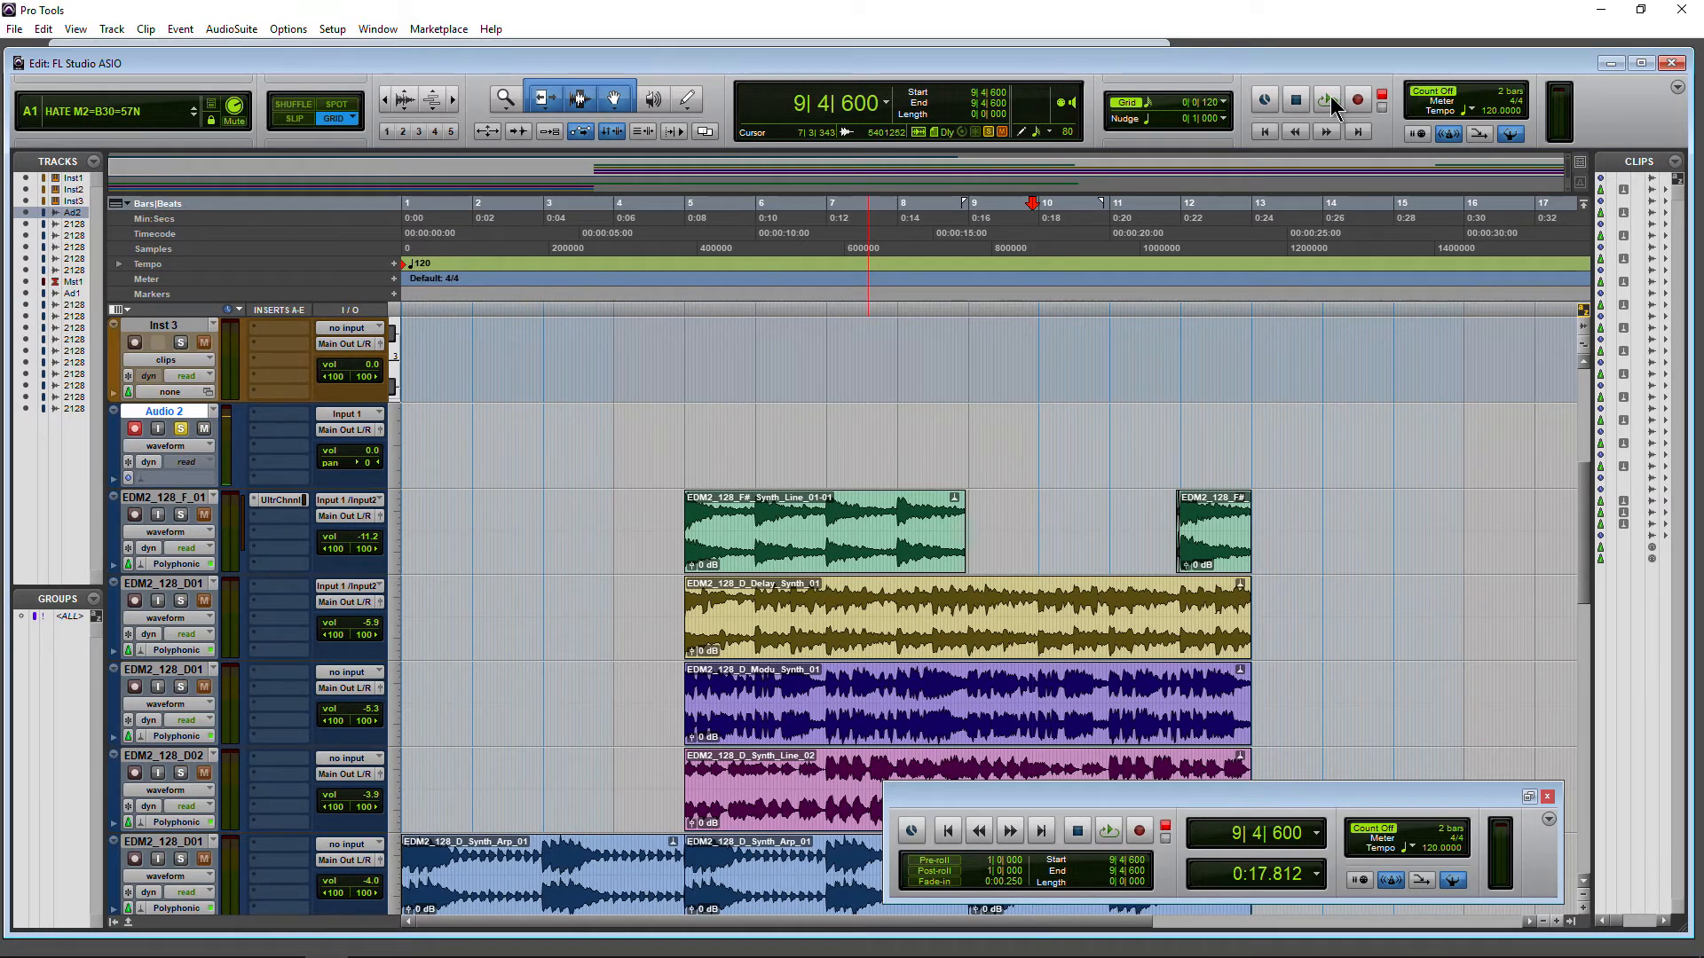
# Record the mic onto Audio 2 from bar 9, creating clip Audio 2_02, then stop.
pyautogui.click(1356, 99)
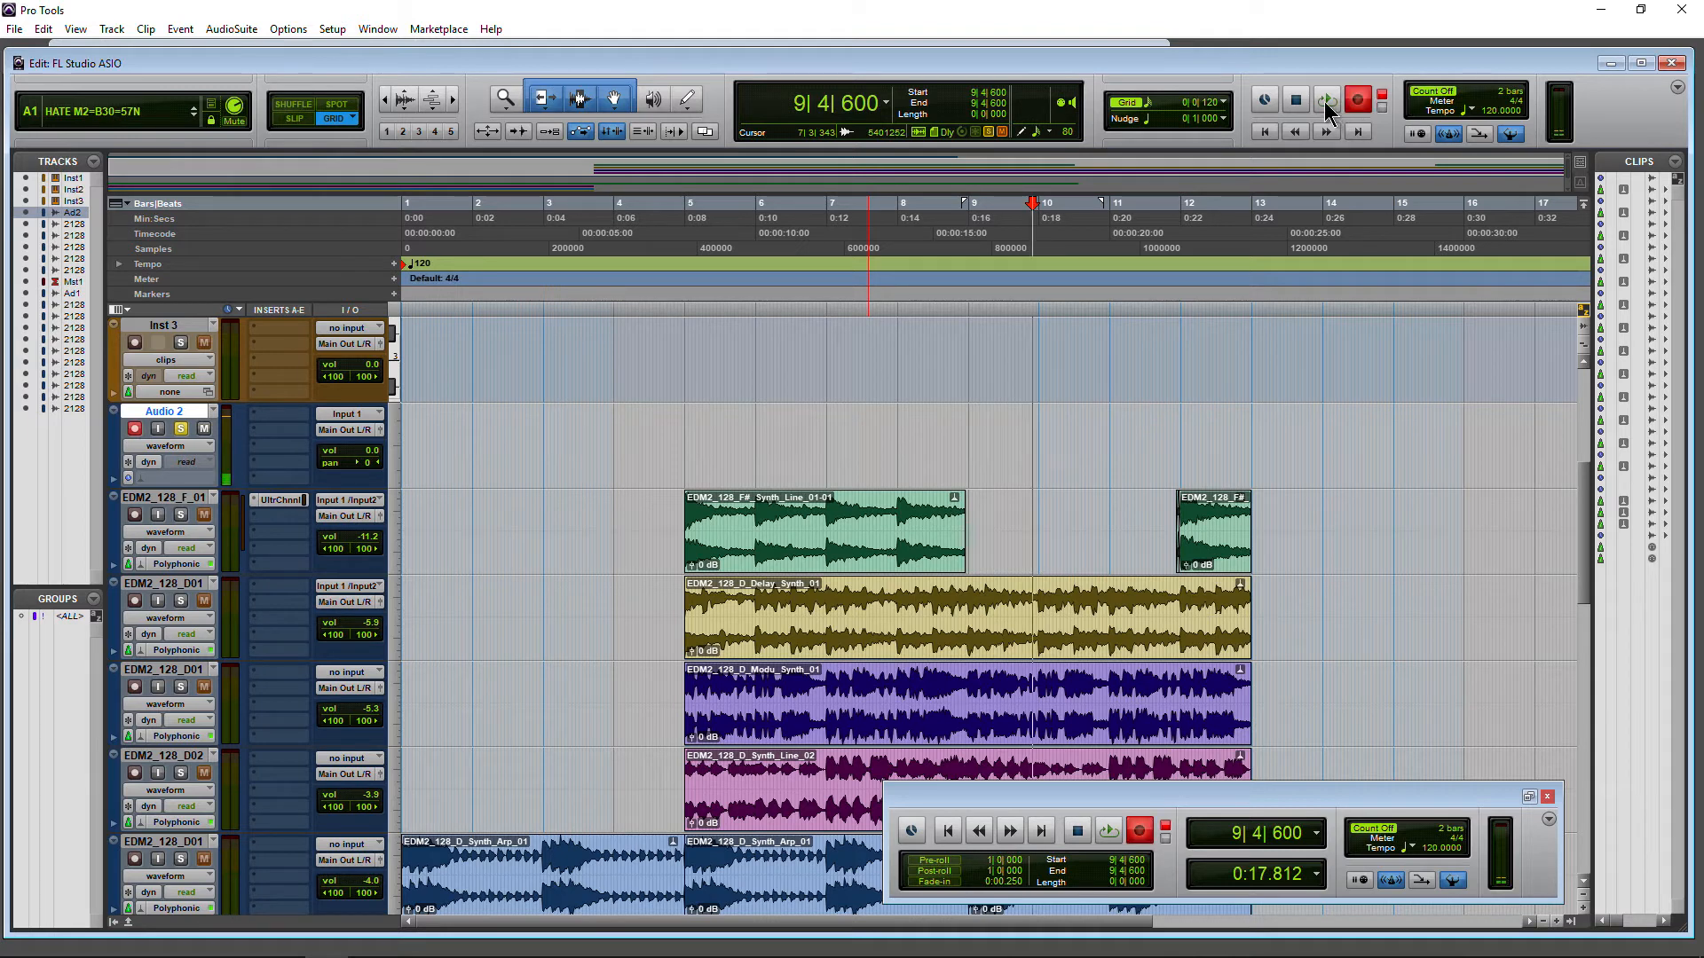
pyautogui.click(1326, 100)
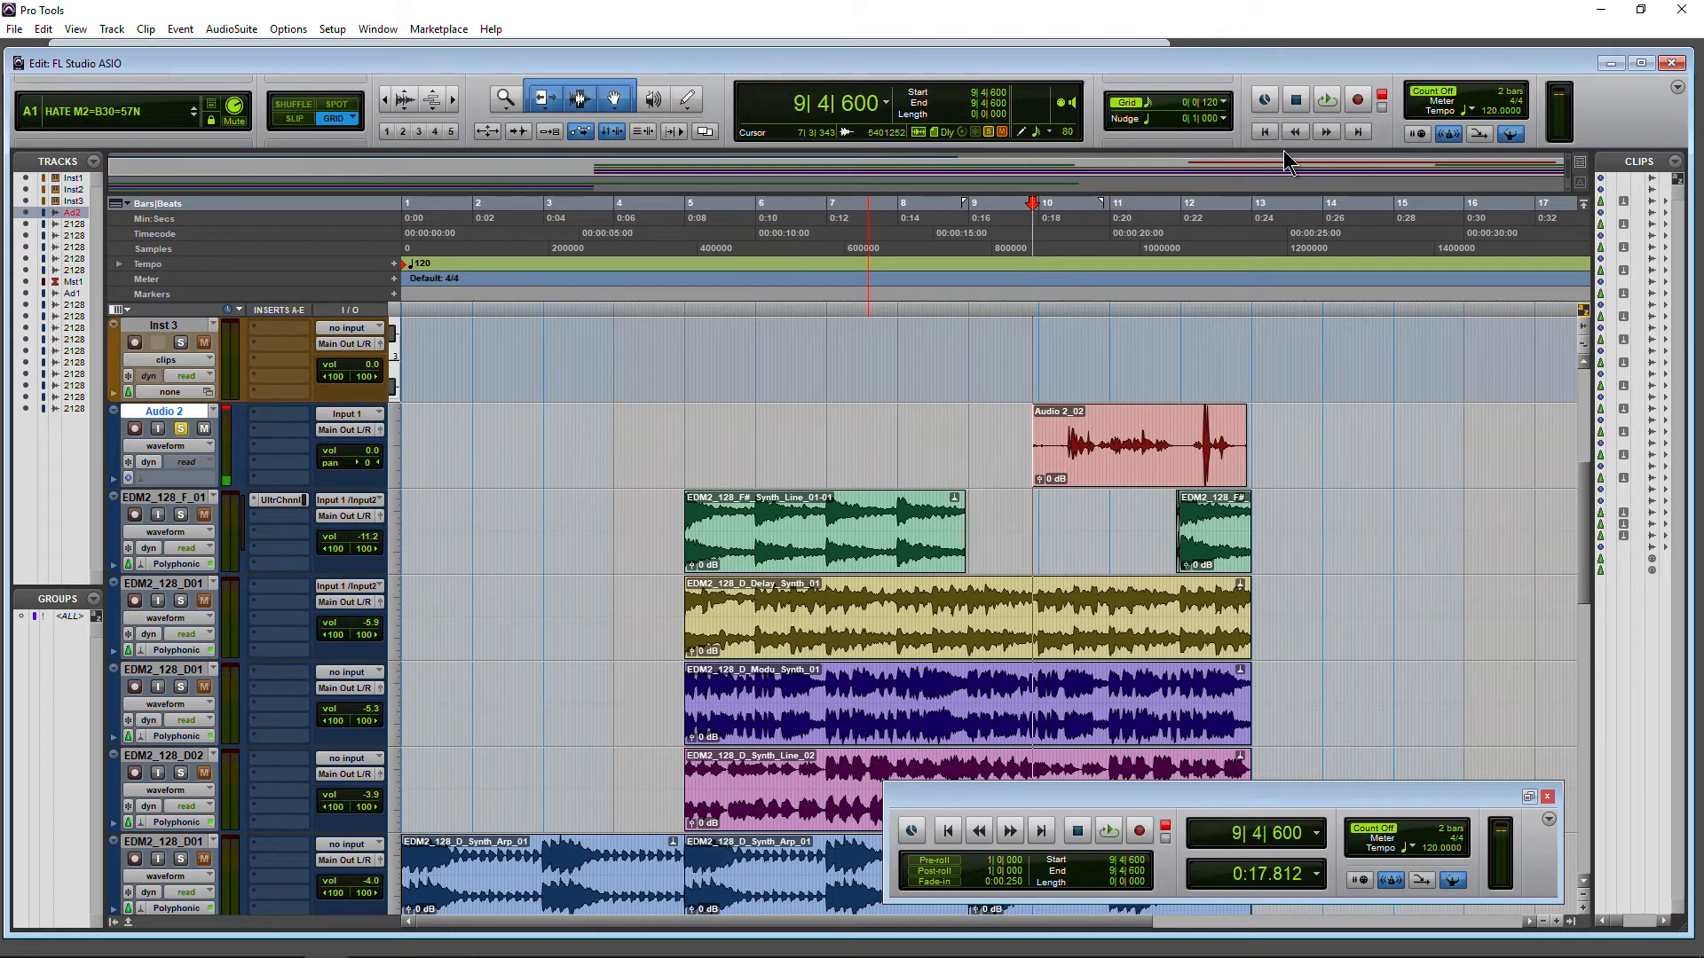
pyautogui.click(134, 427)
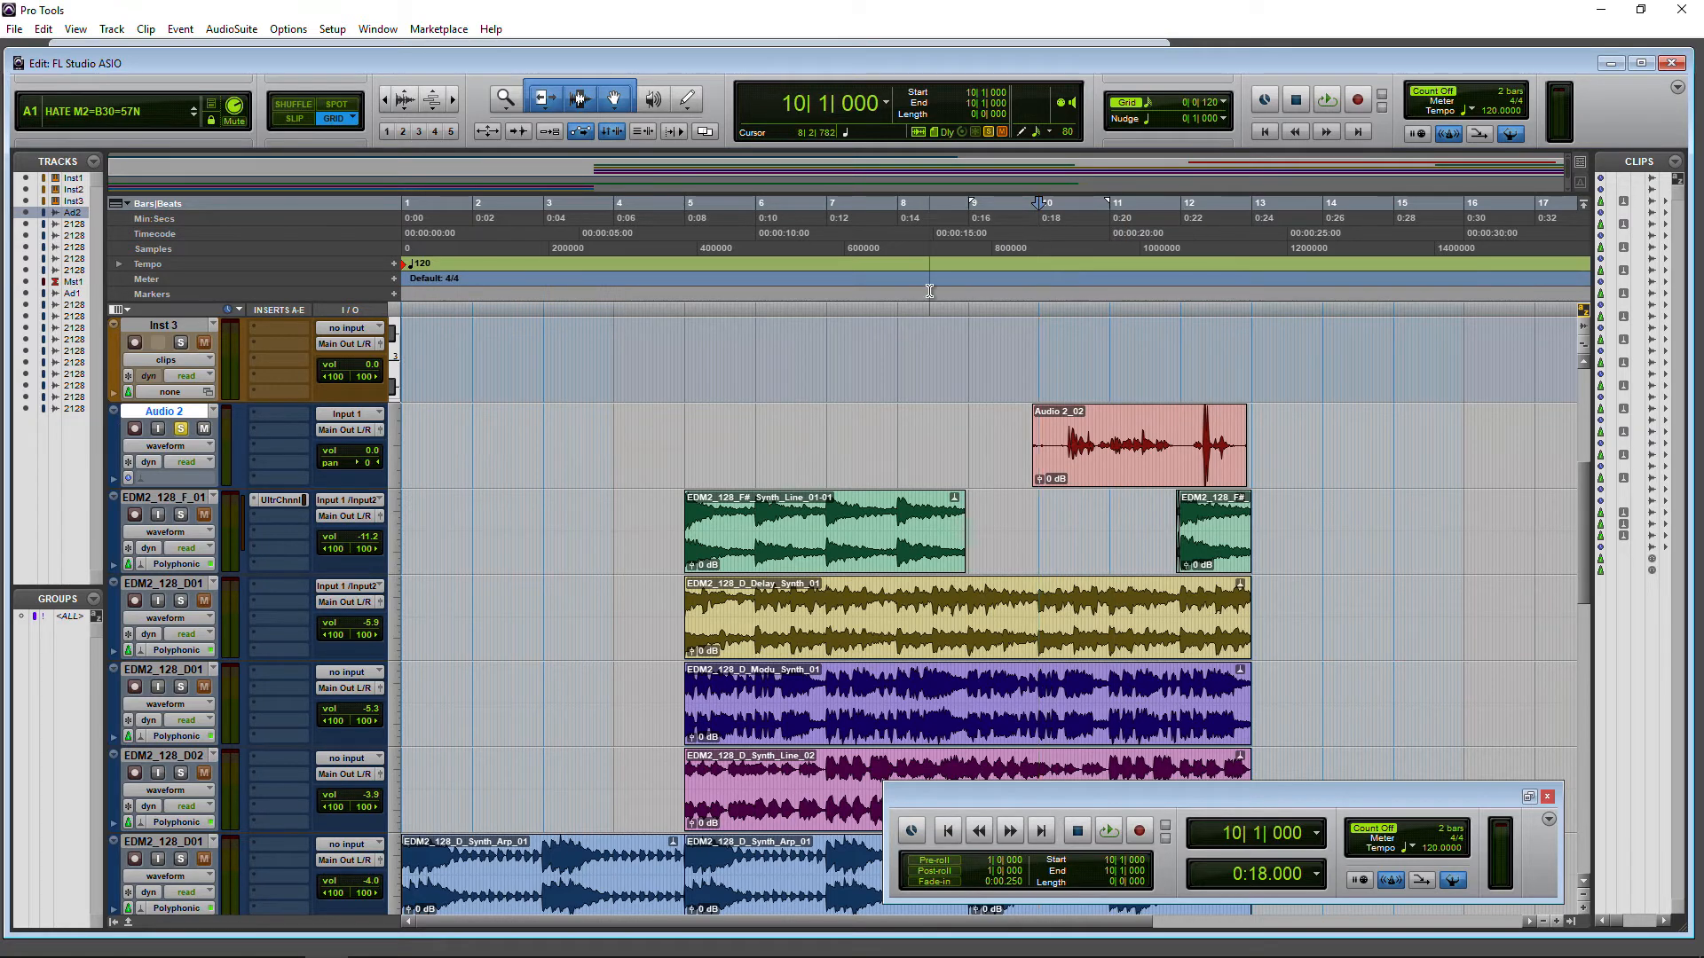
# Switch to FL Studio and show its Audio settings page via Options.
pyautogui.click(733, 232)
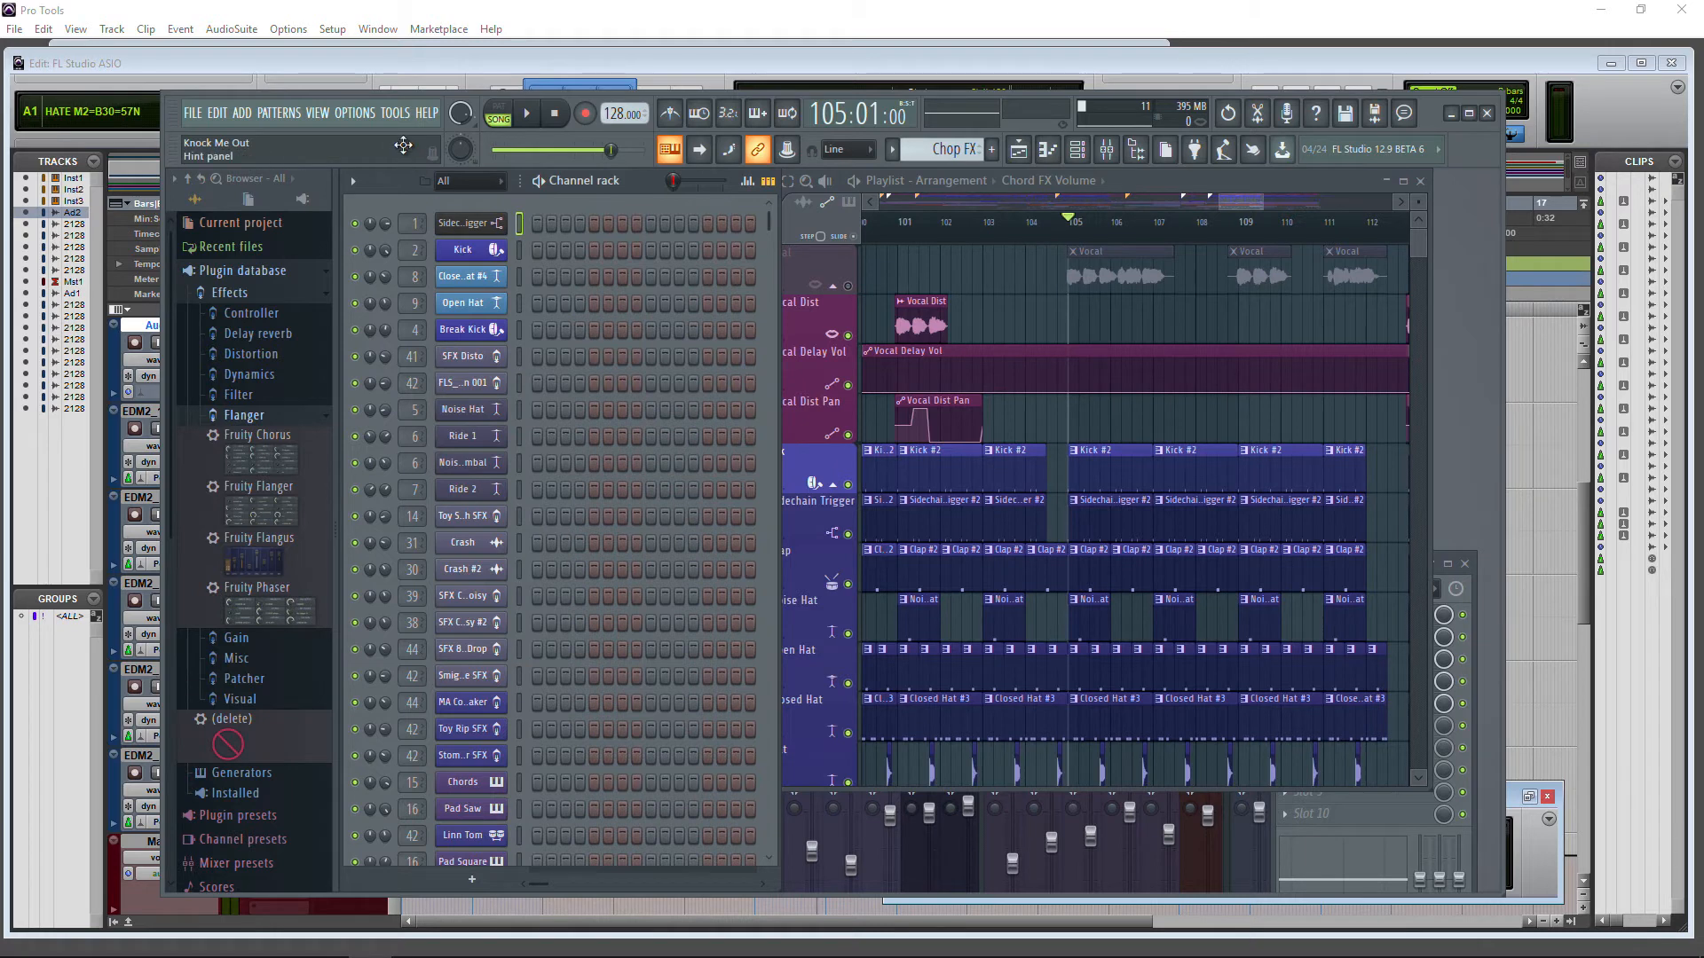
pyautogui.click(396, 112)
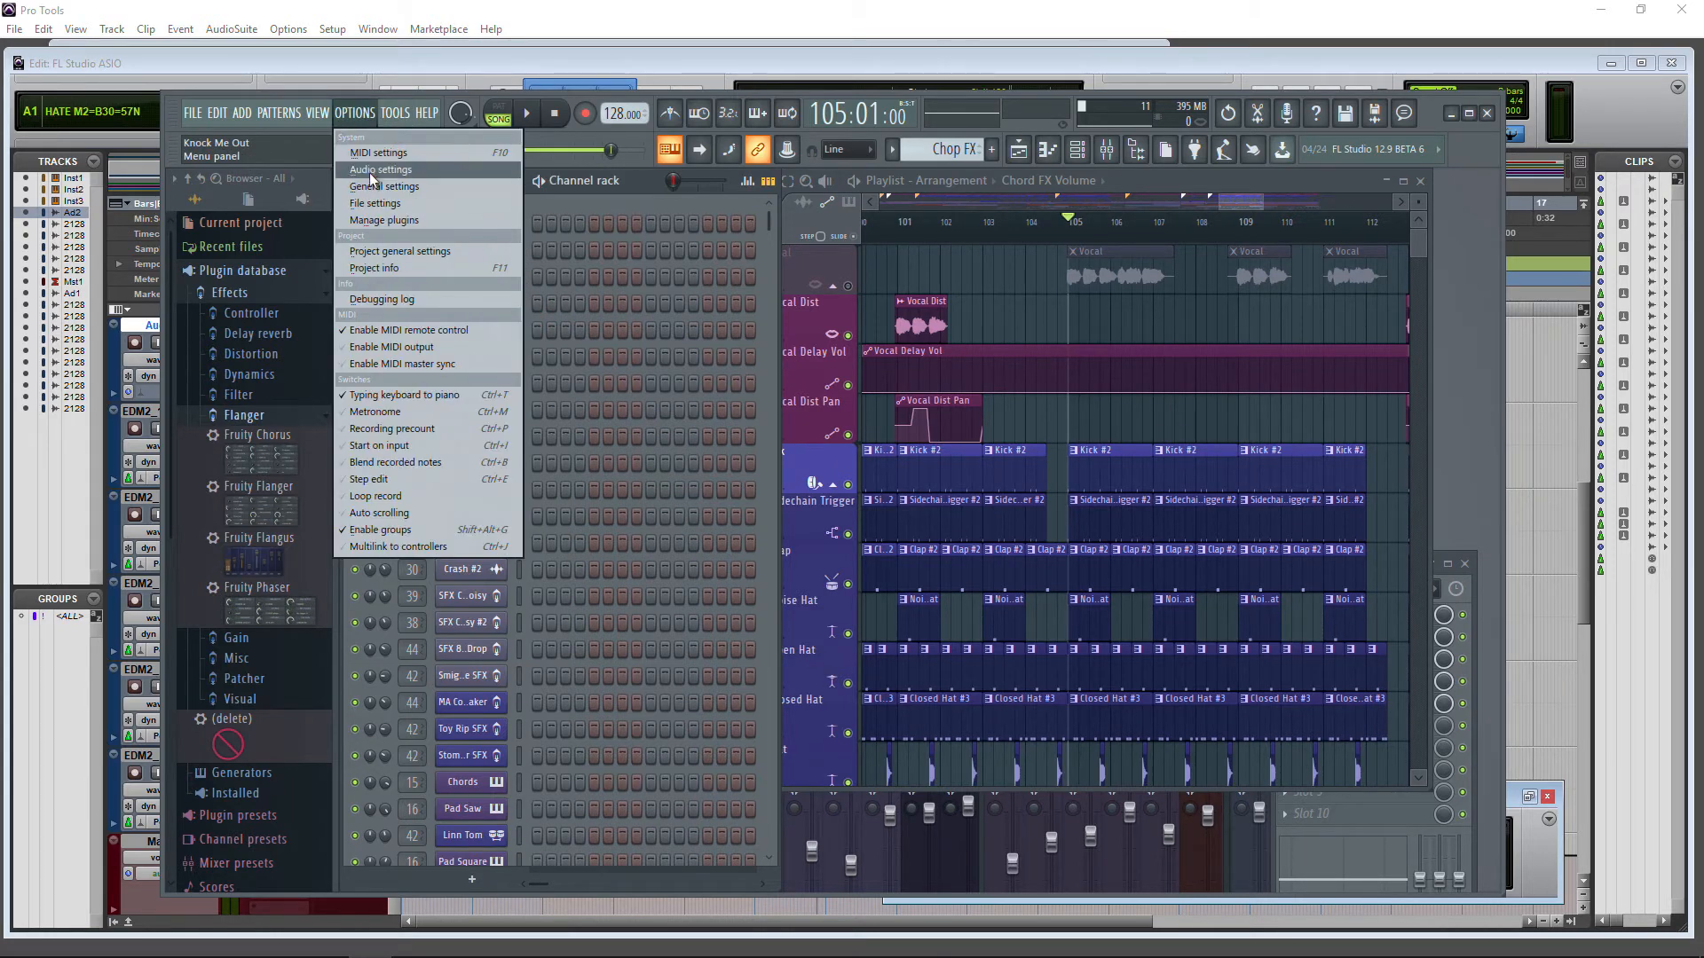
pyautogui.click(380, 170)
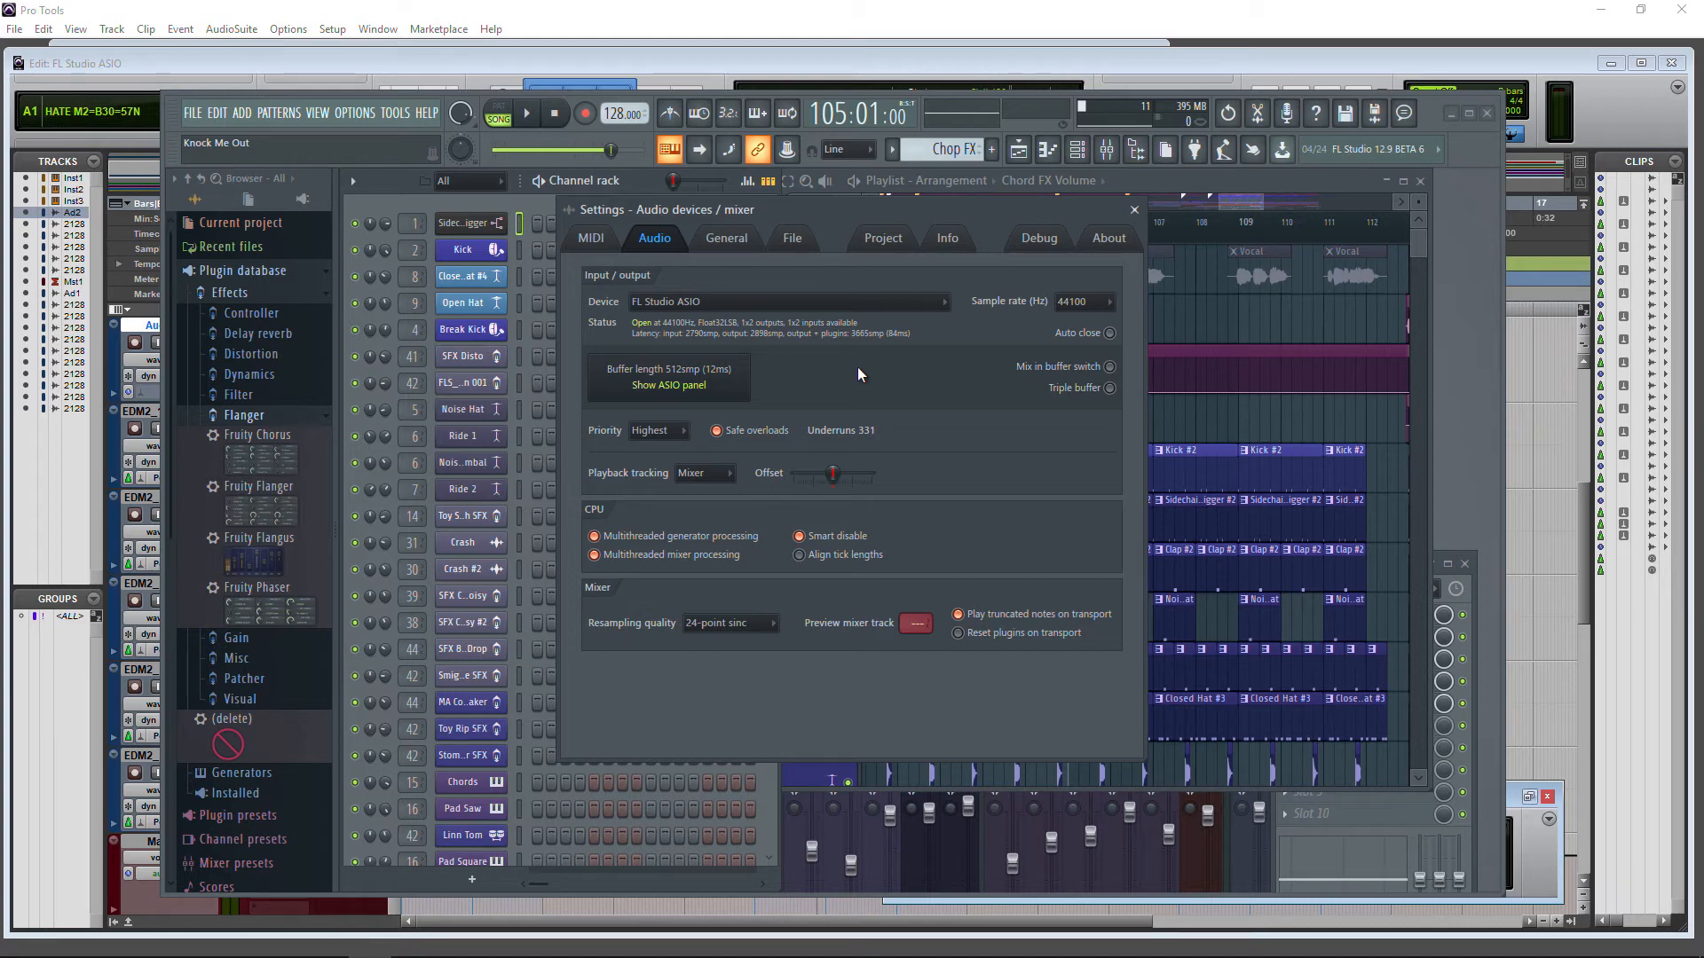
# Confirm the FL Studio ASIO panel's input stays ZOOM Recording Mixer and close the panel and Settings window.
pyautogui.click(668, 385)
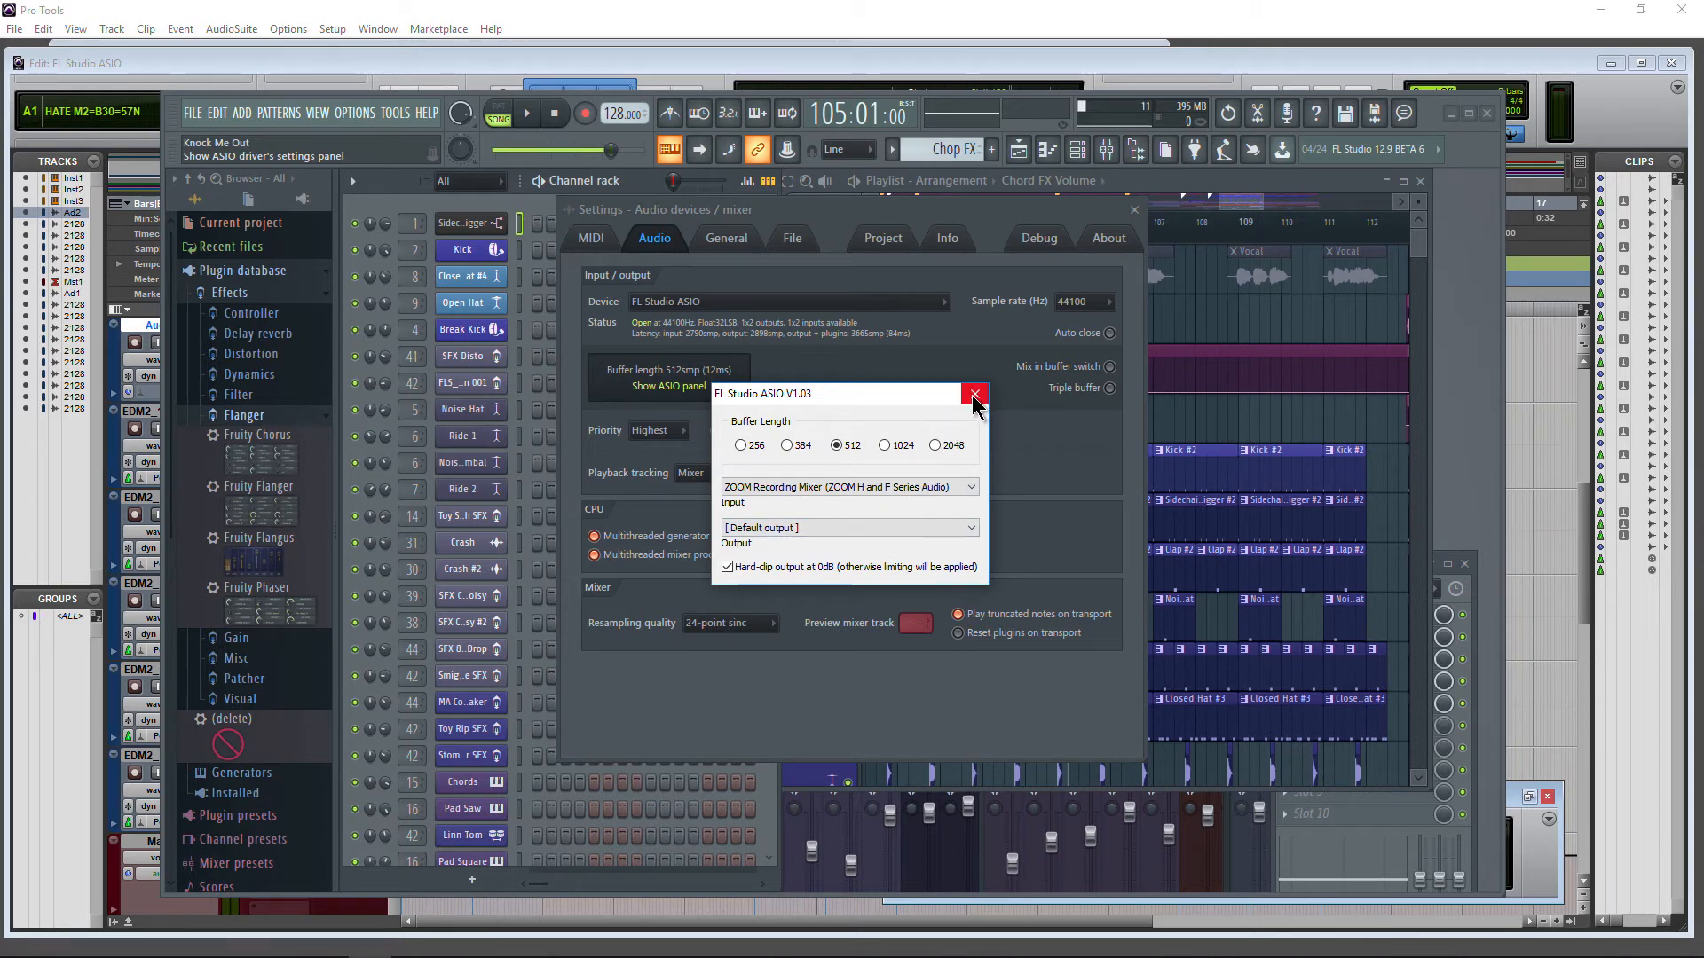
pyautogui.click(973, 394)
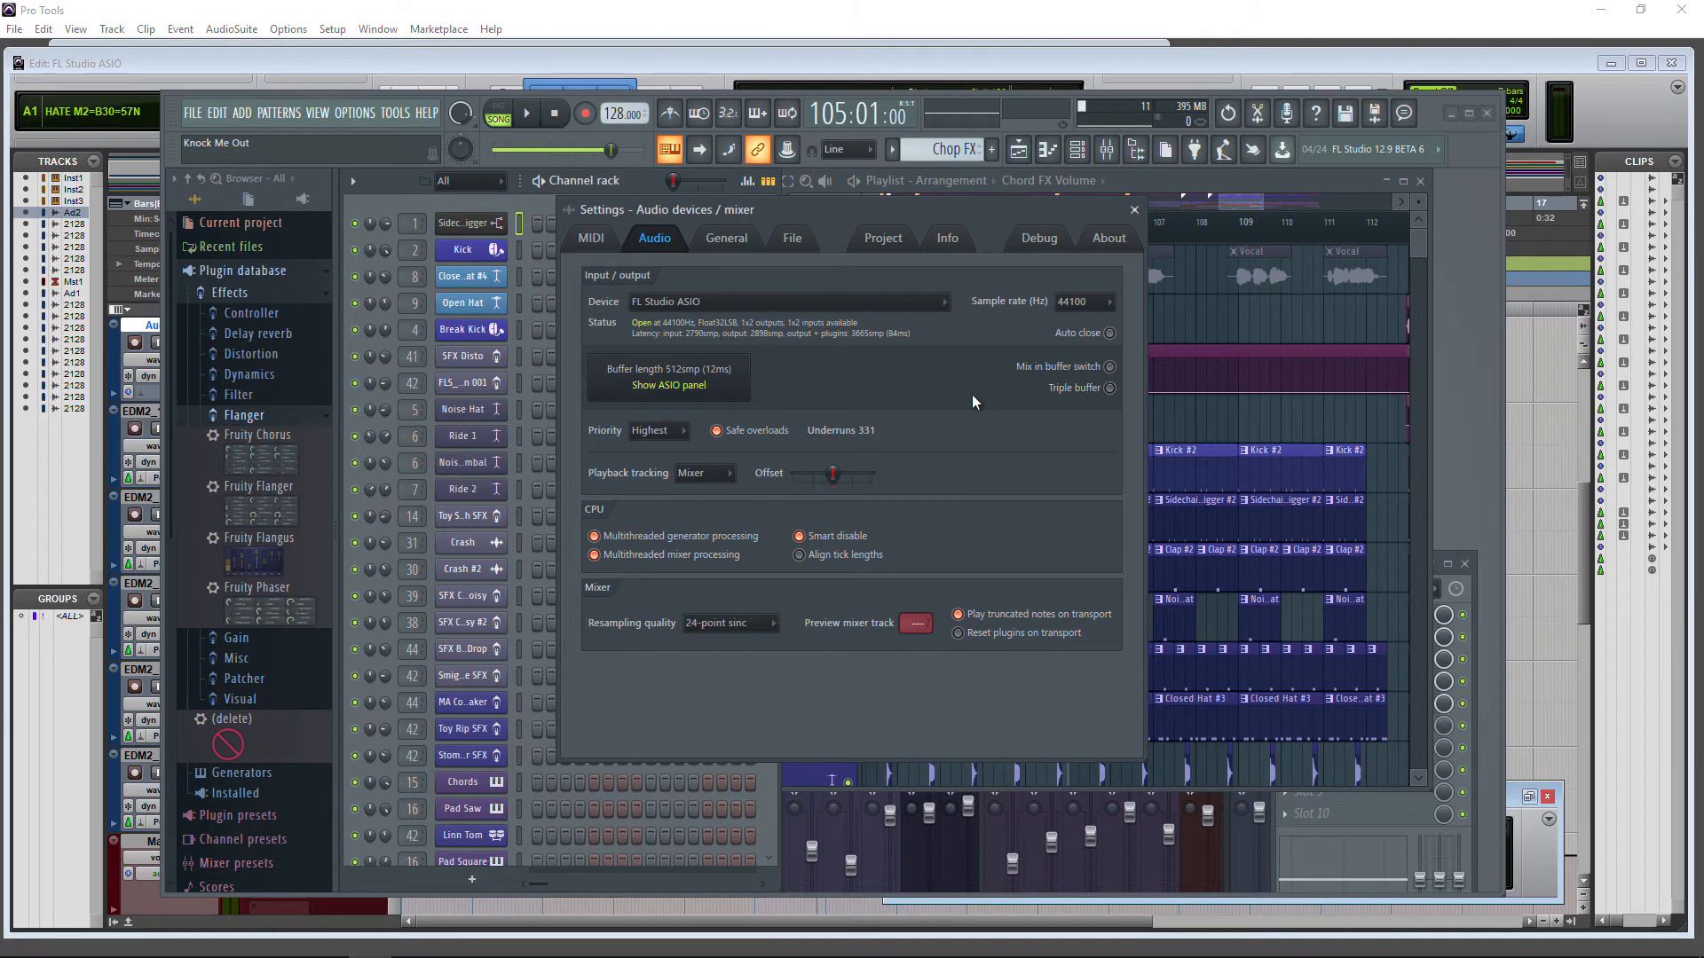
pyautogui.moveTo(690, 394)
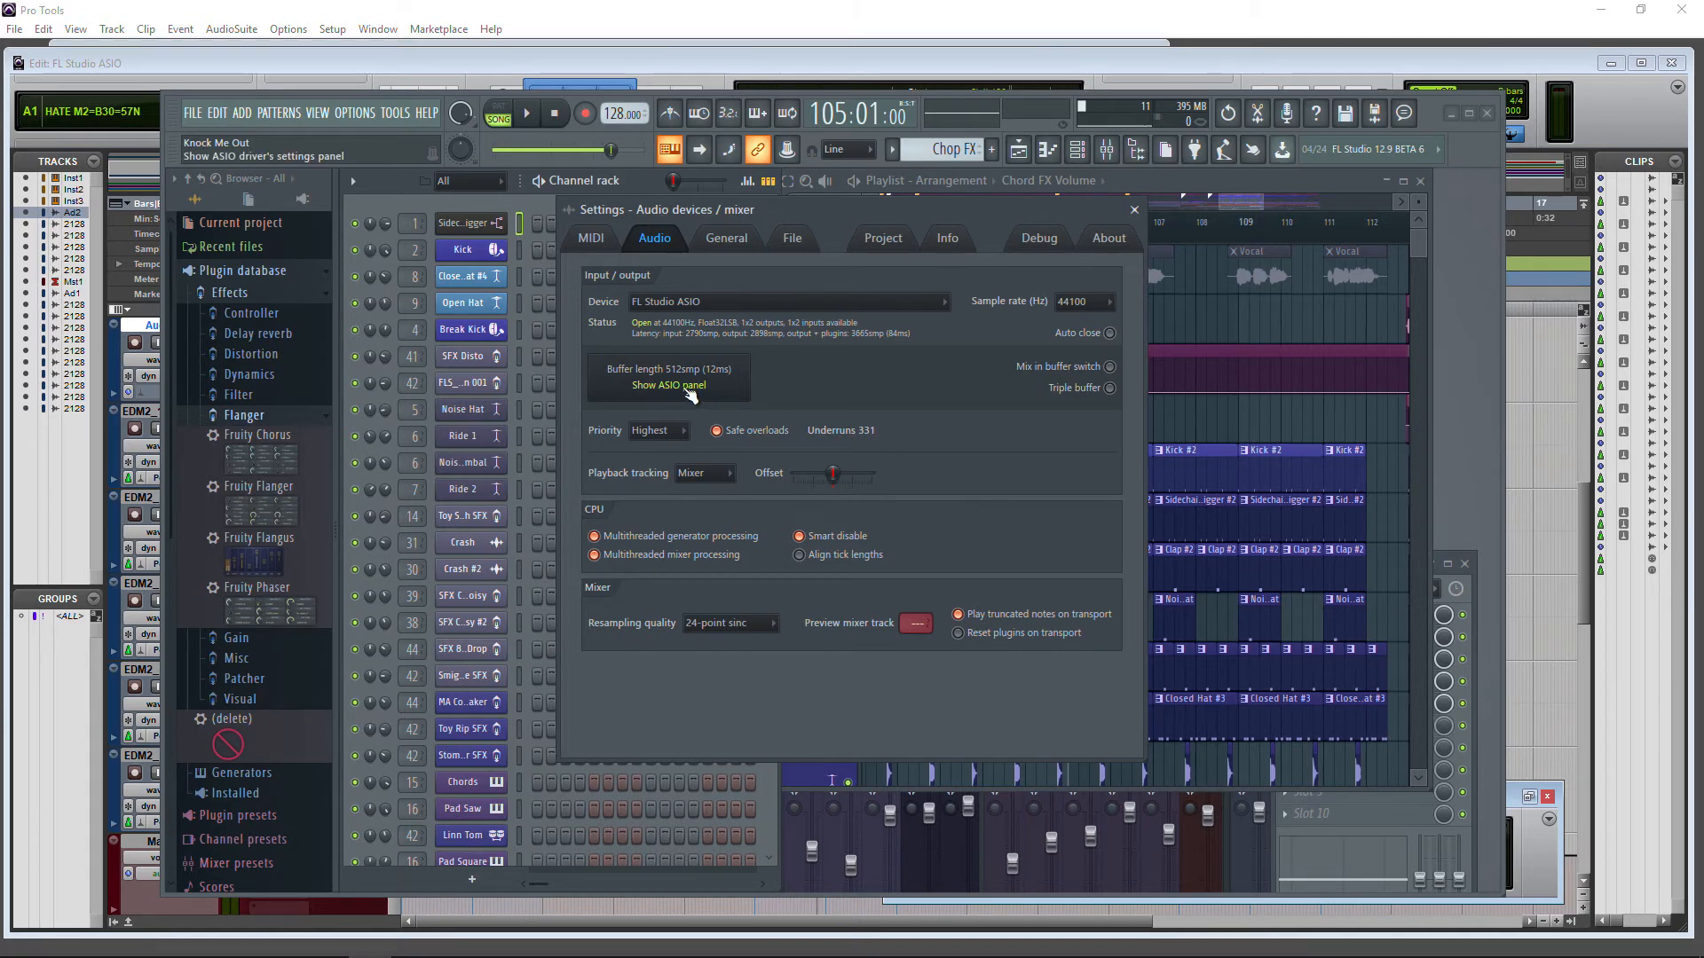
pyautogui.click(665, 385)
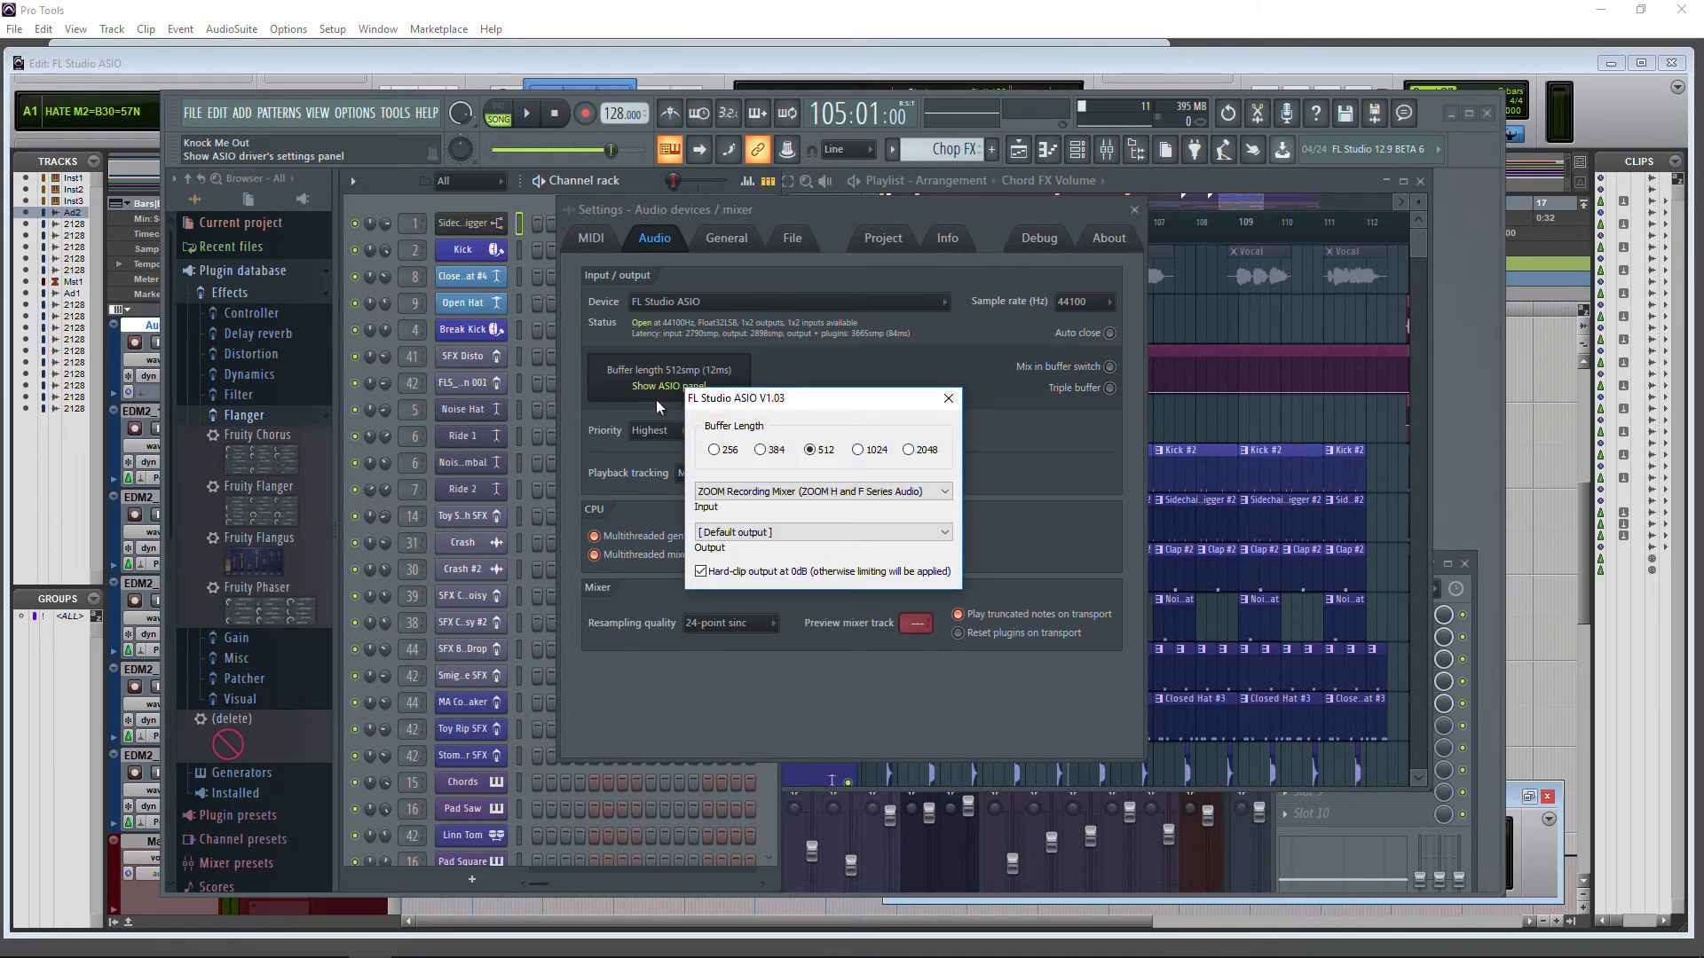
pyautogui.click(820, 492)
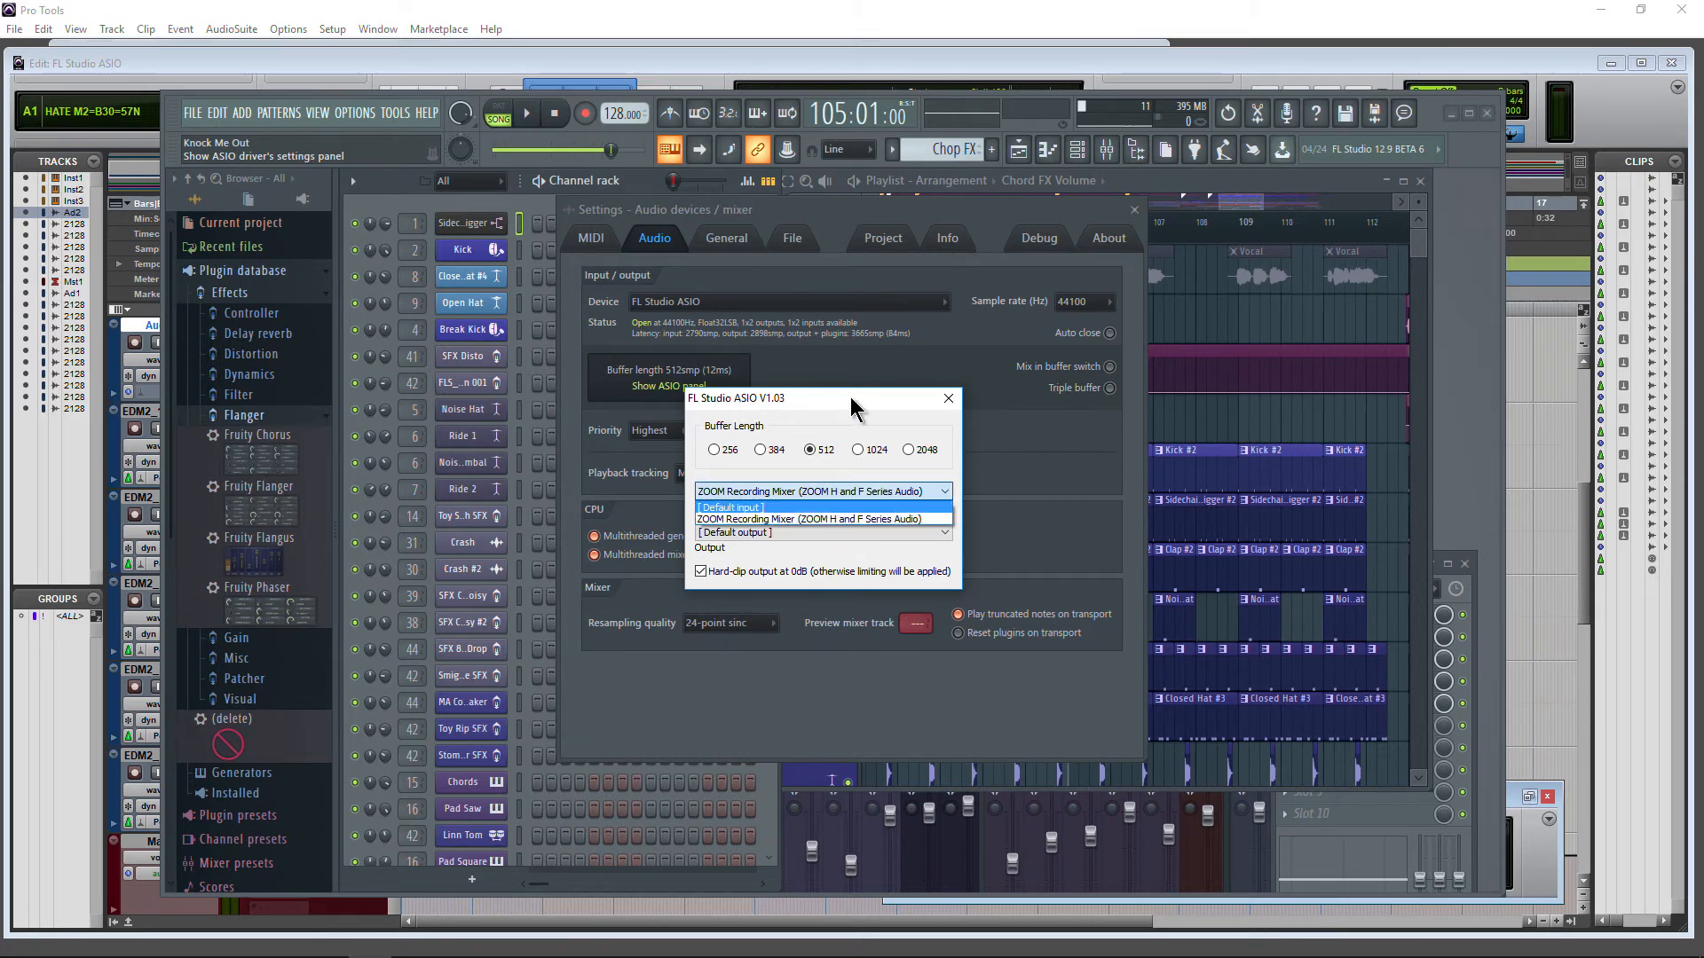
pyautogui.click(818, 491)
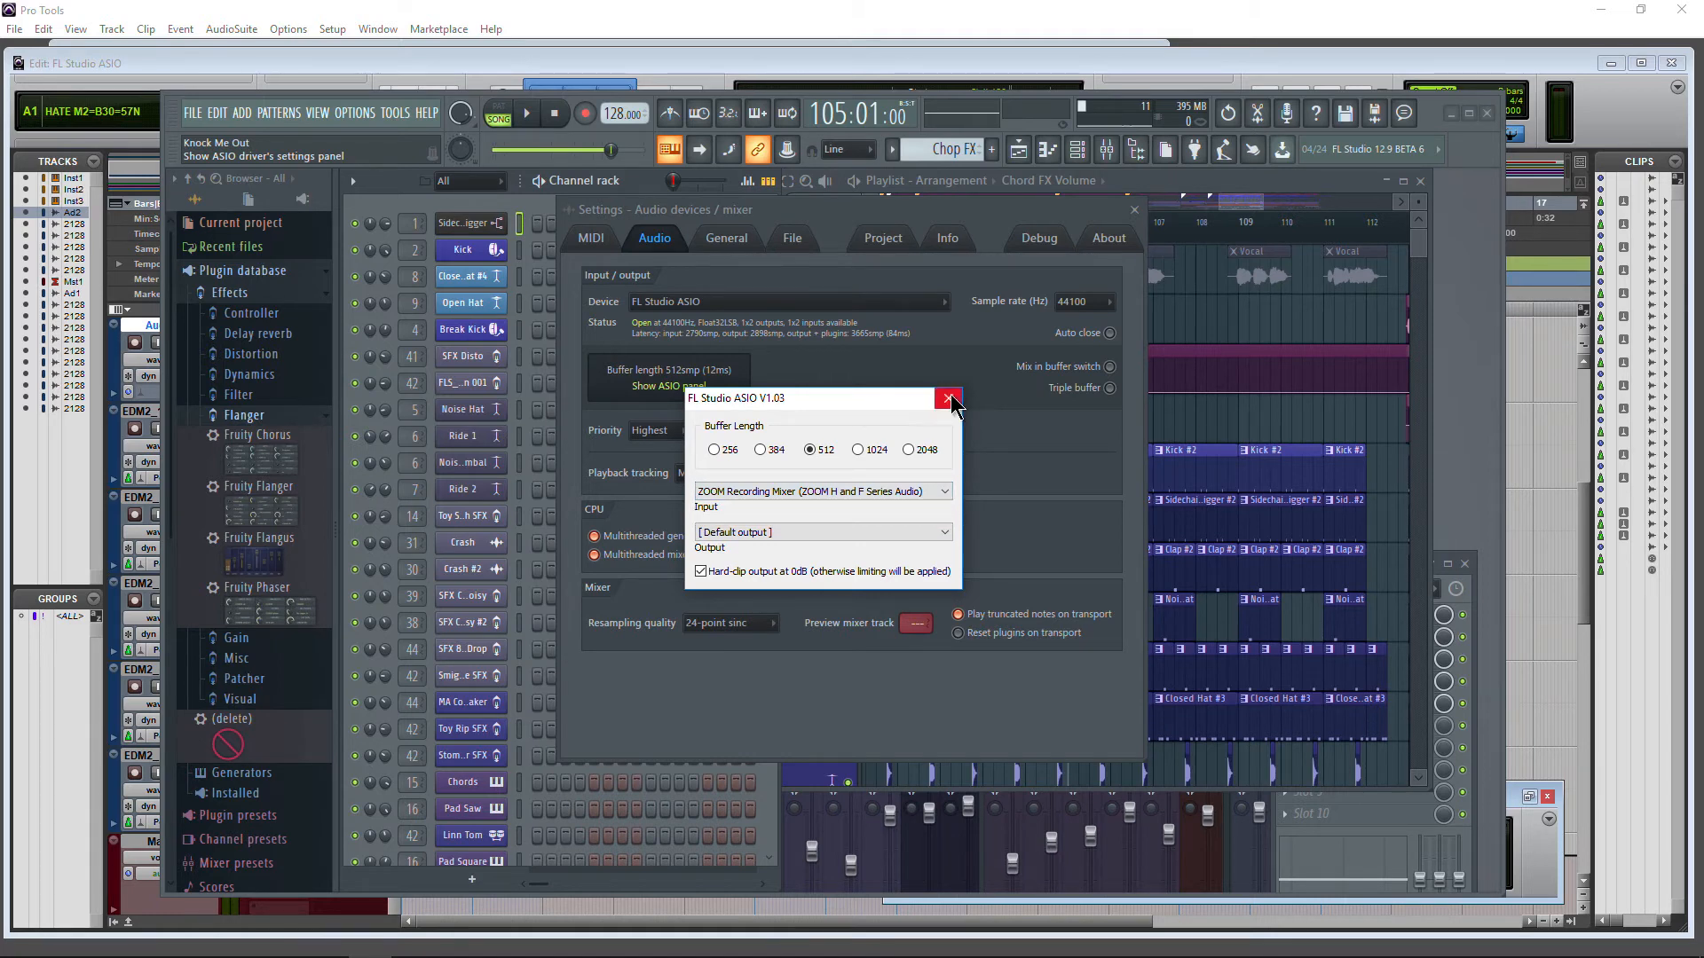
pyautogui.click(946, 397)
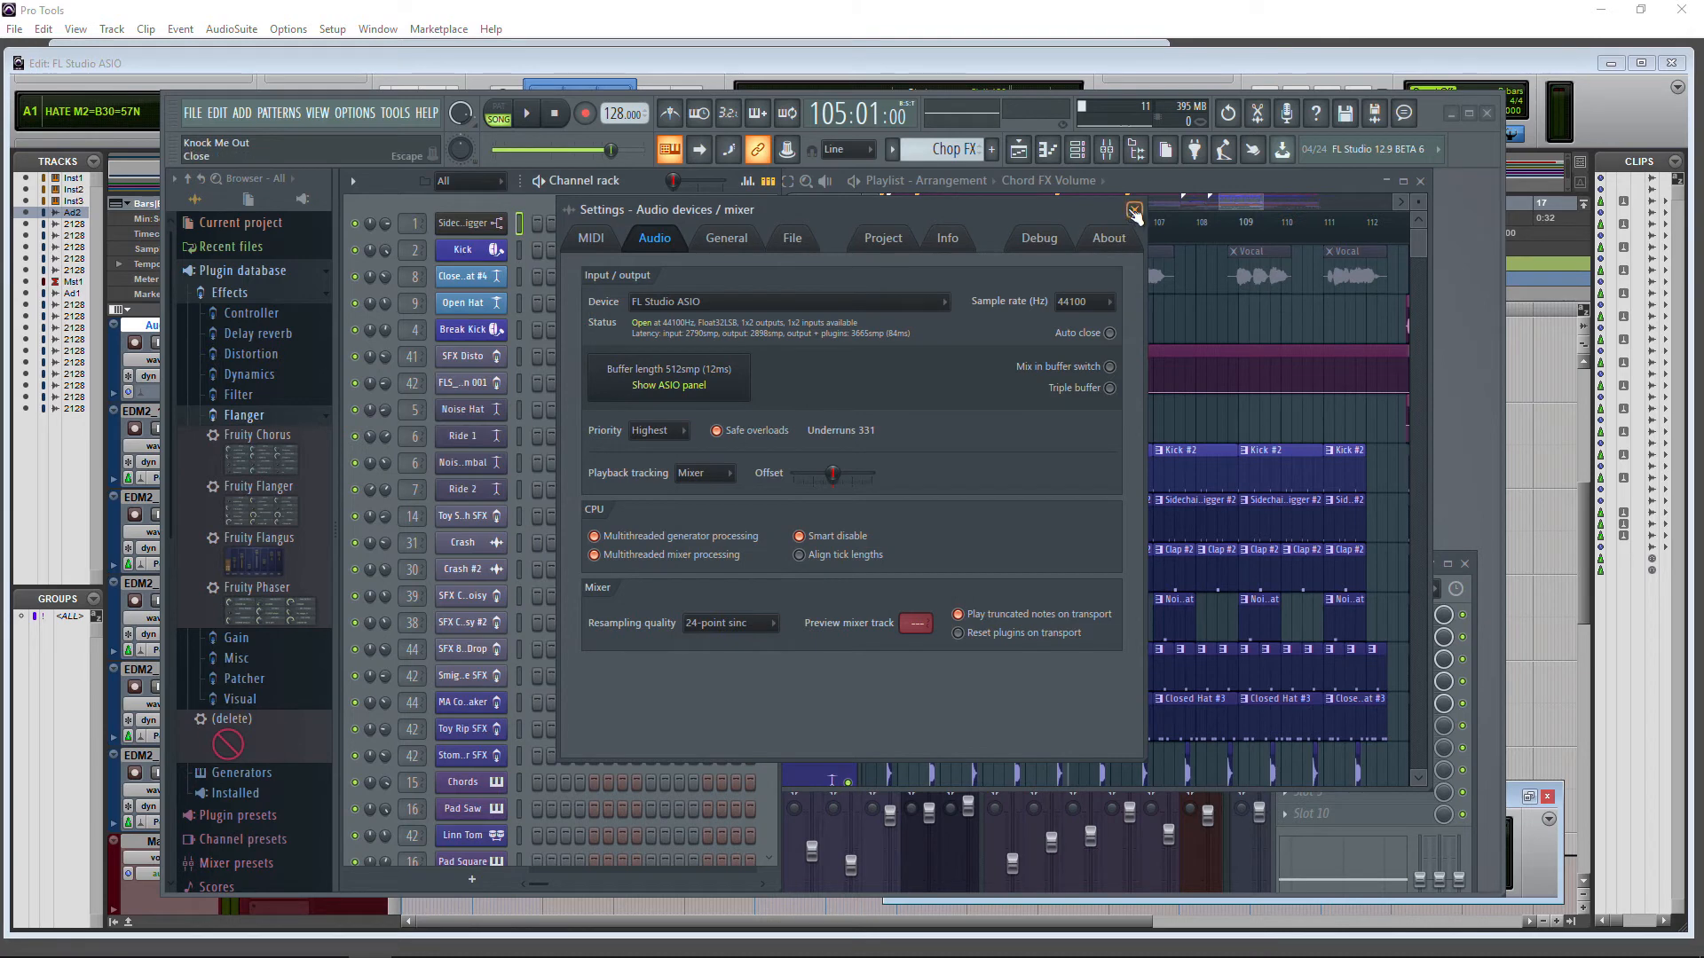
pyautogui.click(1135, 211)
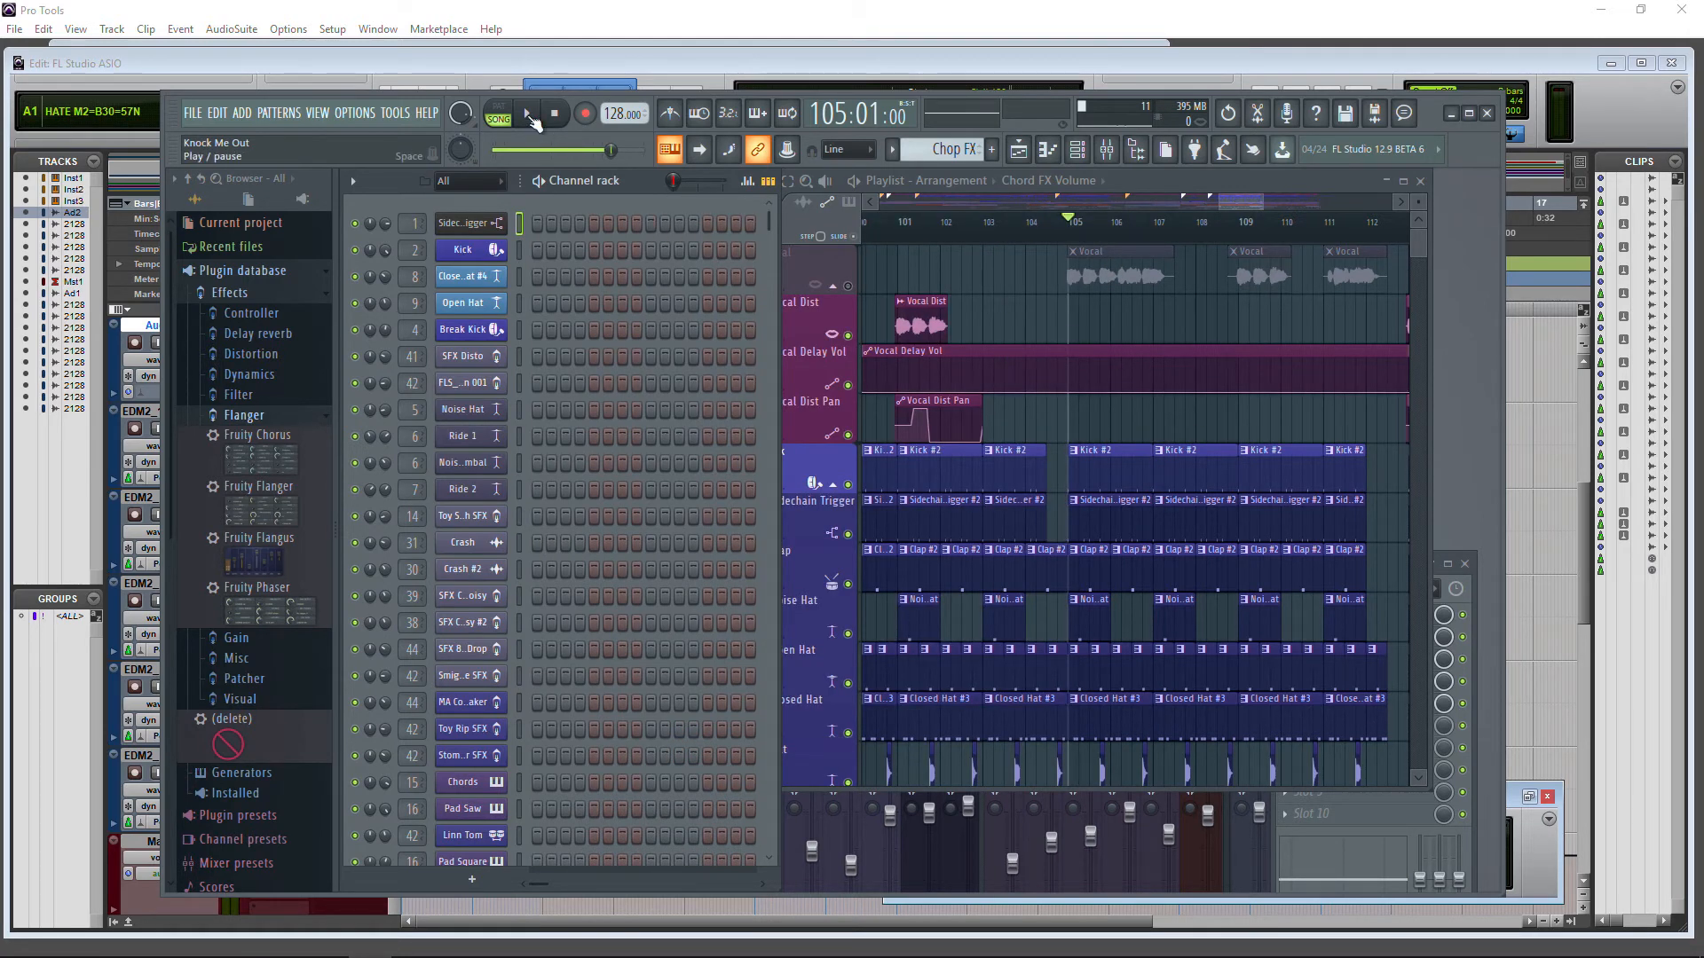
# Play the FL Studio arrangement and nudge the Windows speaker volume slider down slightly.
pyautogui.click(525, 114)
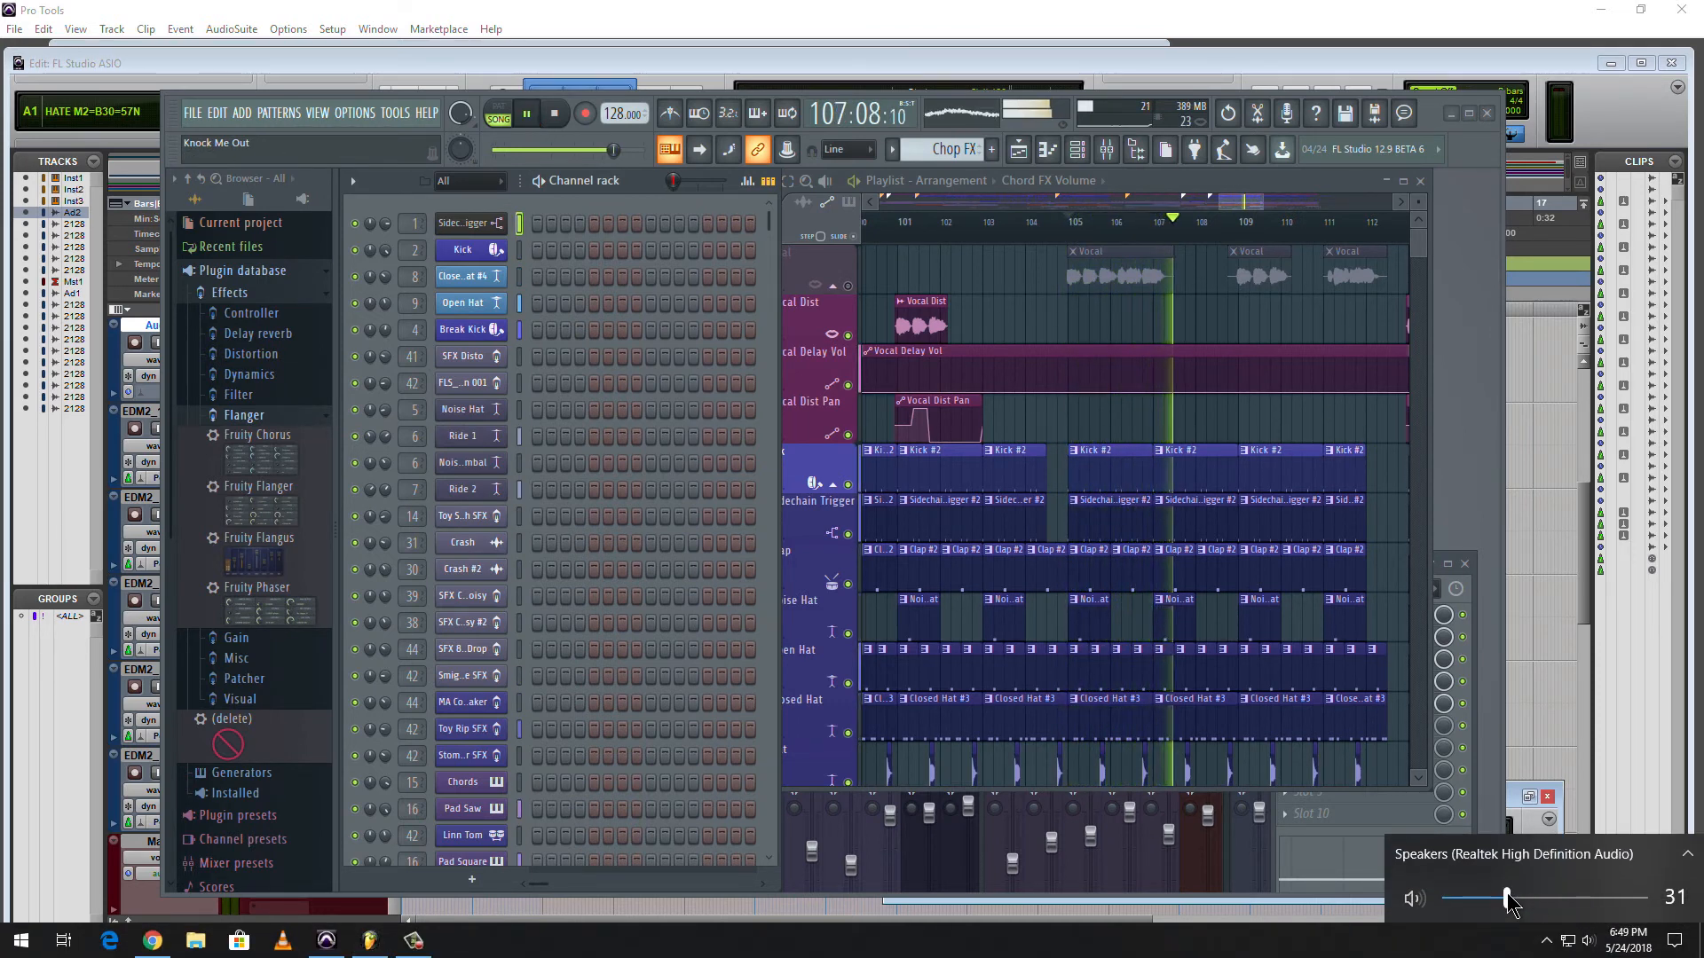
pyautogui.moveTo(1509, 898); pyautogui.dragTo(1456, 898)
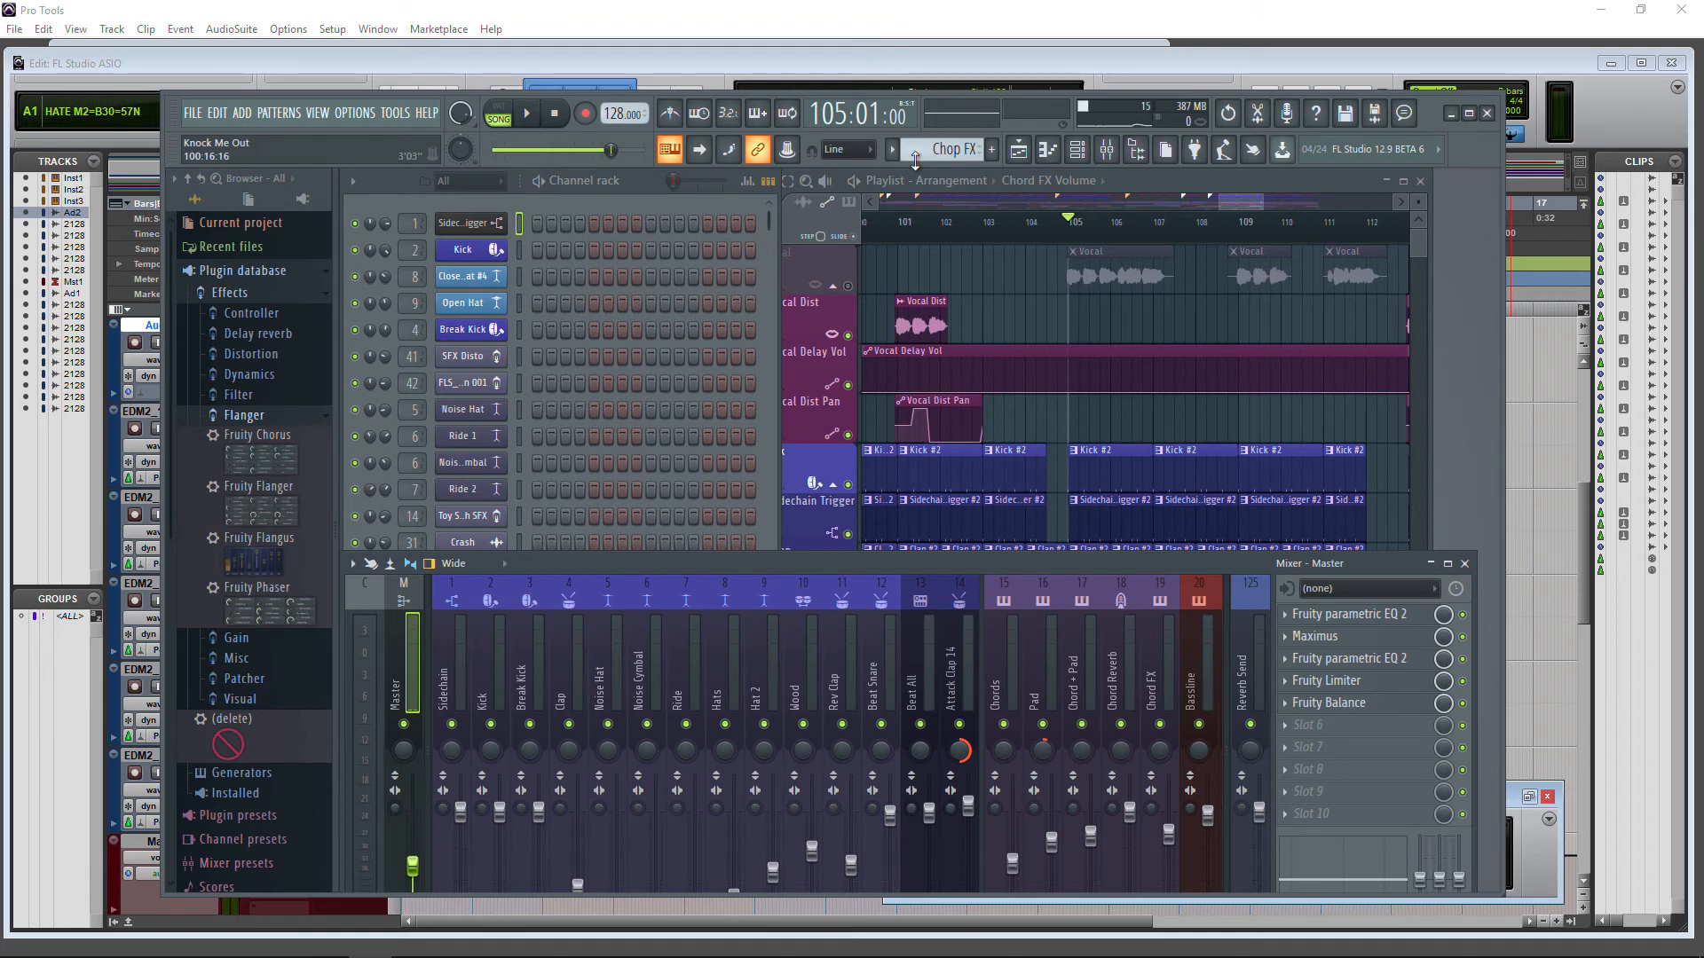
pyautogui.moveTo(529, 114)
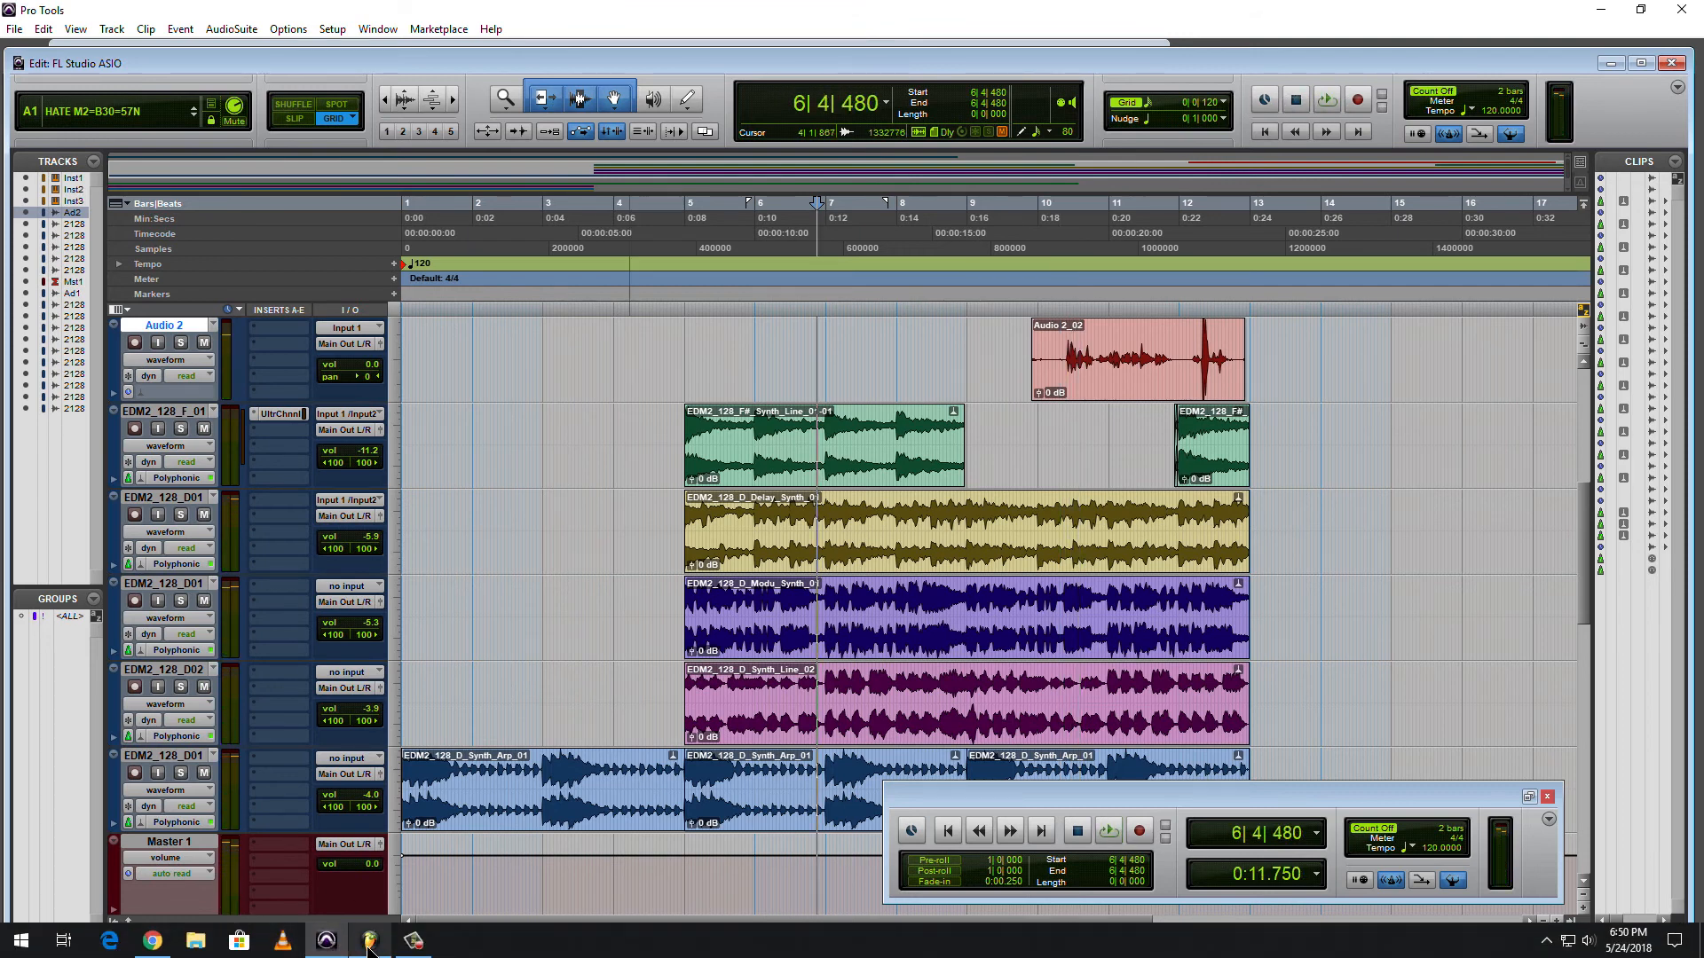
# Via Setup > Hardware, launch the FL Studio ASIO panel and choose ZOOM Recording Mixer as input.
pyautogui.click(371, 939)
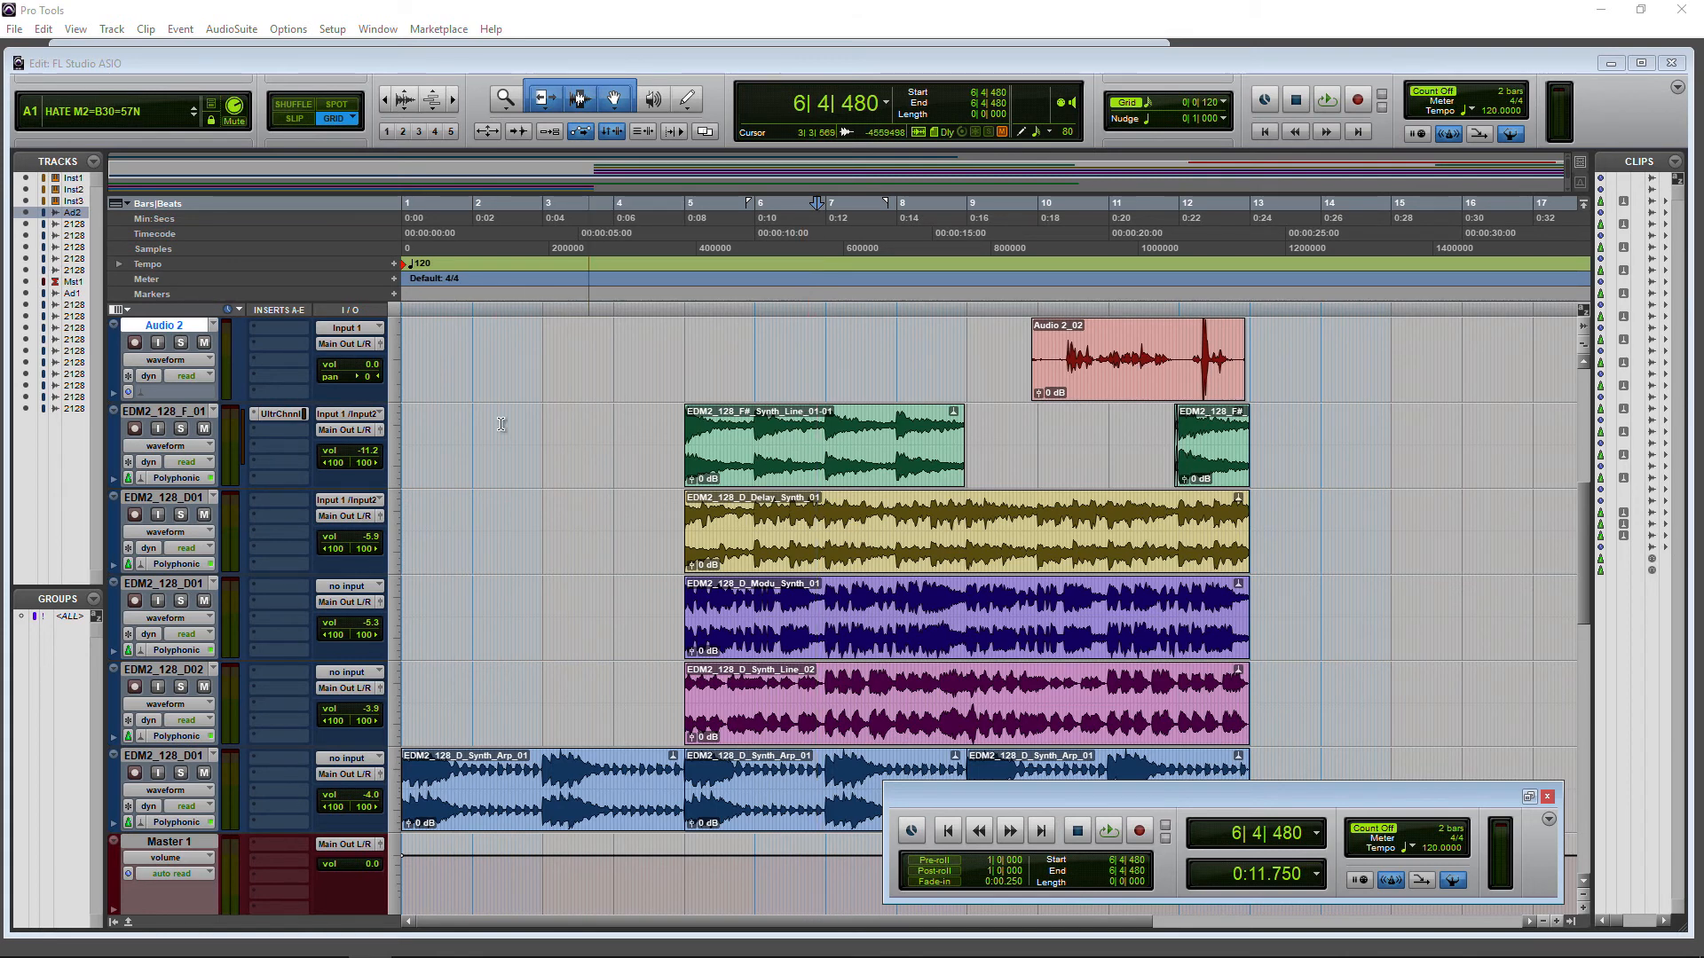
pyautogui.click(332, 29)
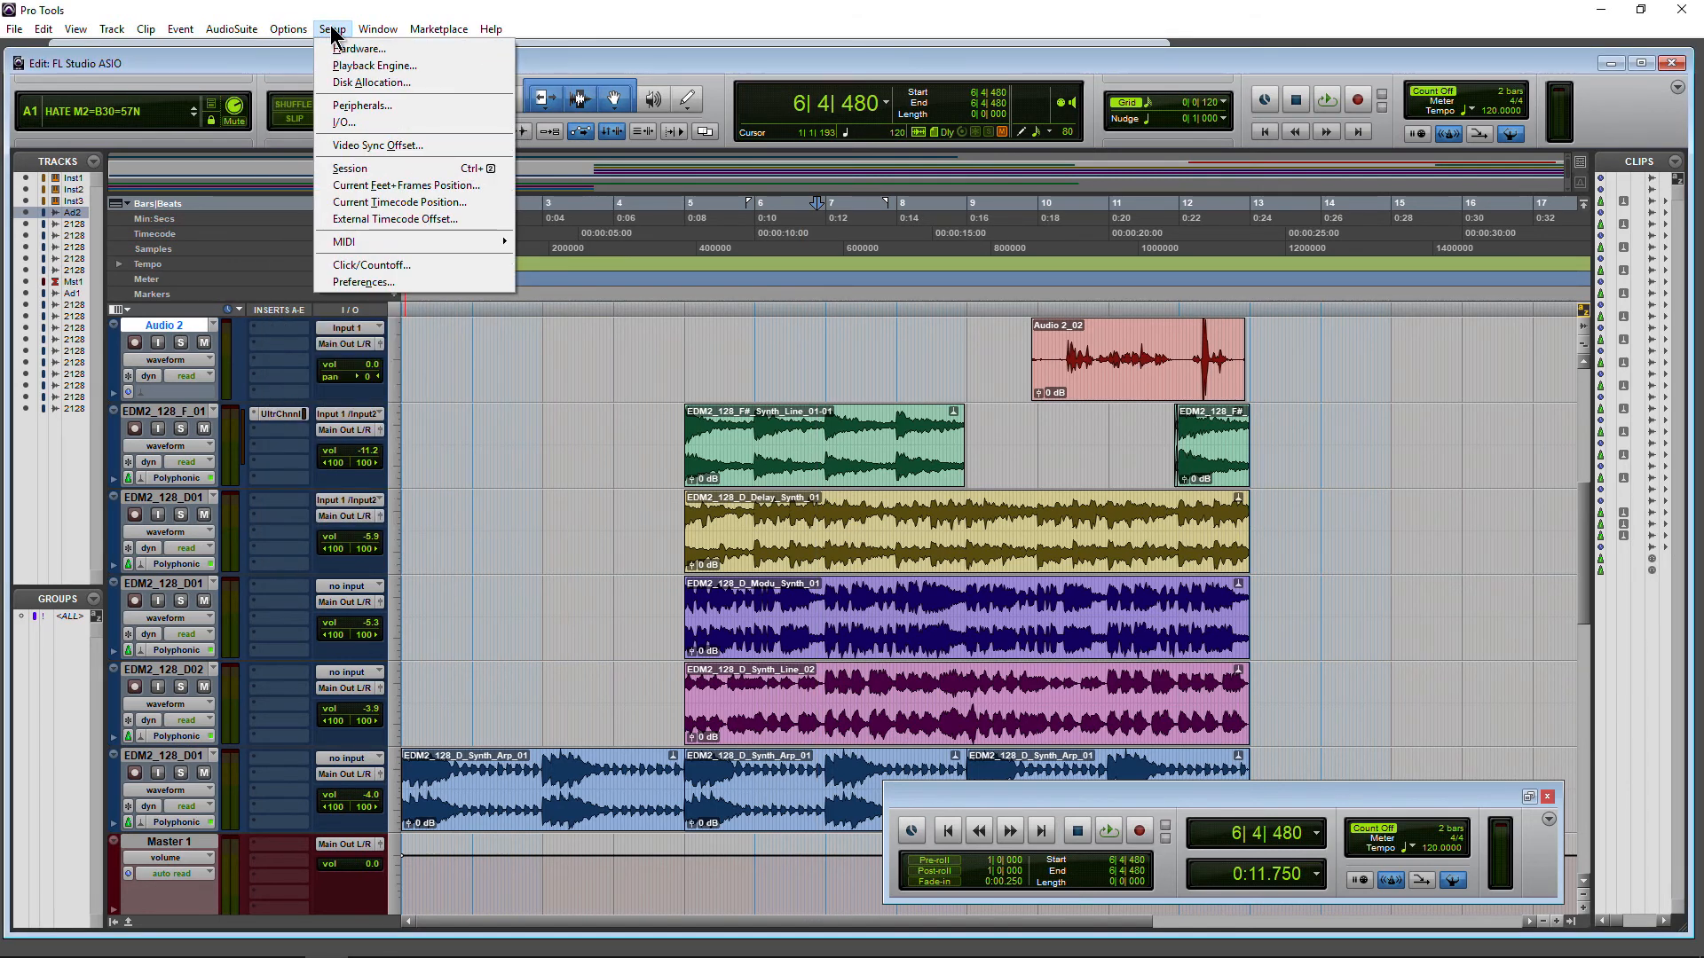
pyautogui.click(360, 47)
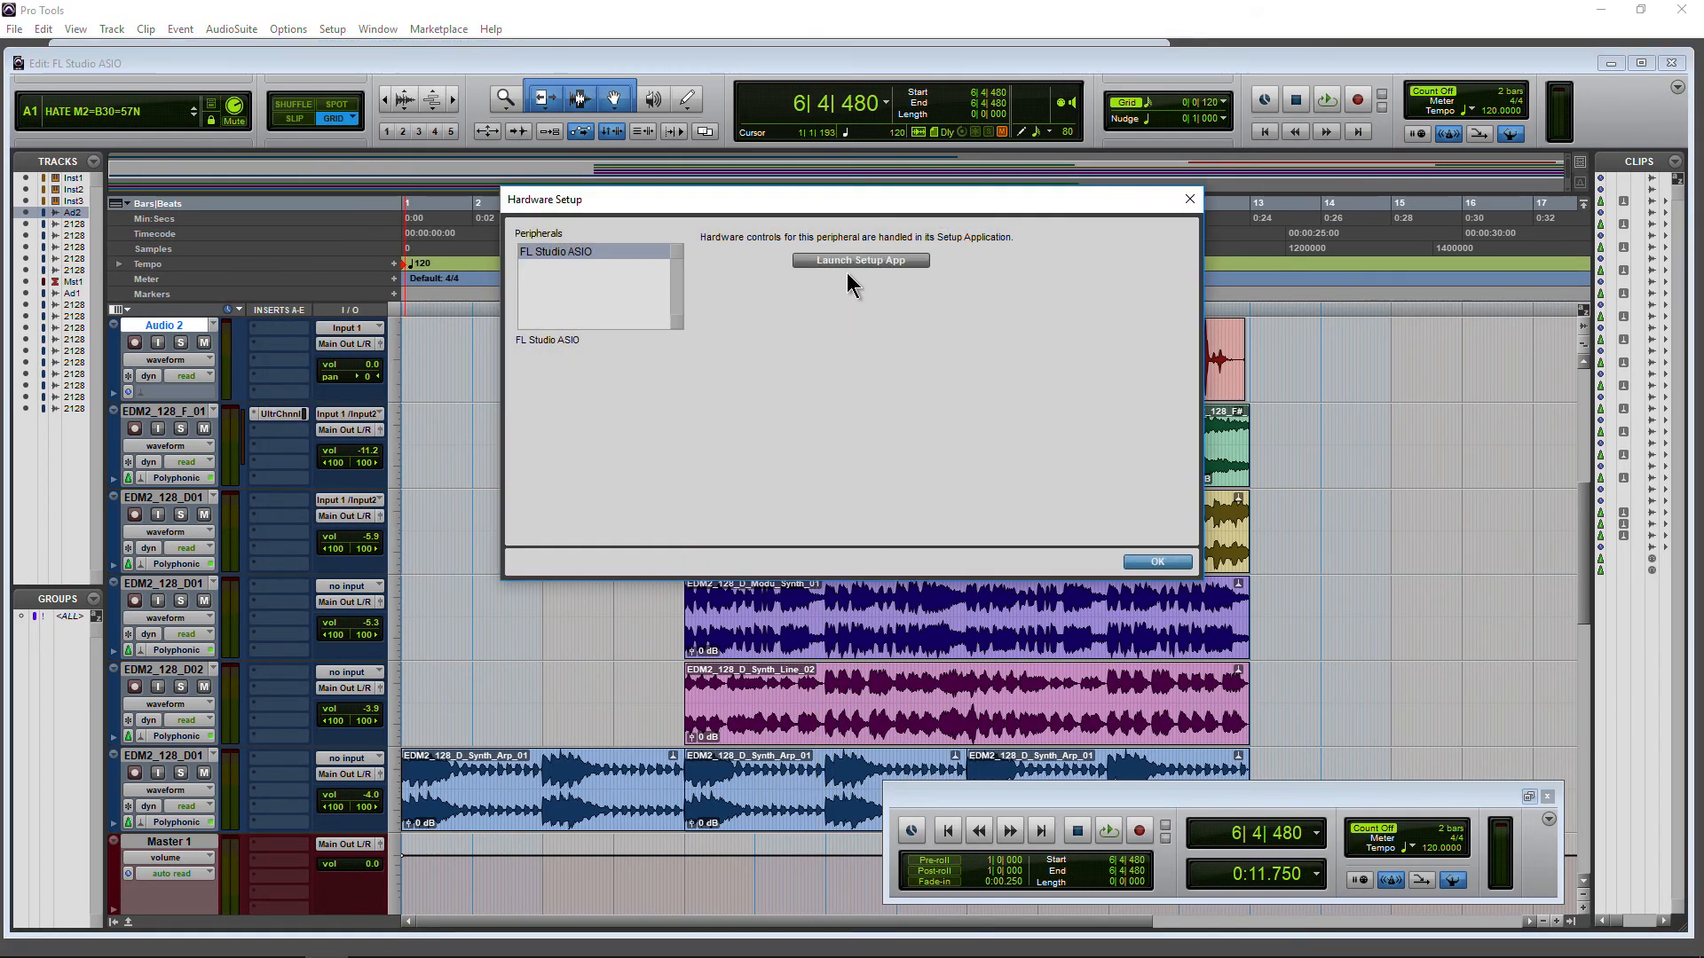
pyautogui.click(859, 260)
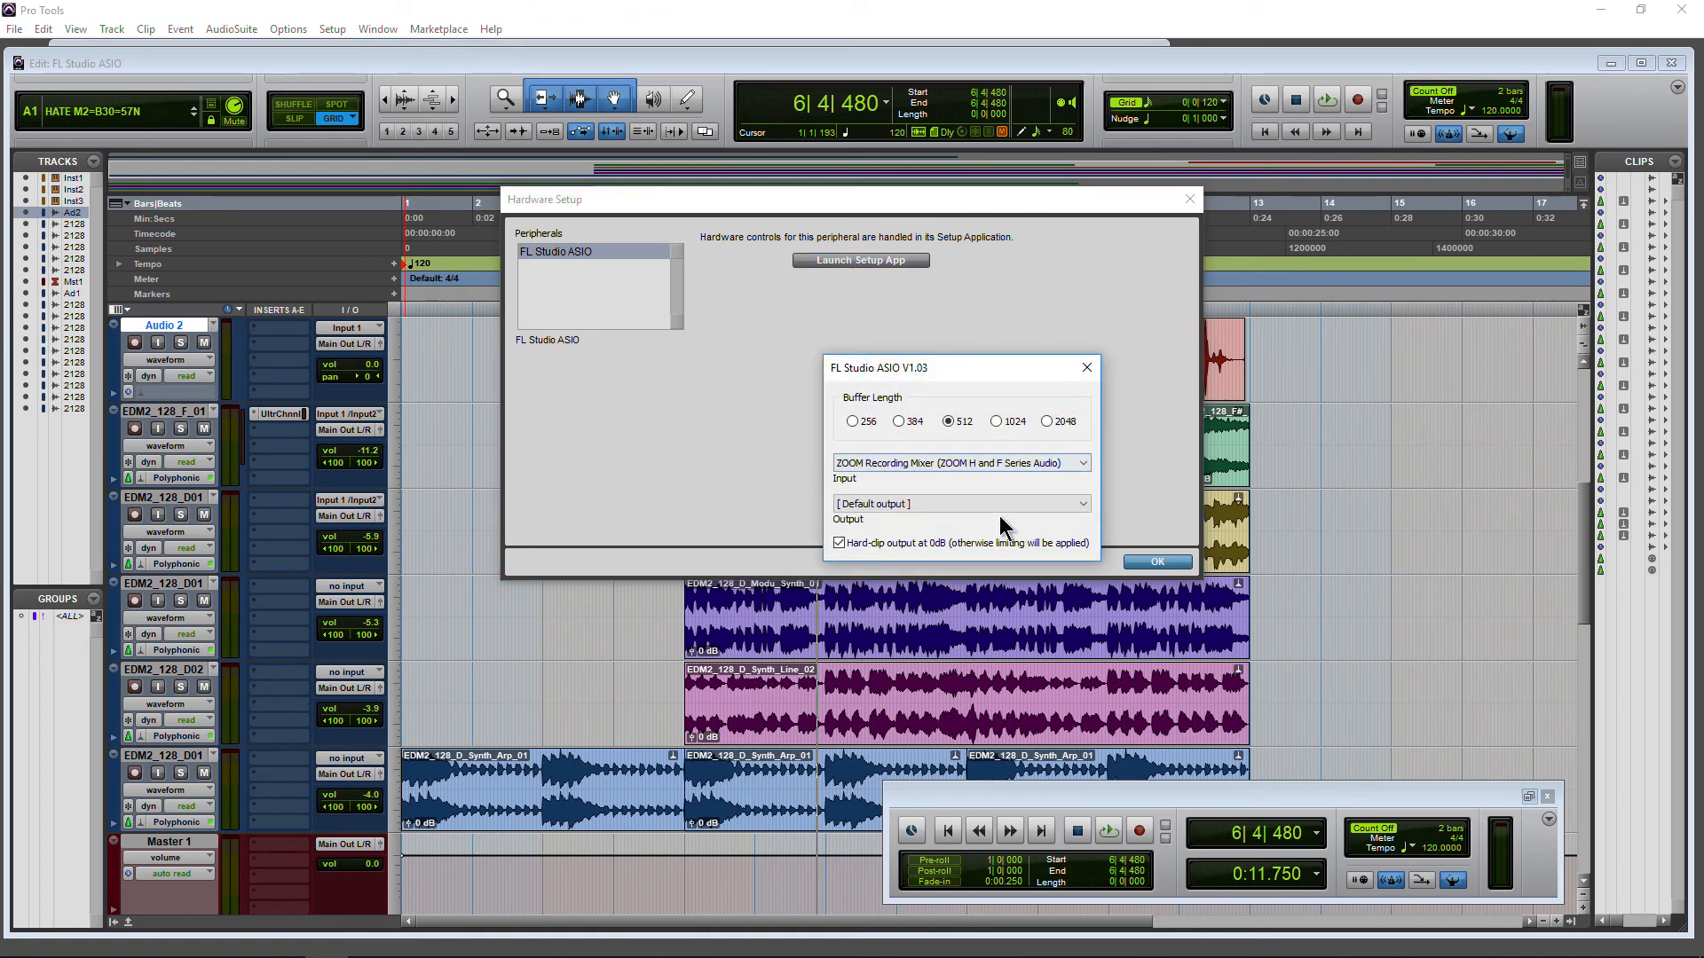
pyautogui.click(961, 461)
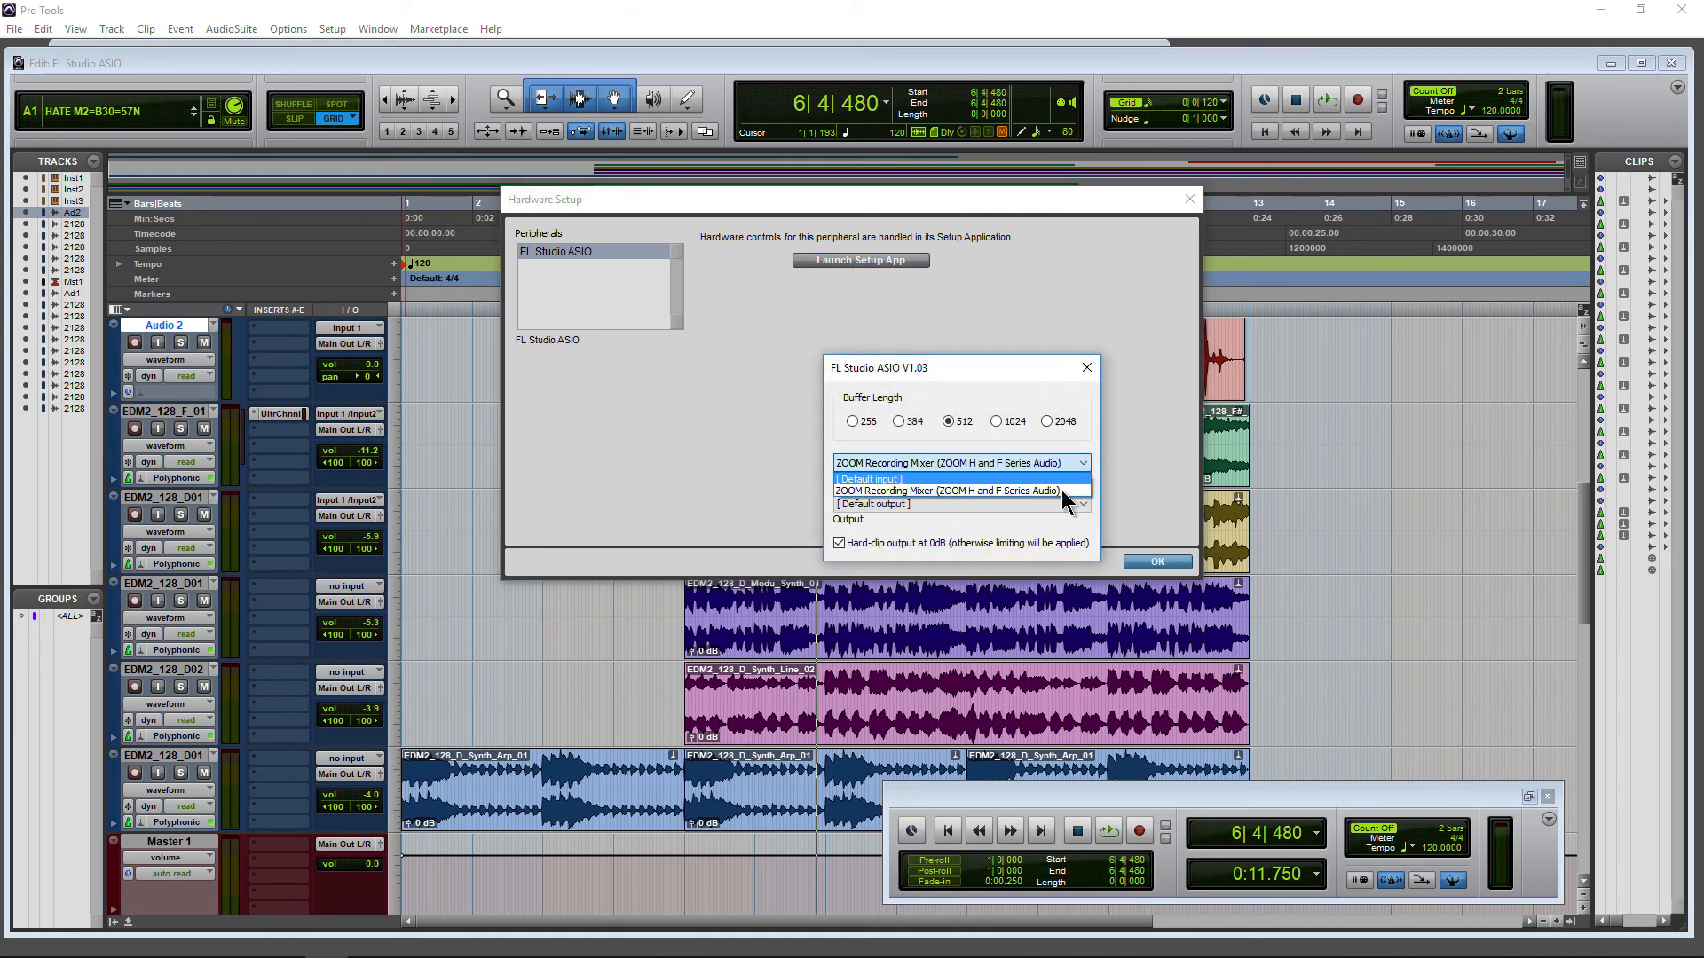
pyautogui.click(944, 490)
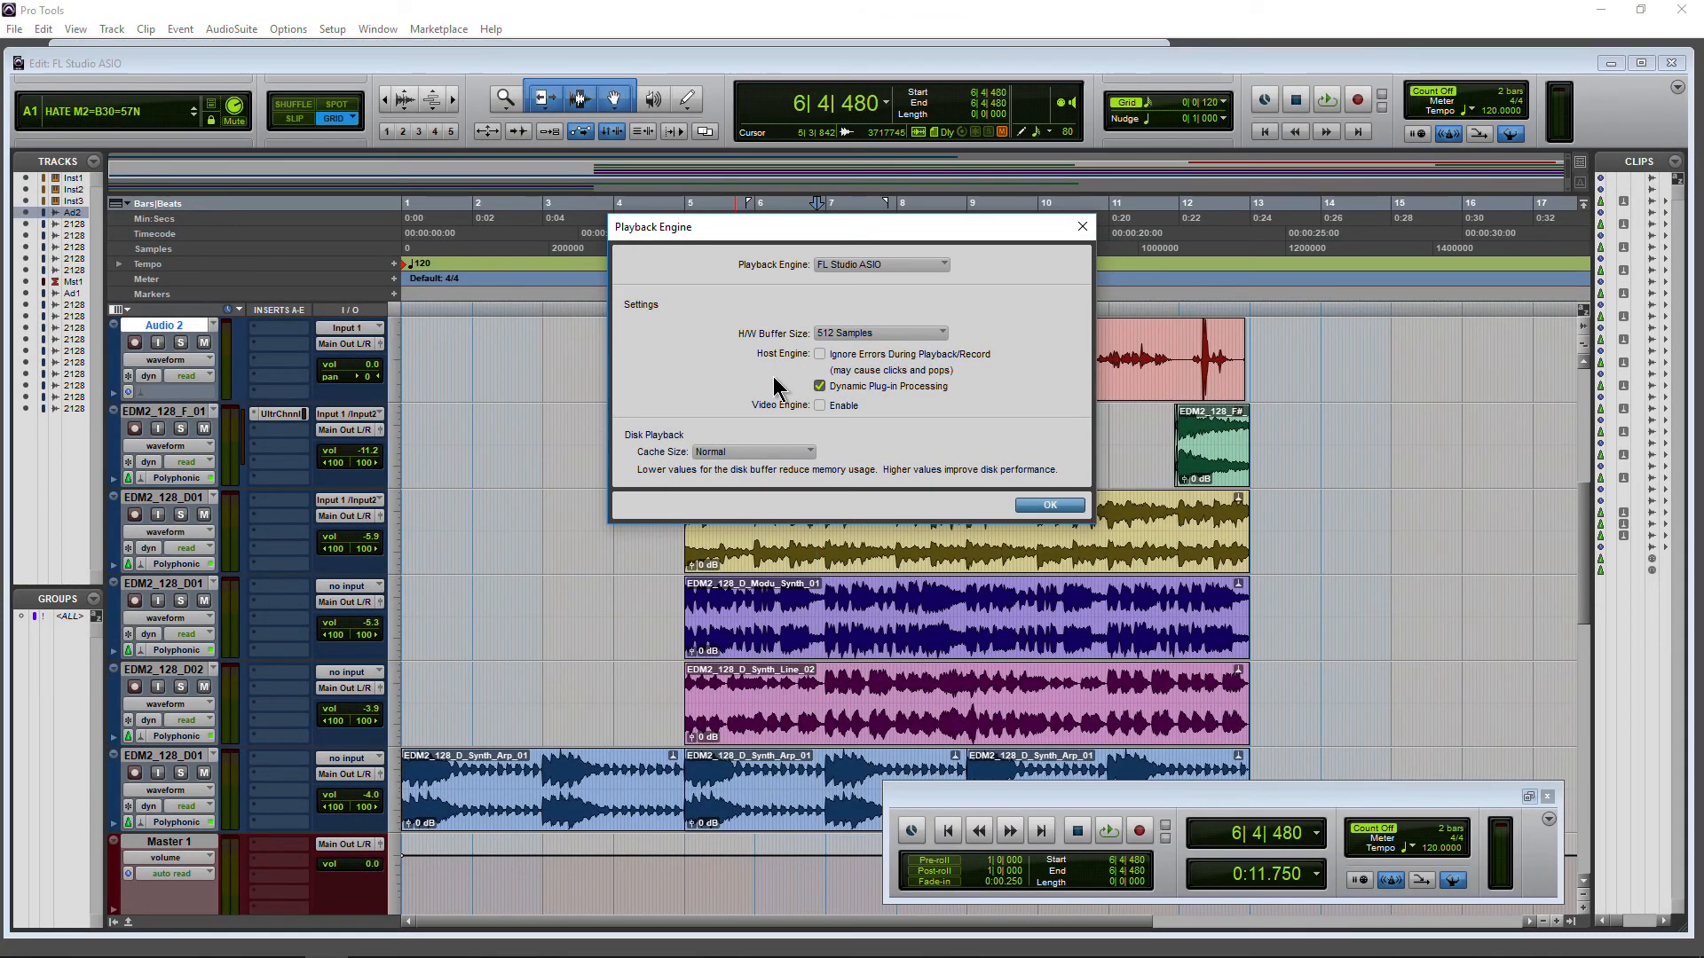
# Leave H/W Buffer Size at 512 Samples and confirm the Playback Engine settings with OK.
pyautogui.click(876, 332)
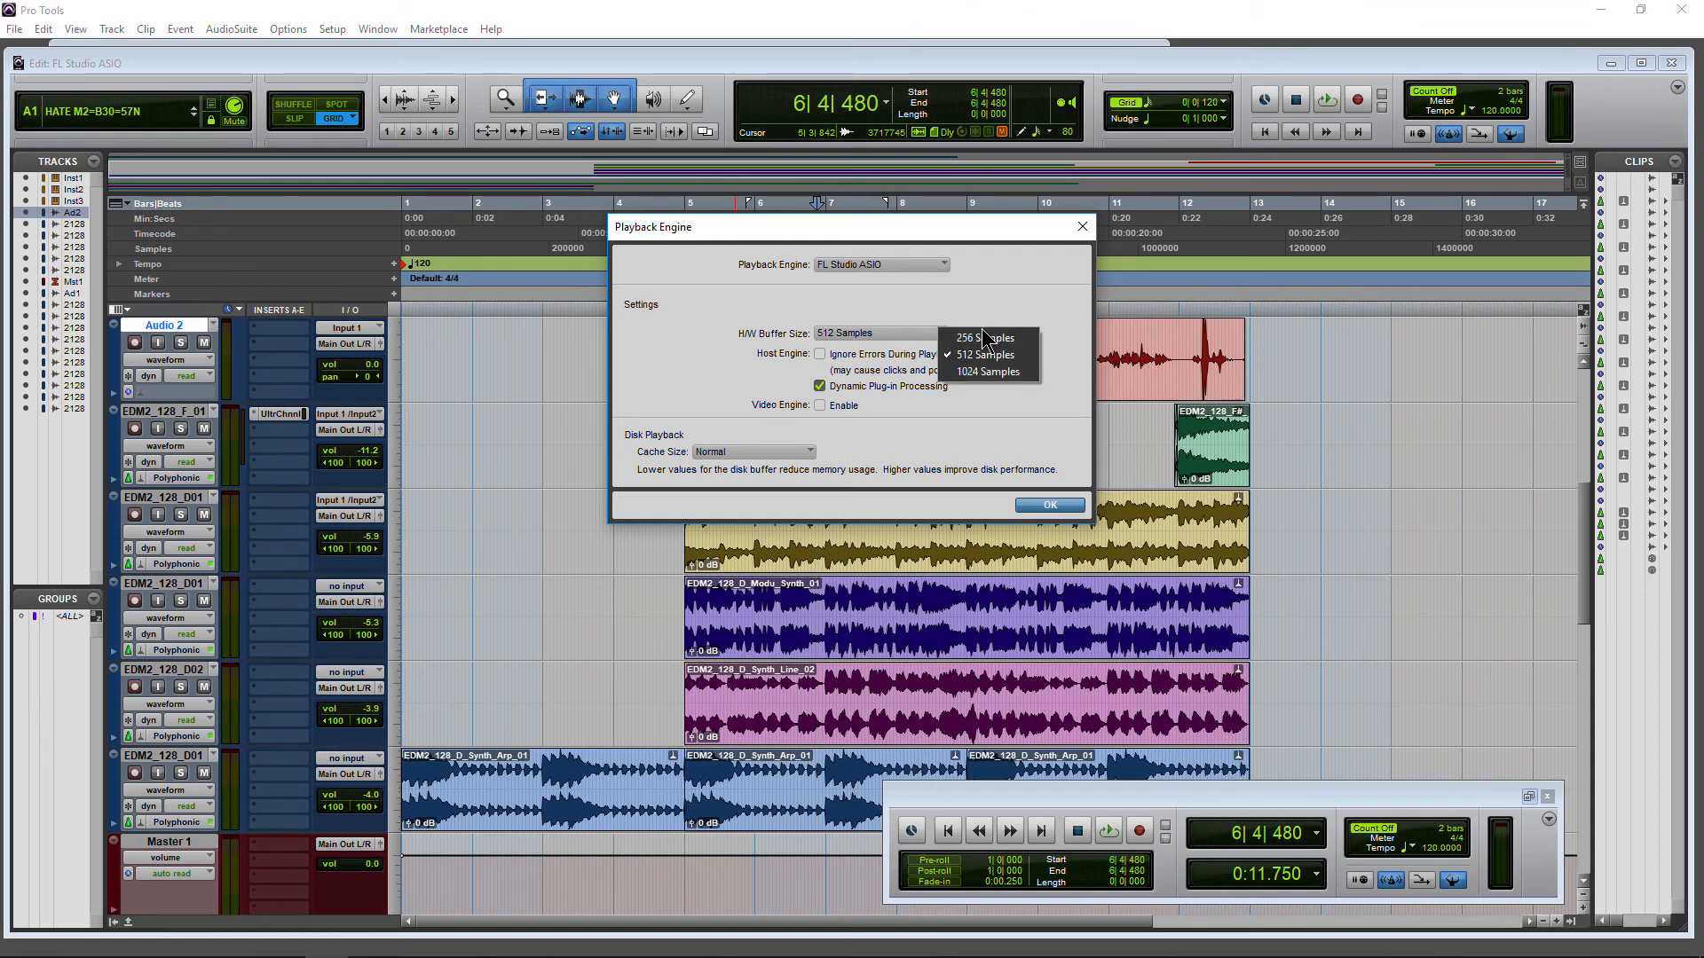
pyautogui.moveTo(991, 377)
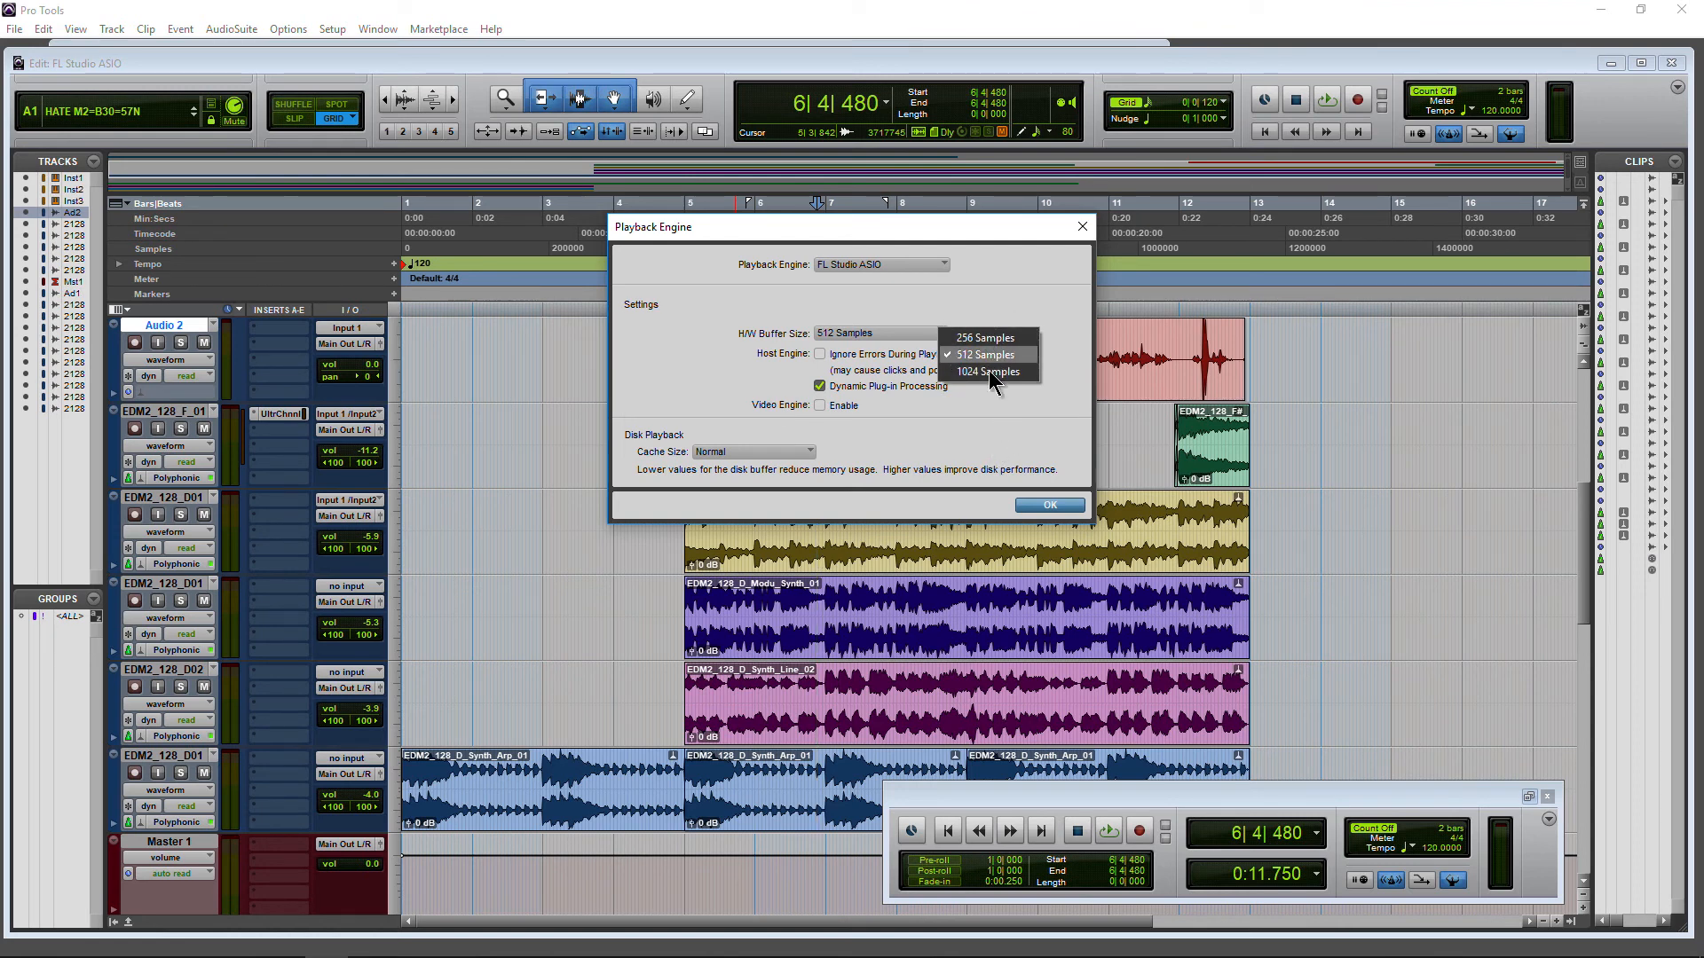
pyautogui.click(985, 355)
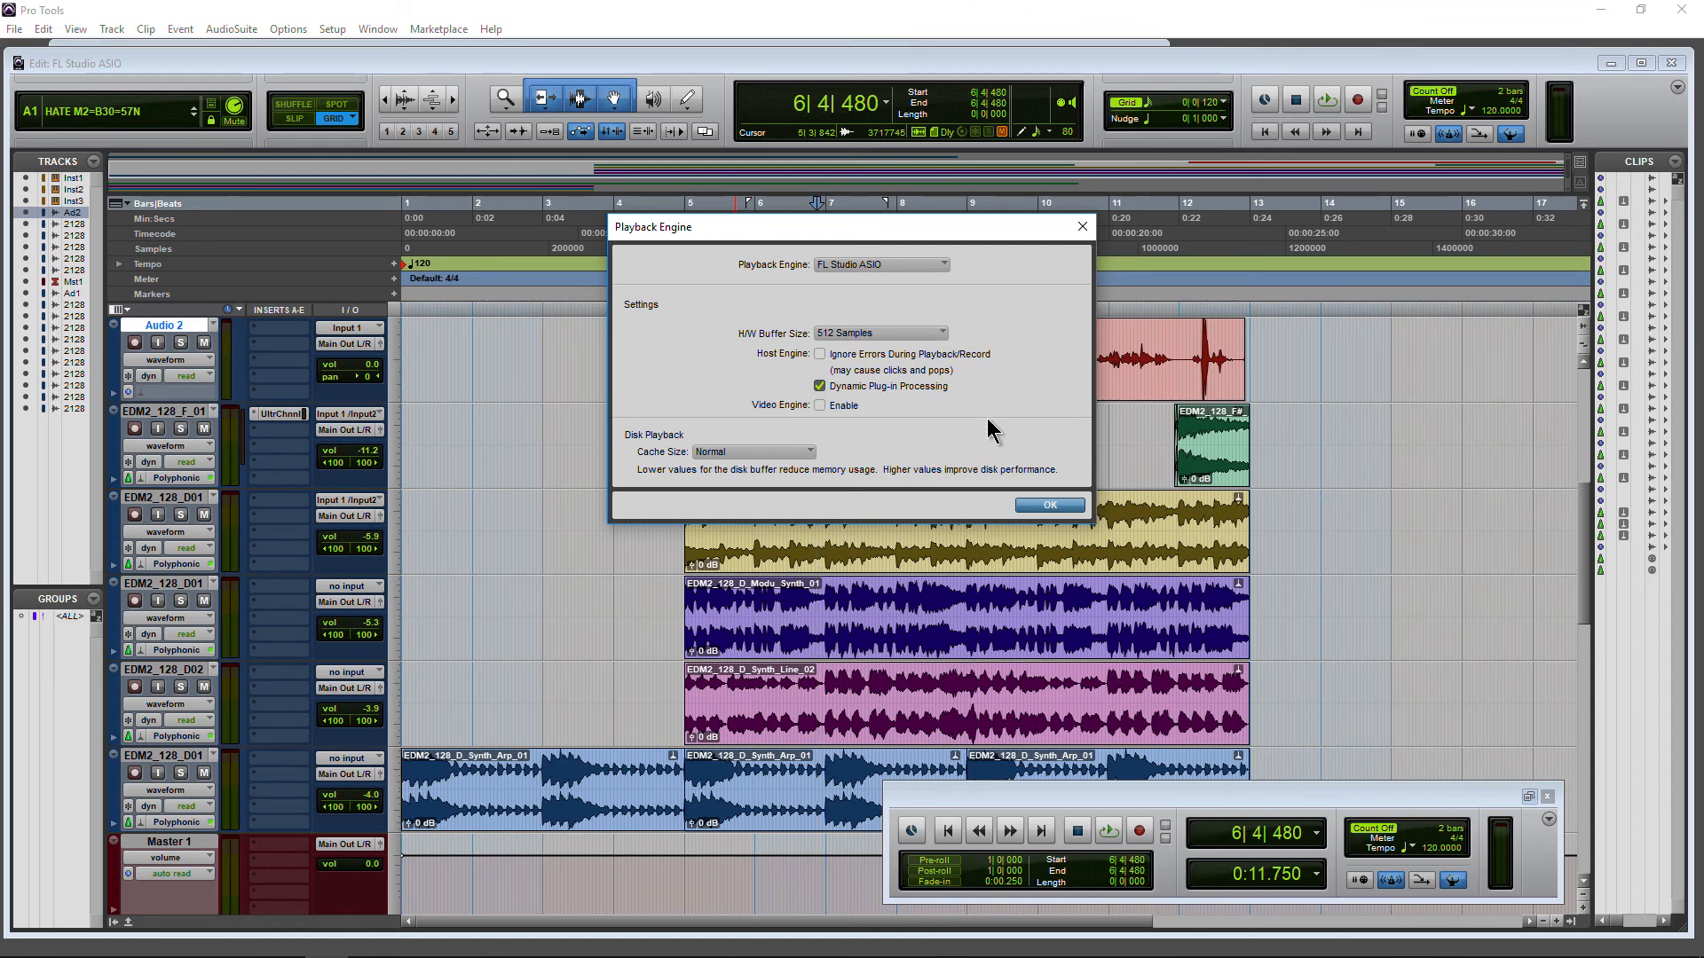
pyautogui.click(1048, 504)
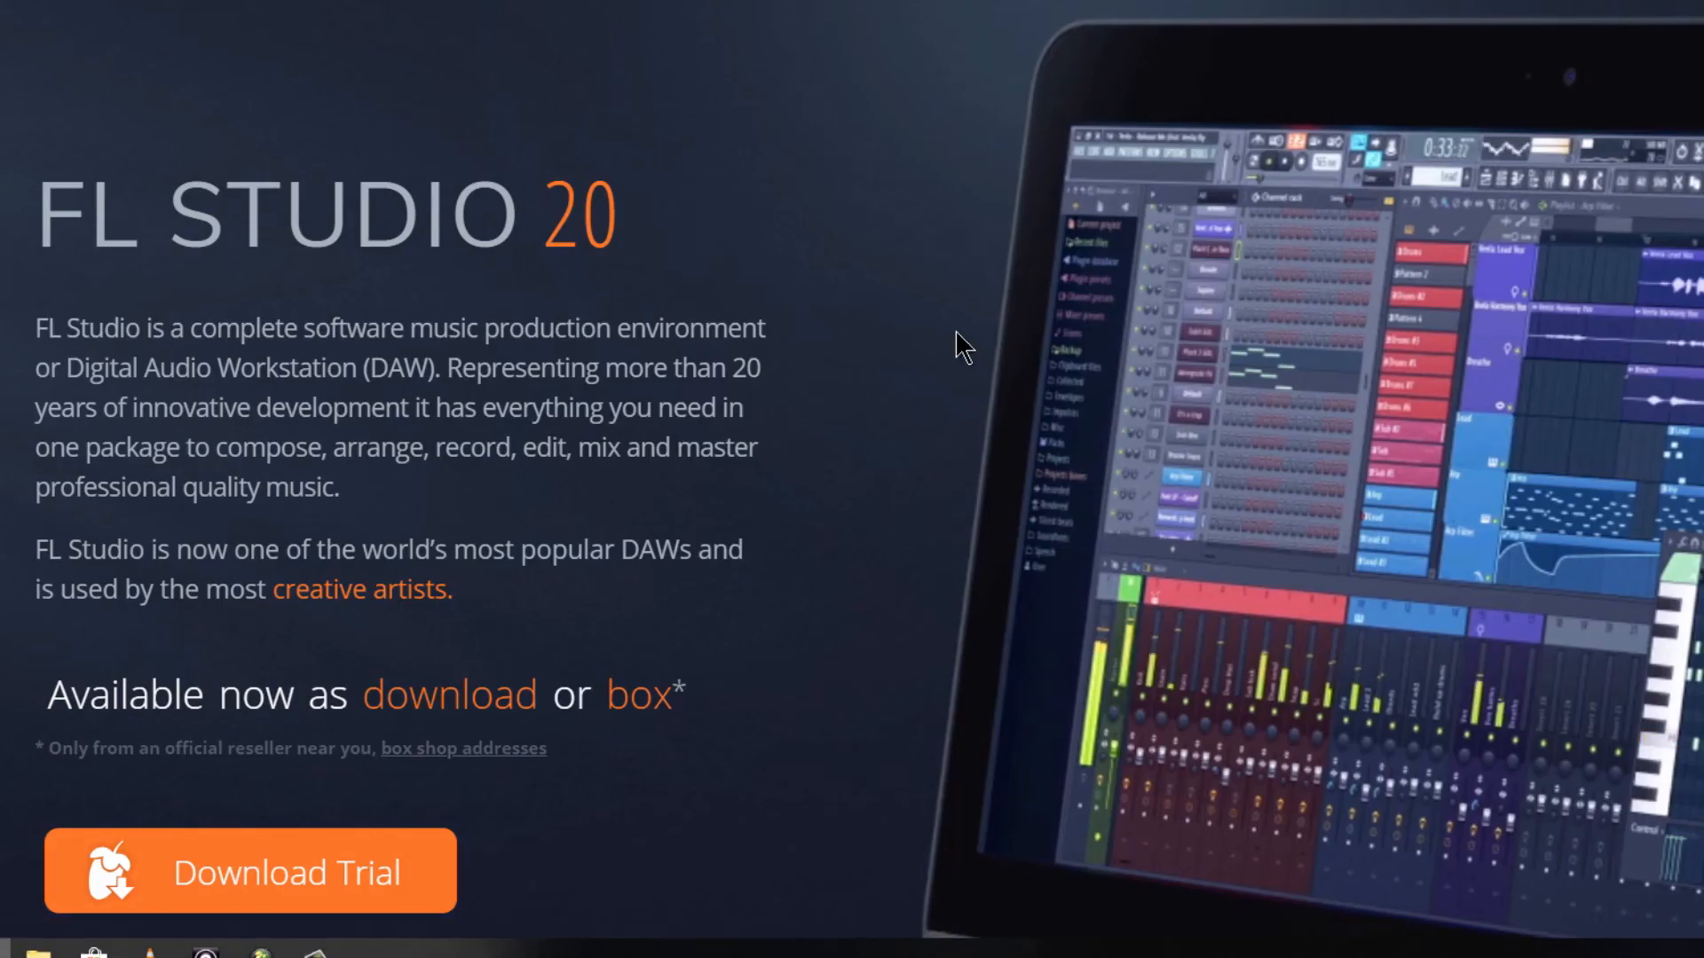
pyautogui.scroll(-3)
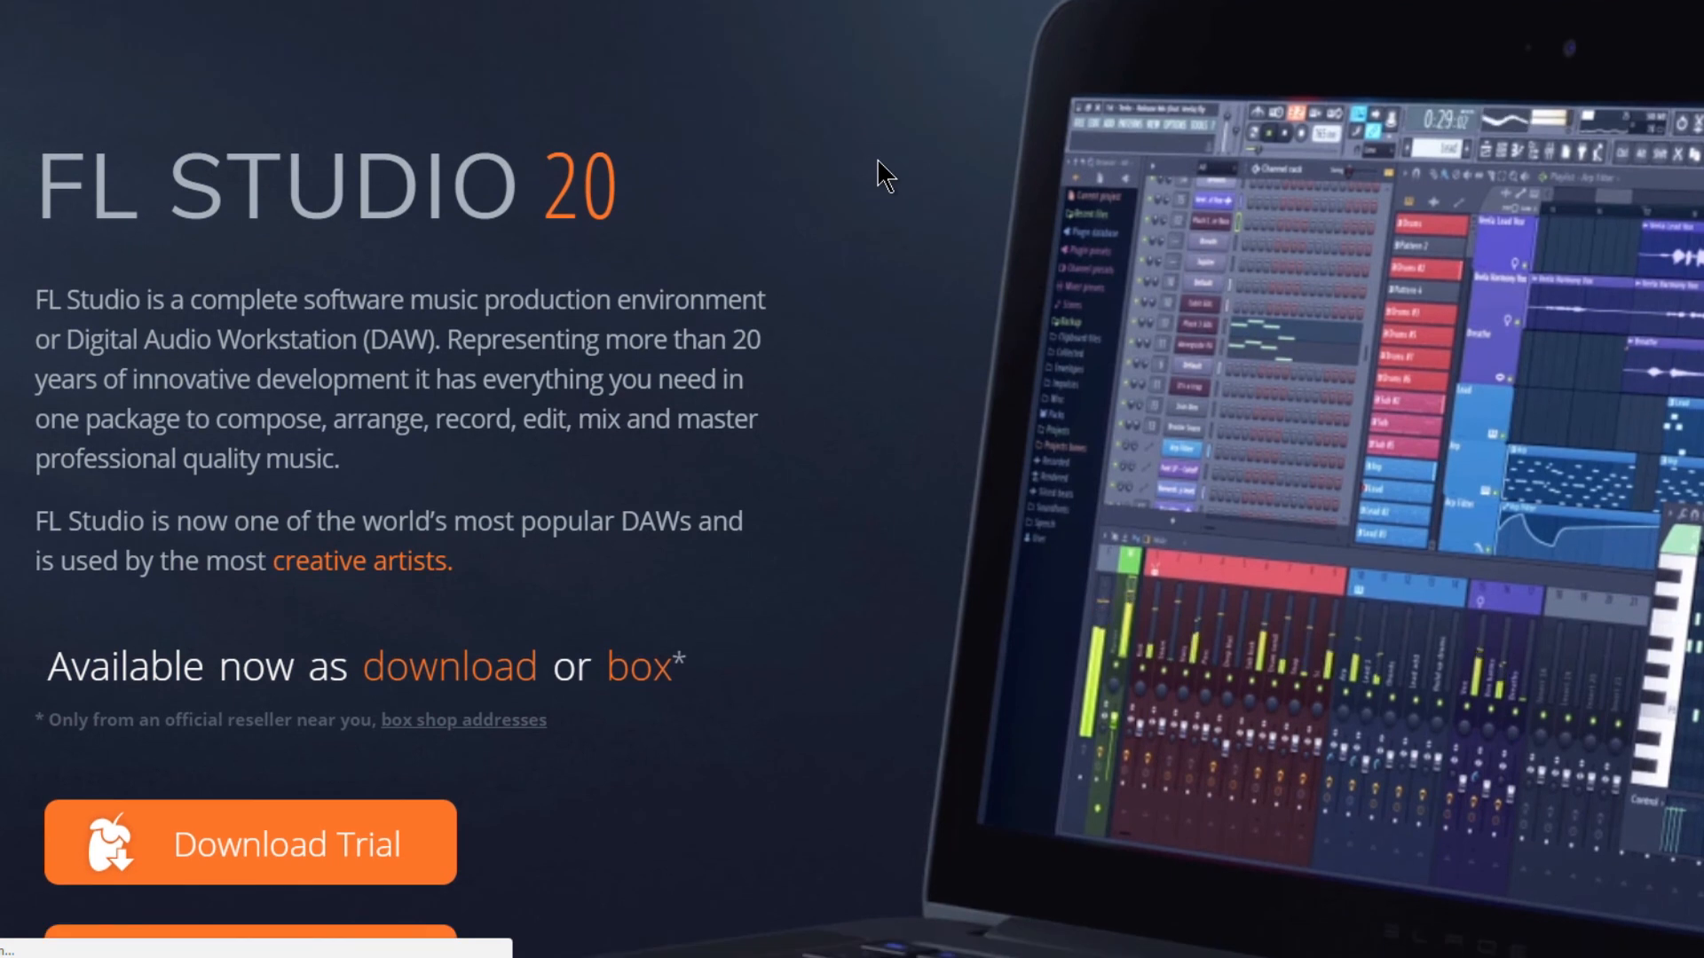